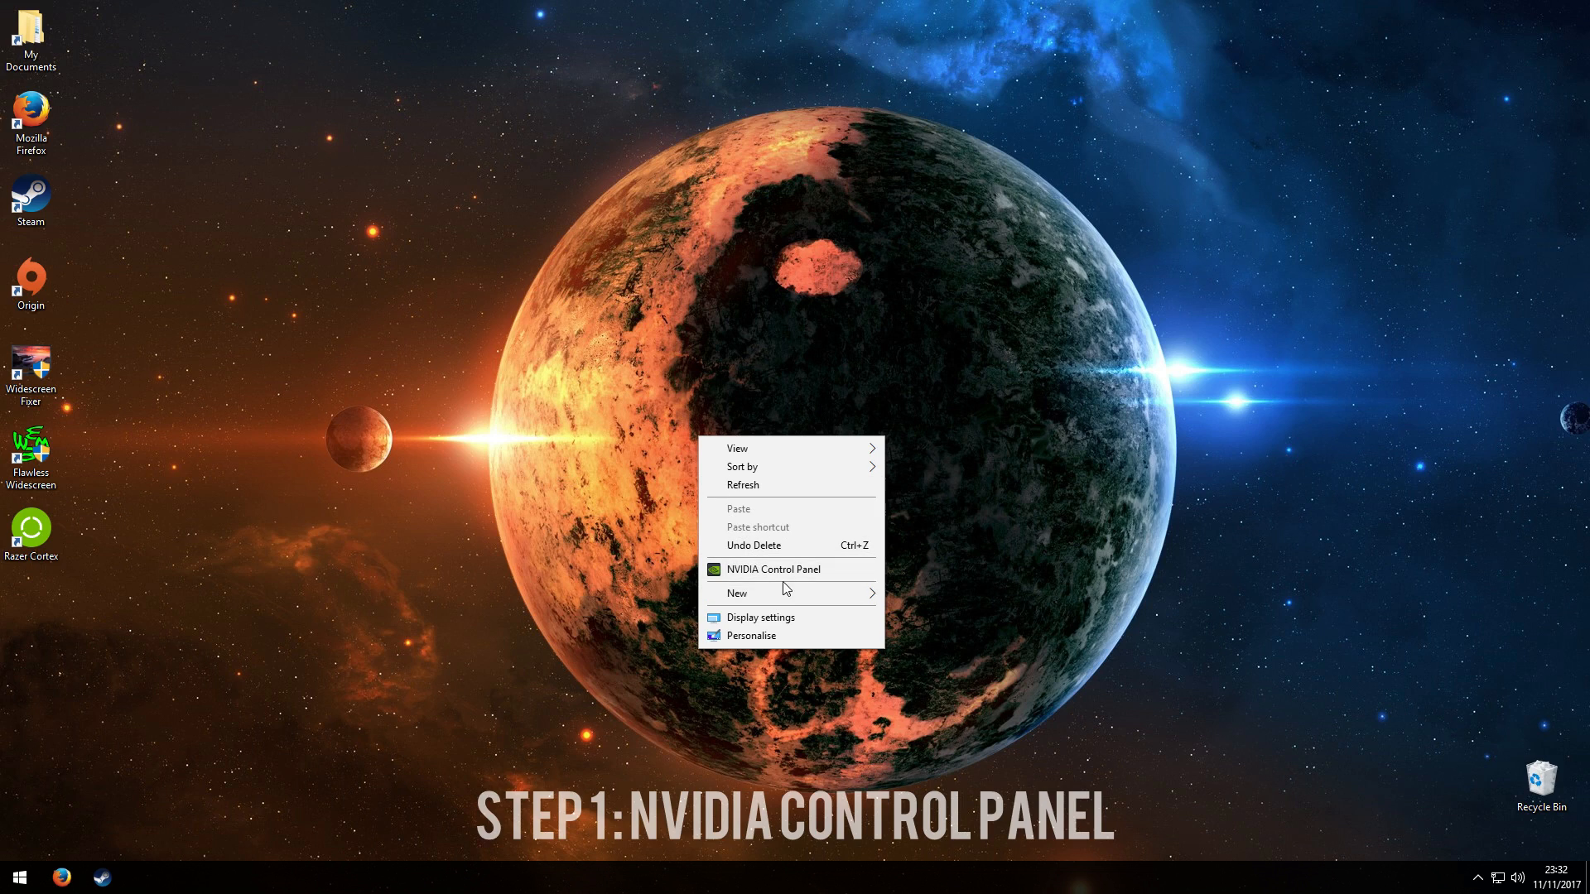
pyautogui.moveTo(804, 569)
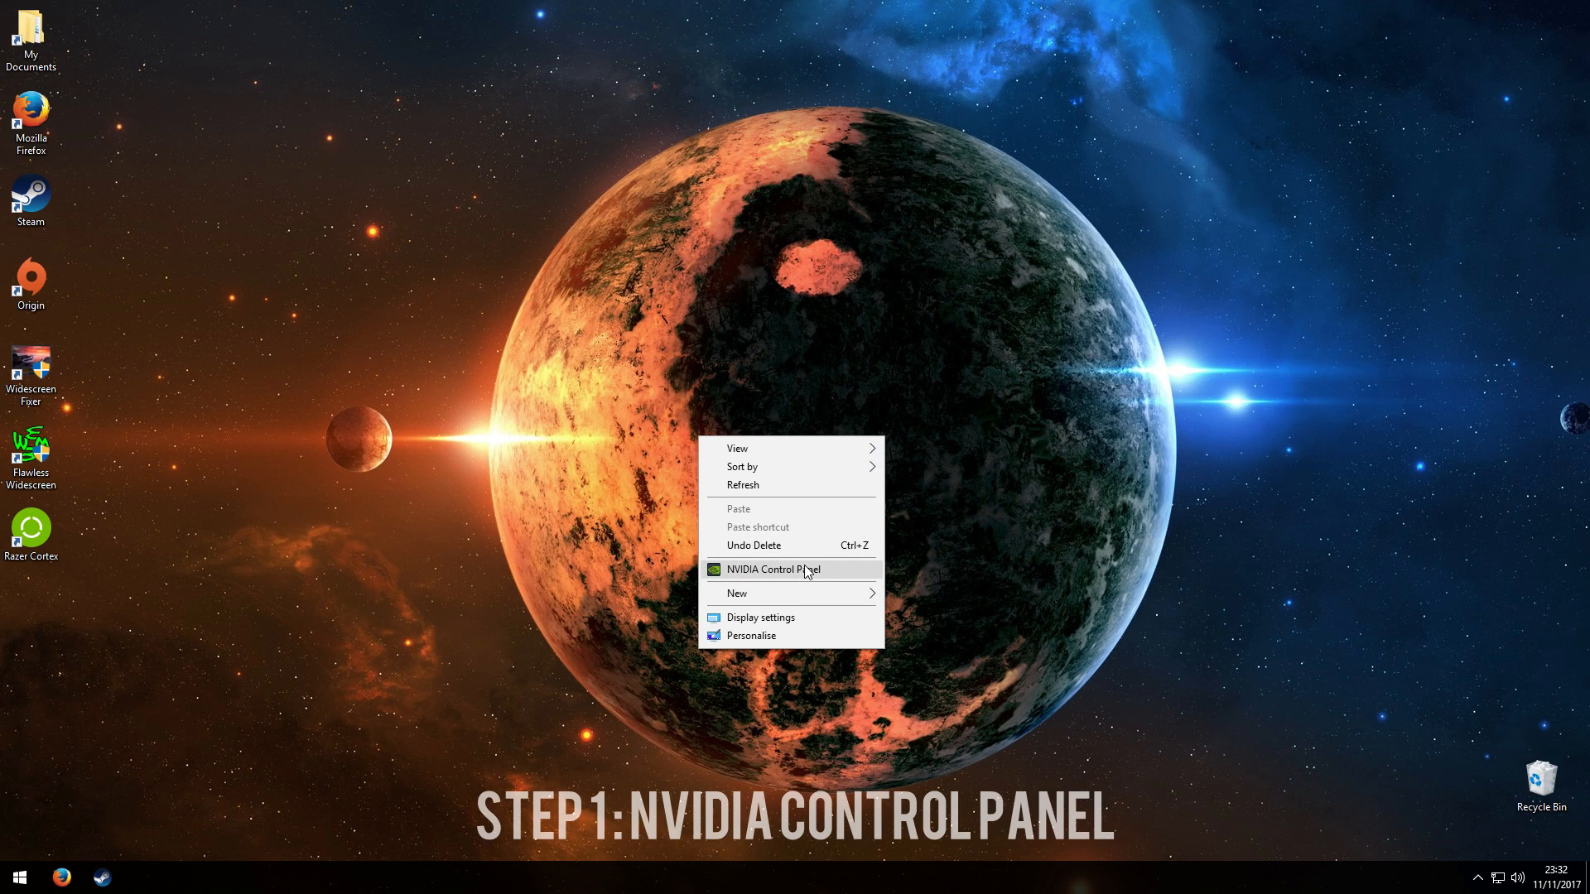
pyautogui.moveTo(795, 573)
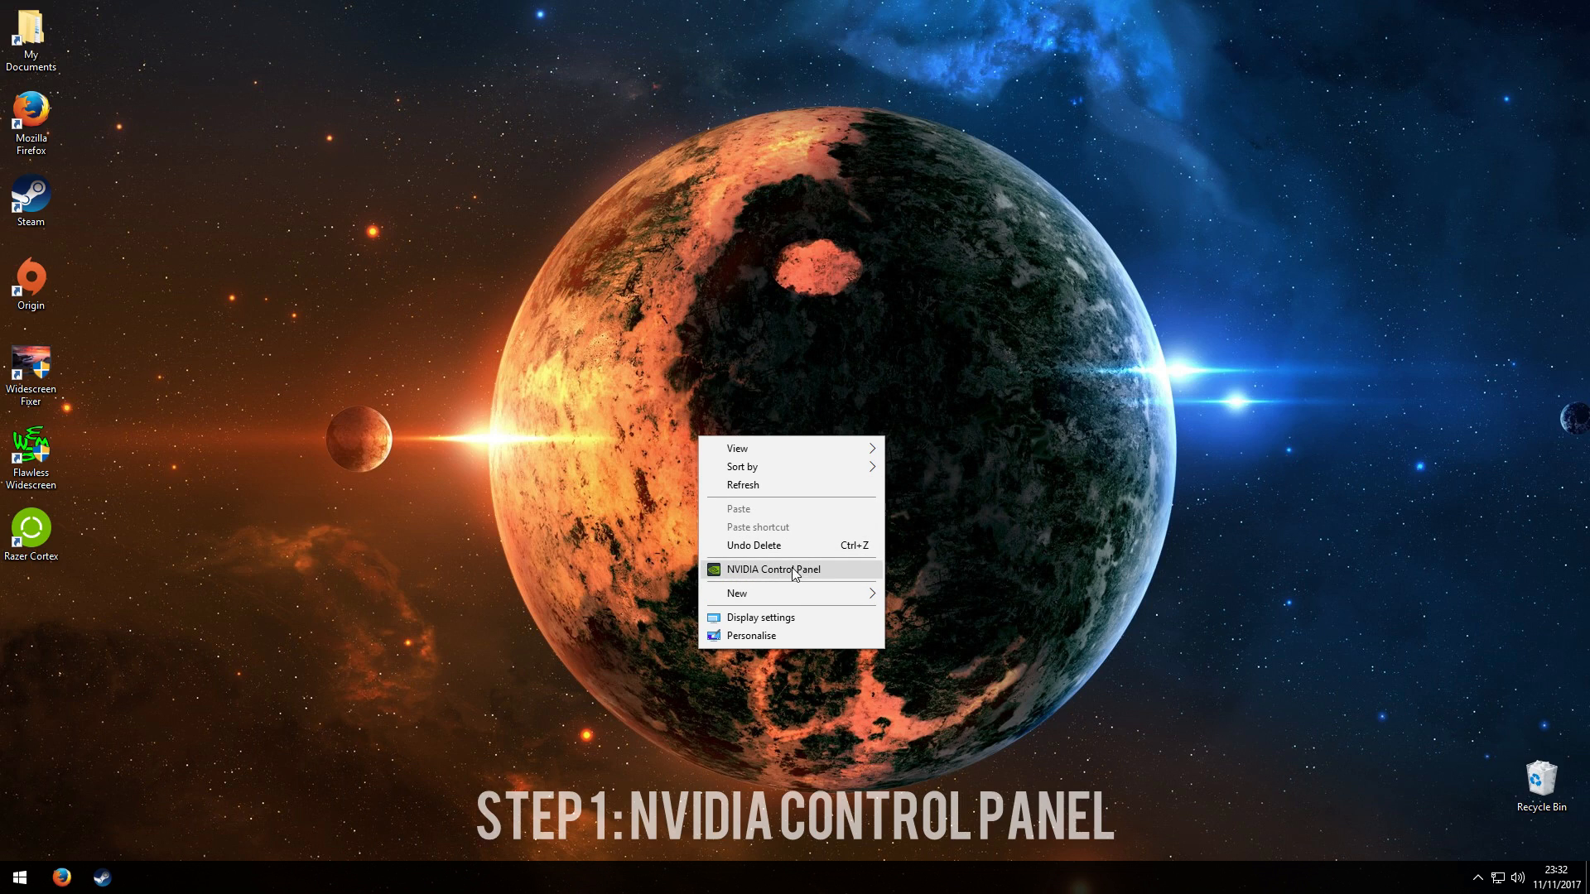
pyautogui.moveTo(745, 579)
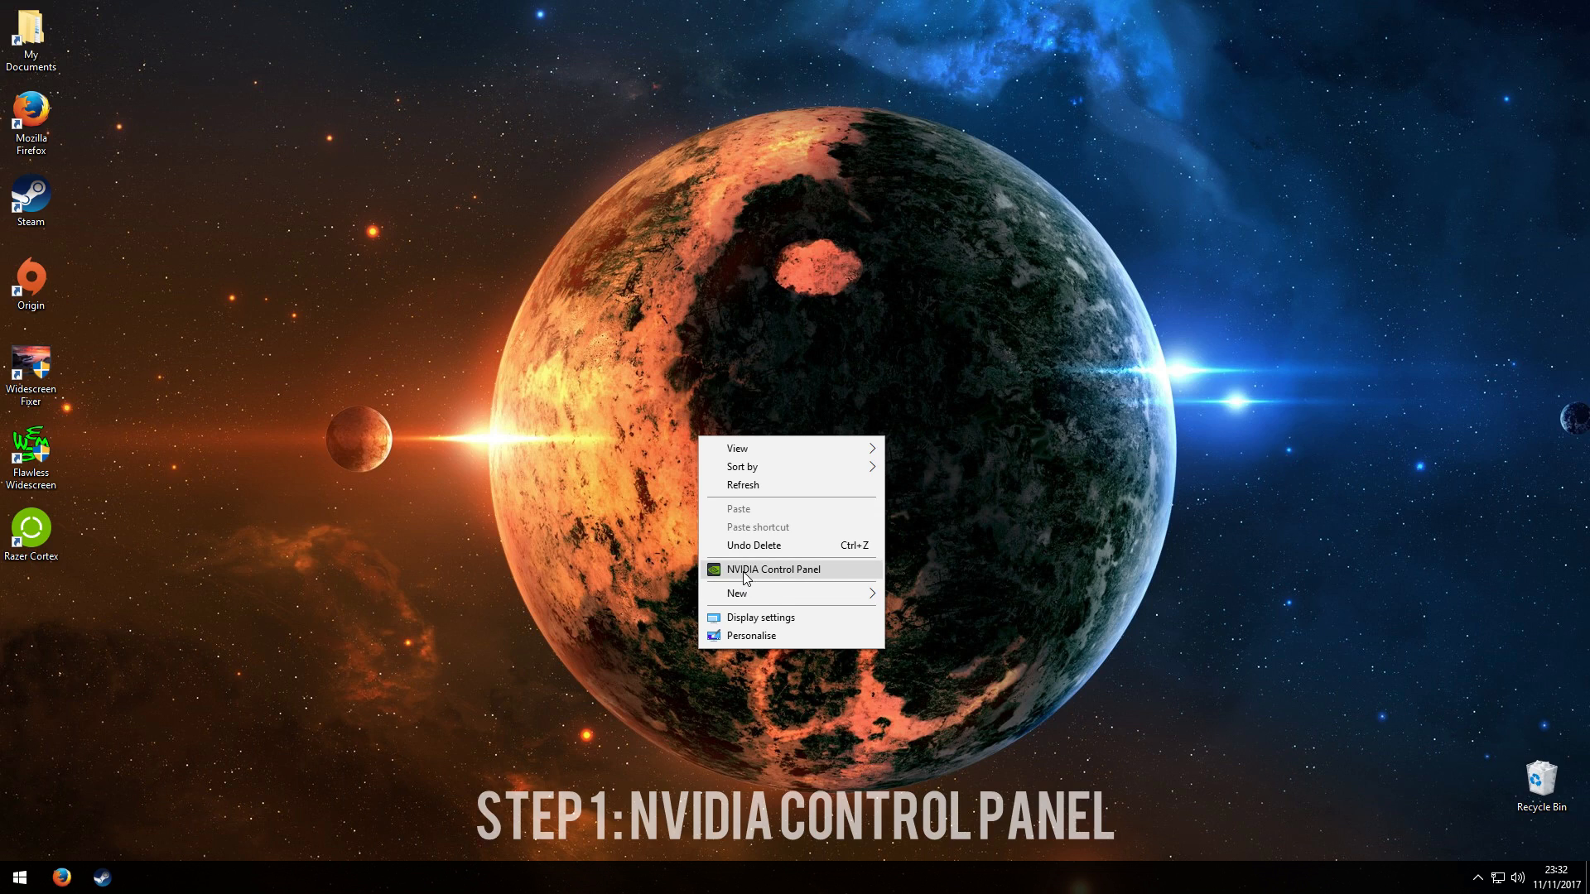
pyautogui.moveTo(758, 578)
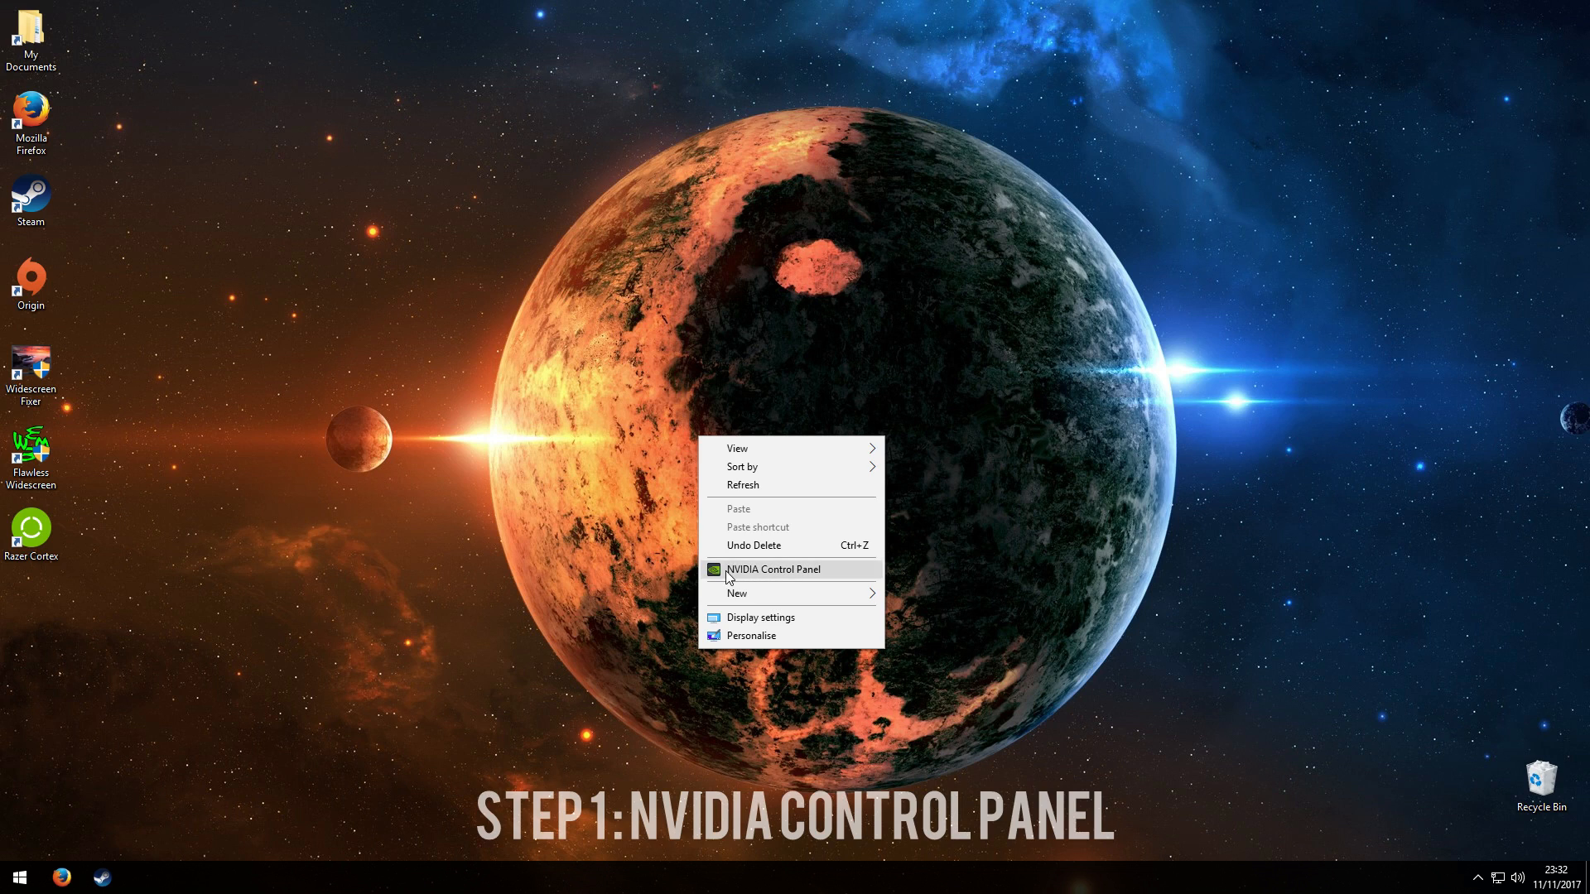
# Set global Threaded optimisation to Auto, keep Prefer maximum performance power mode, and apply
pyautogui.click(773, 569)
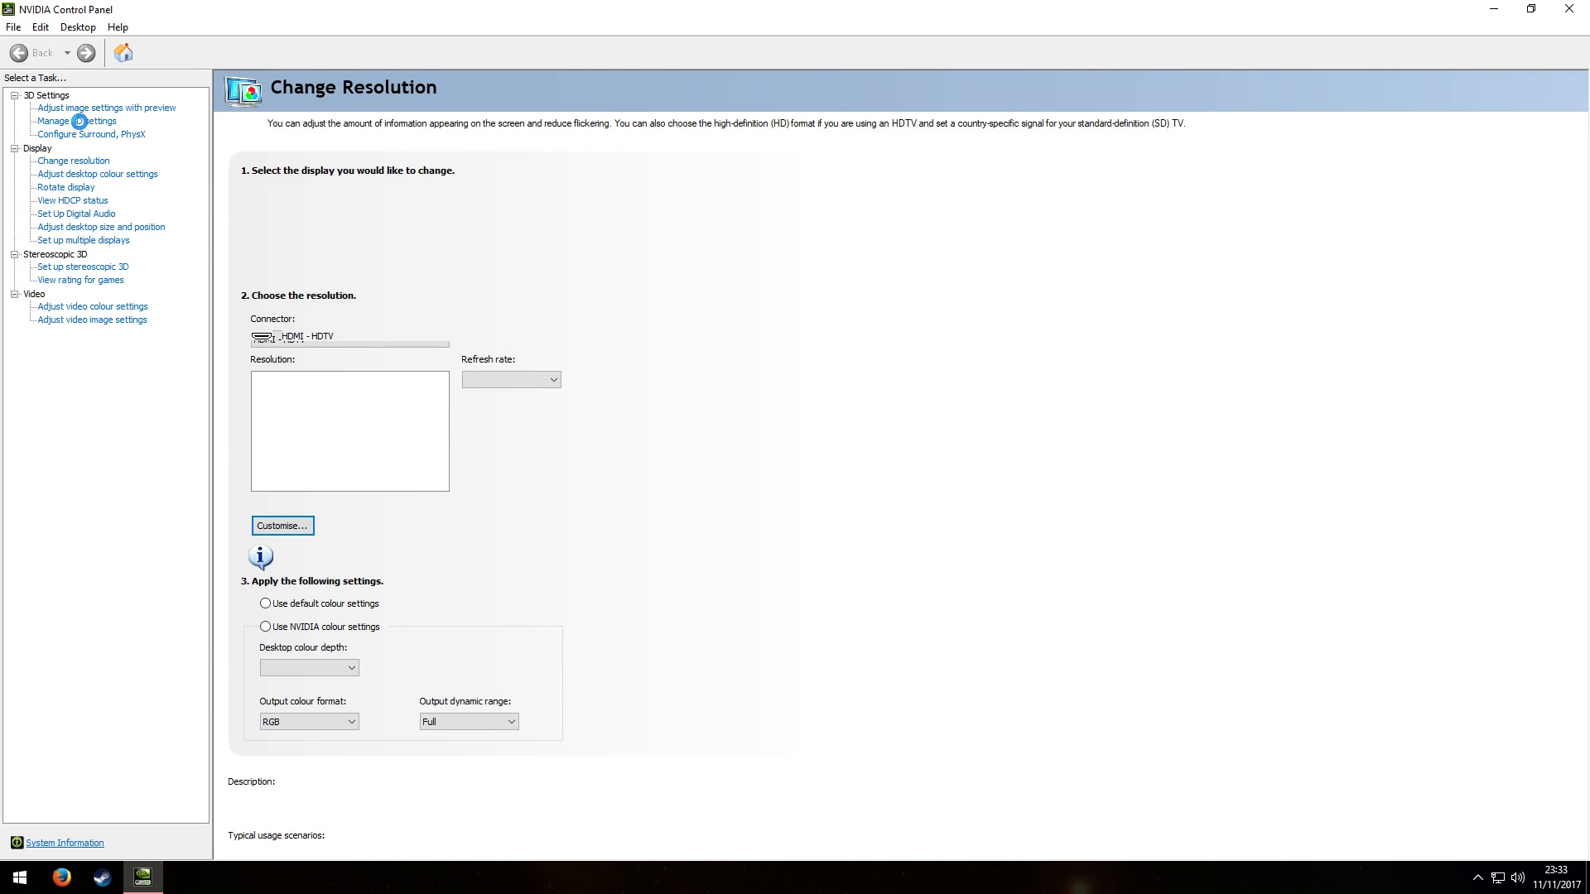
pyautogui.click(76, 122)
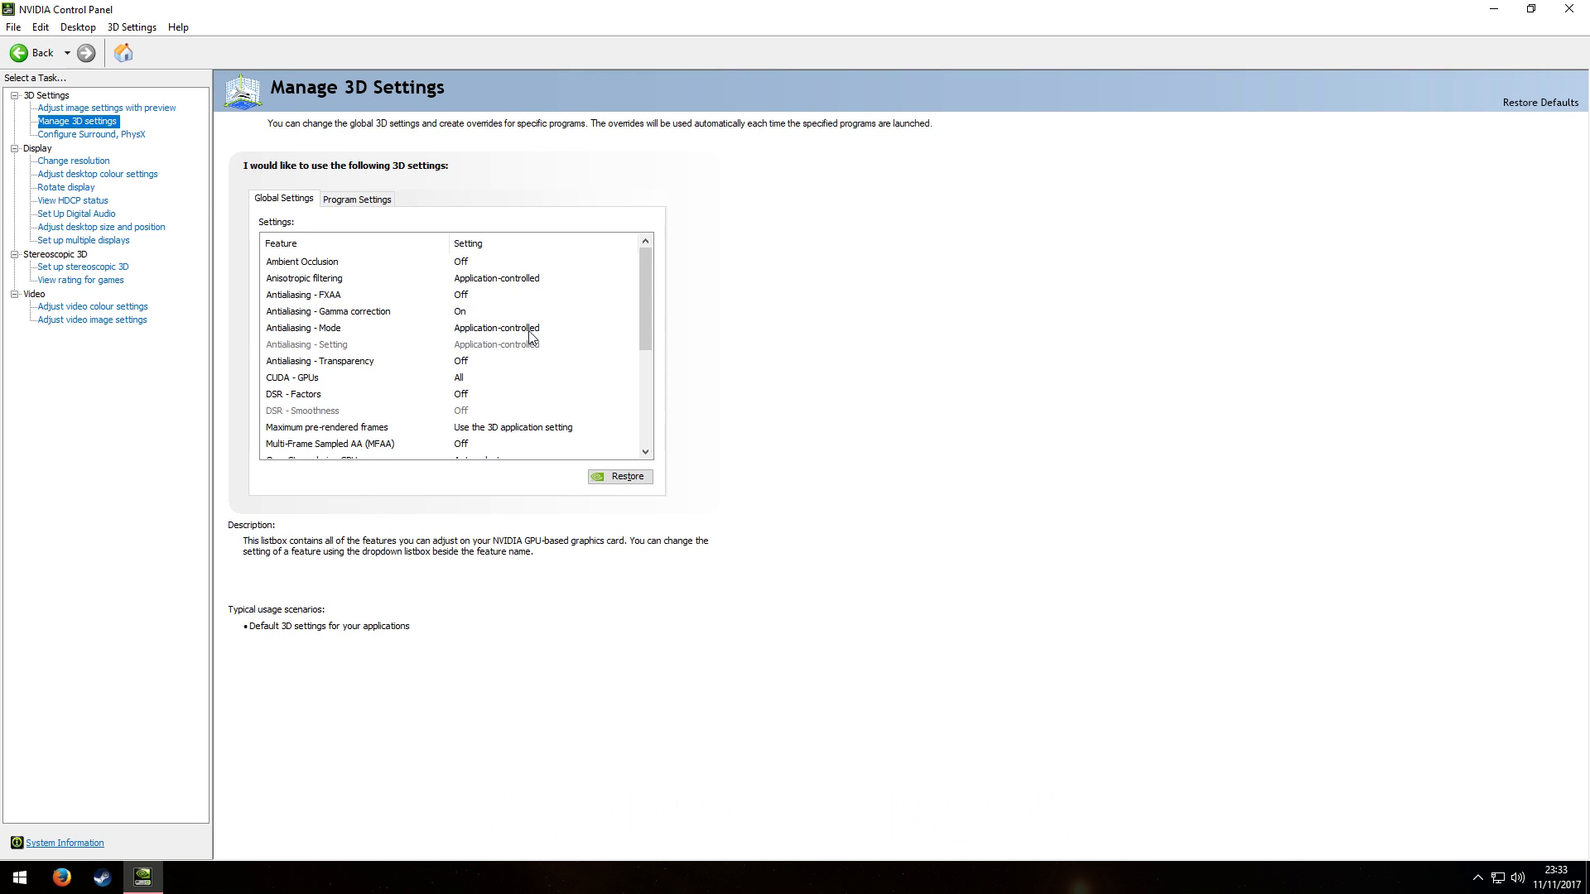
pyautogui.scroll(-3)
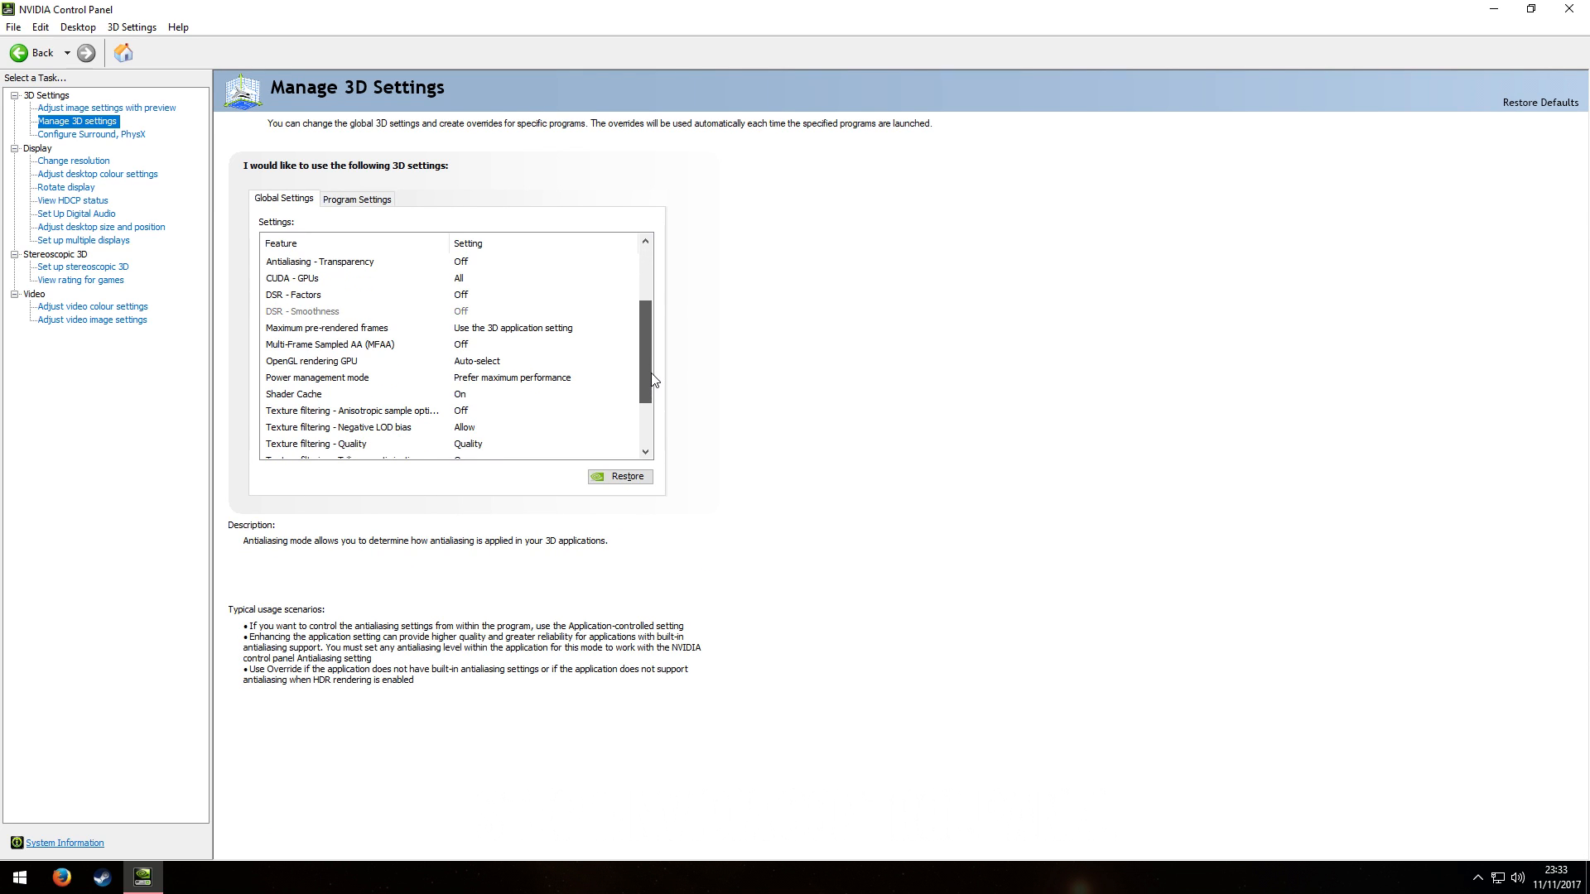
pyautogui.click(316, 378)
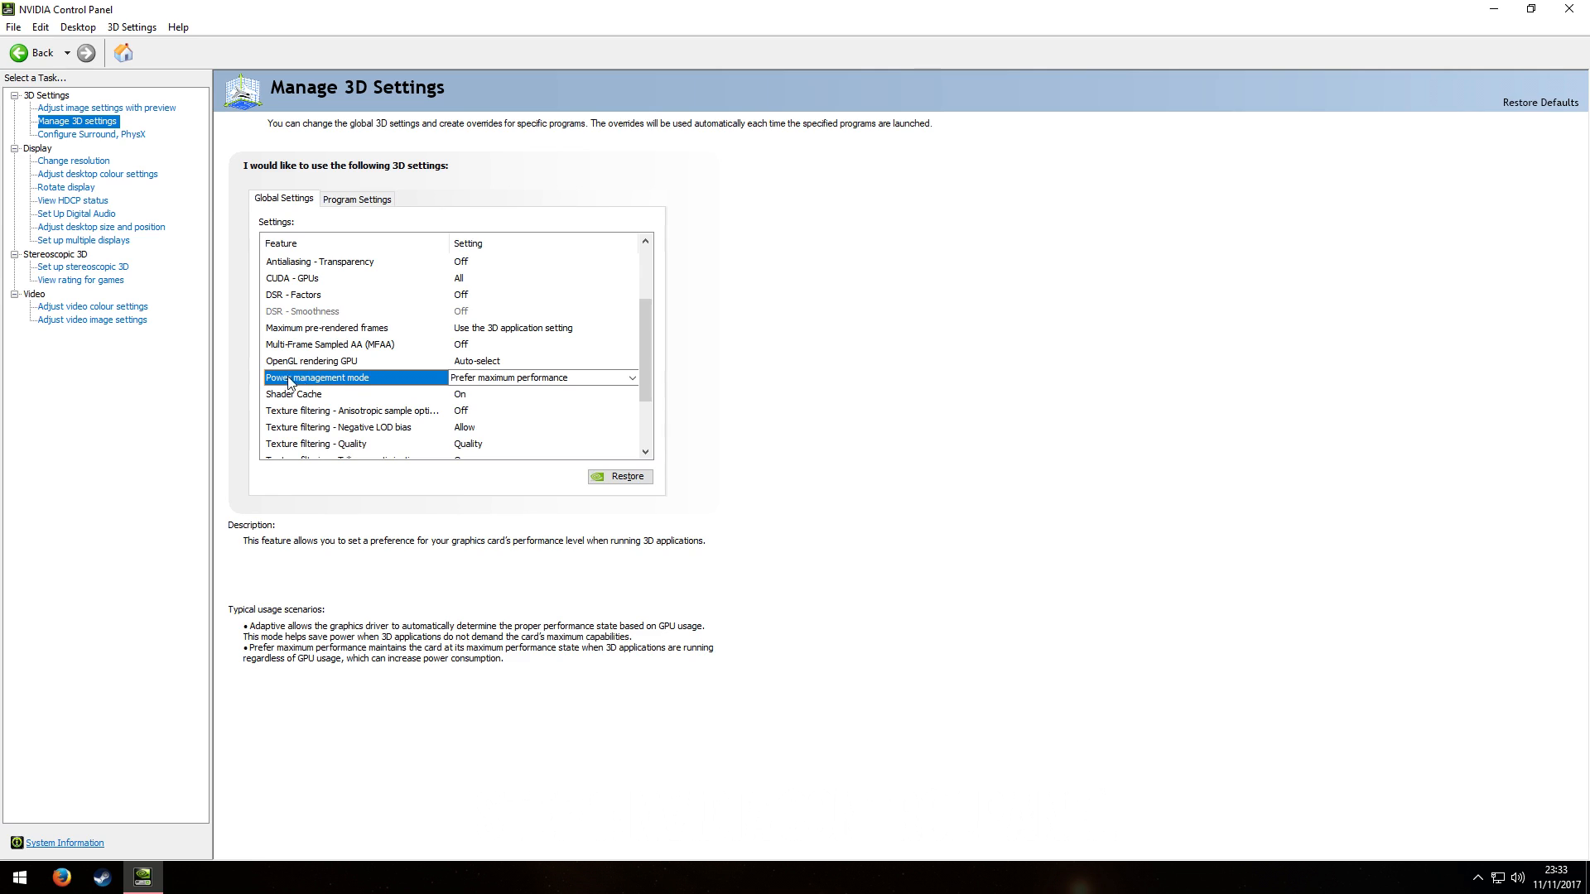
pyautogui.click(631, 377)
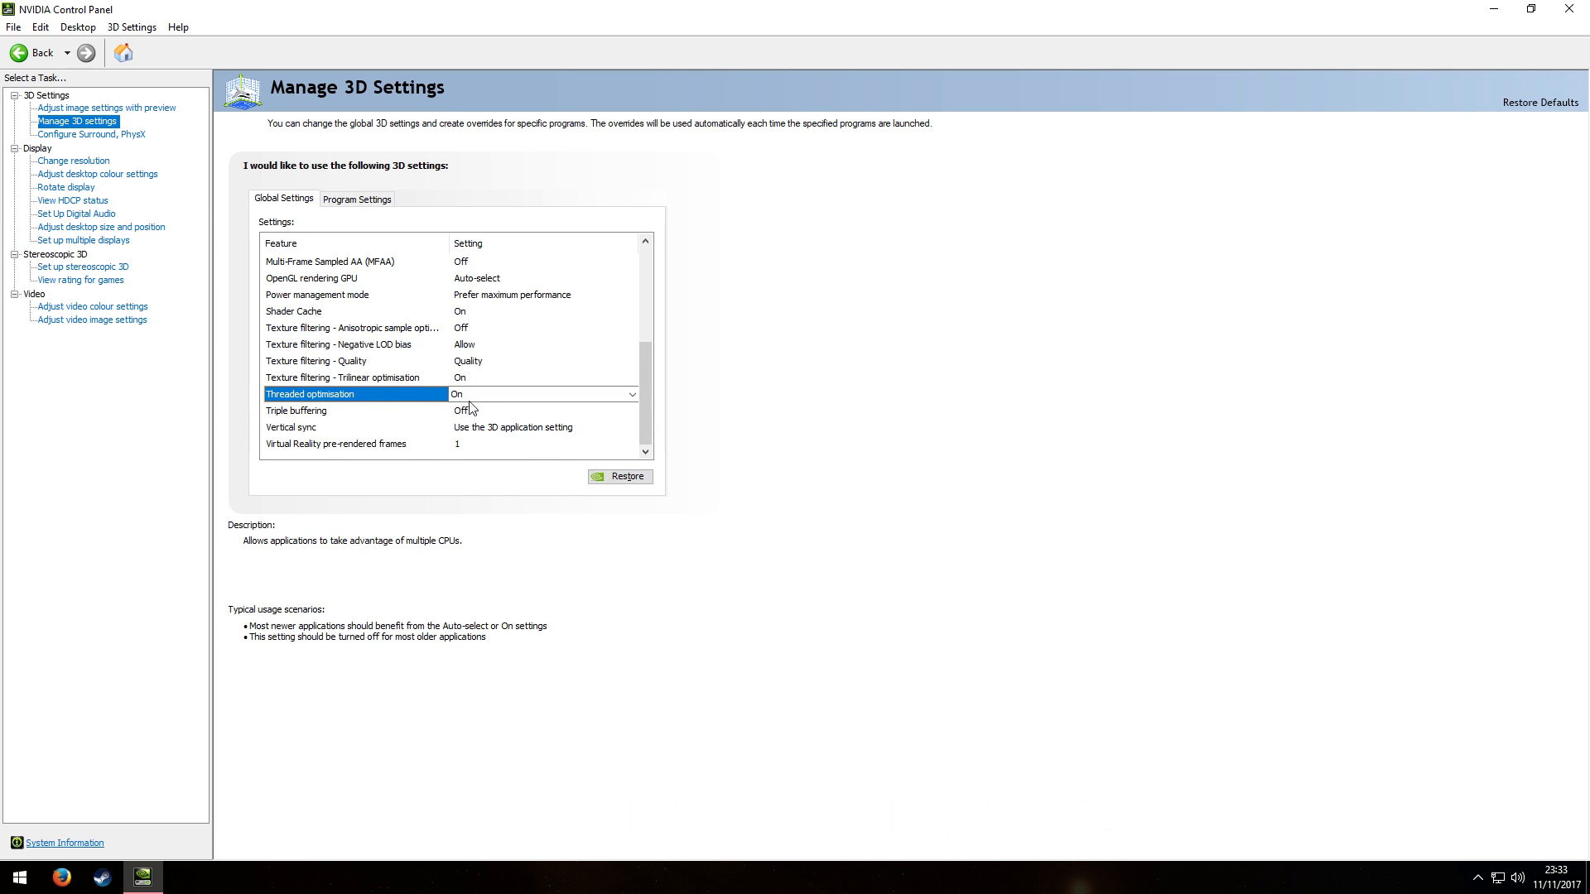
pyautogui.click(632, 395)
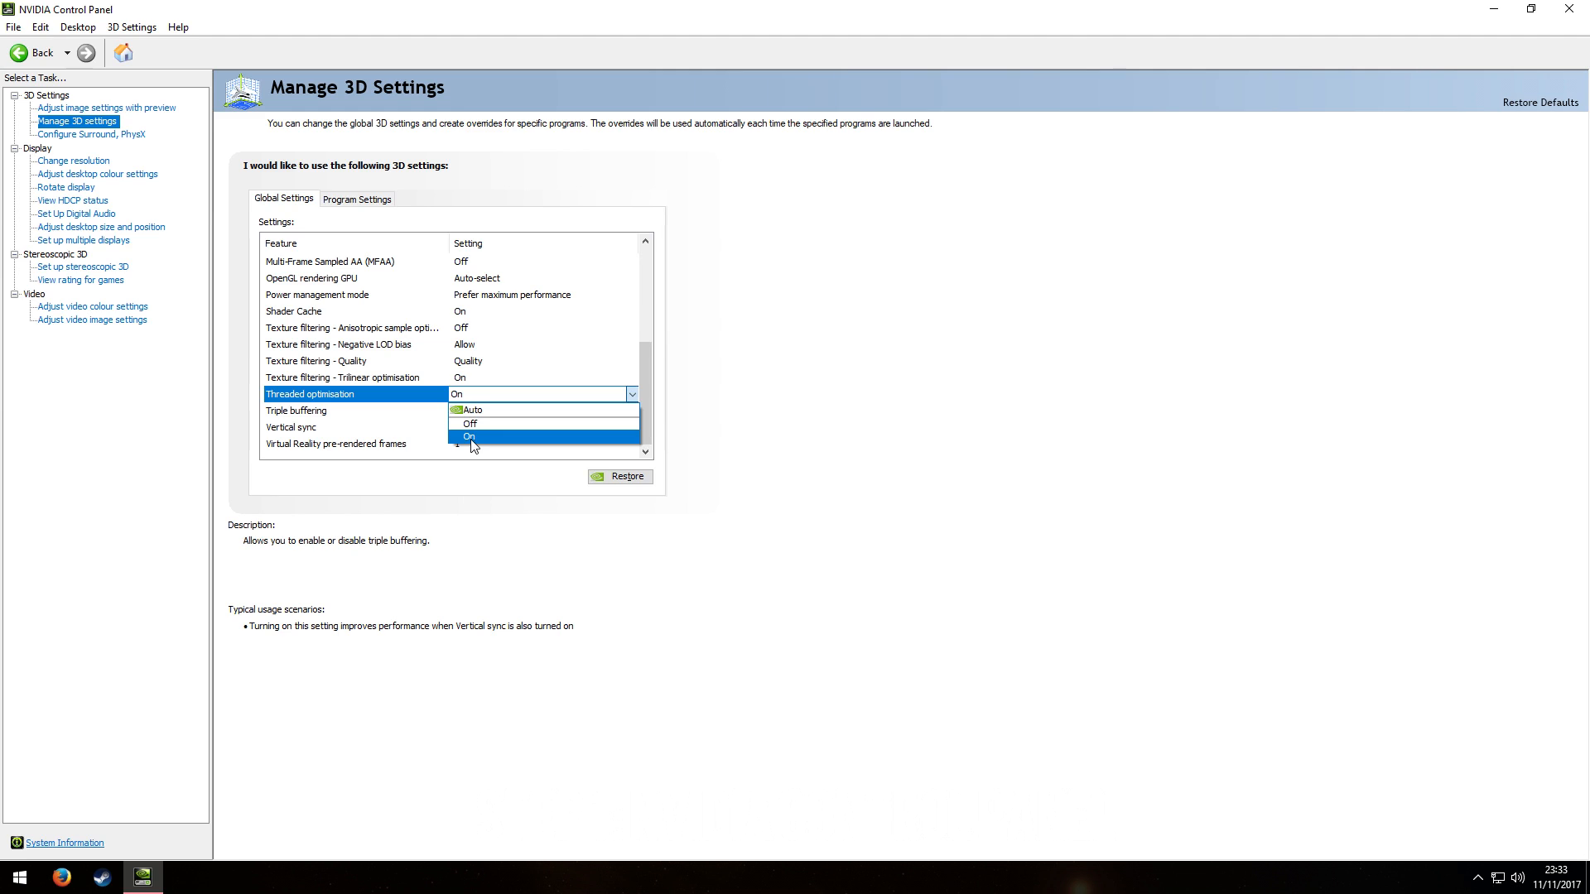
pyautogui.click(469, 436)
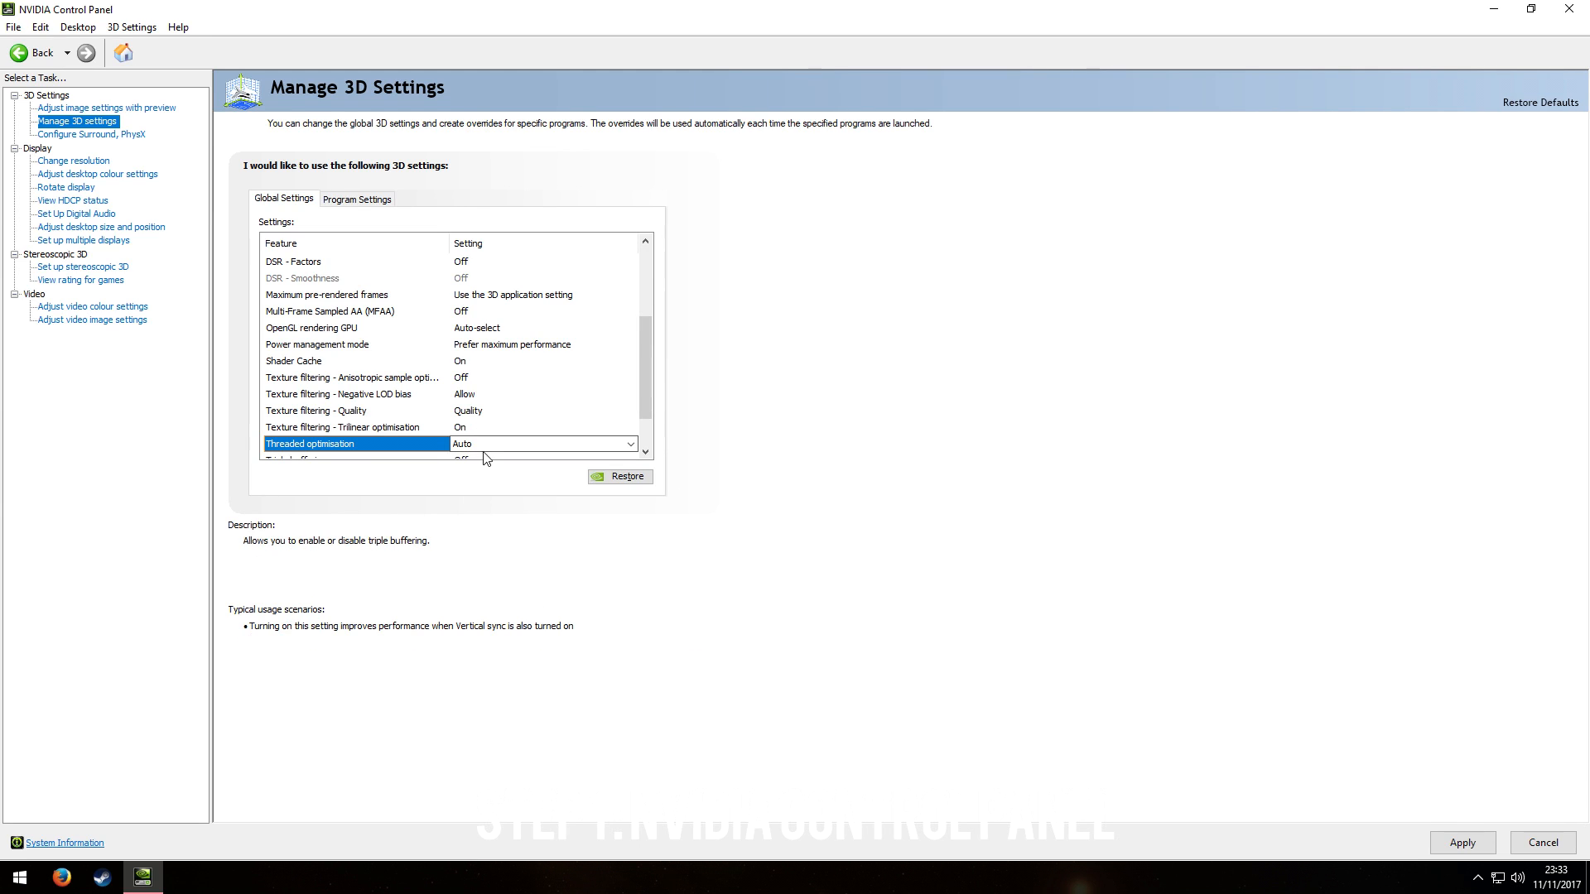
pyautogui.click(542, 443)
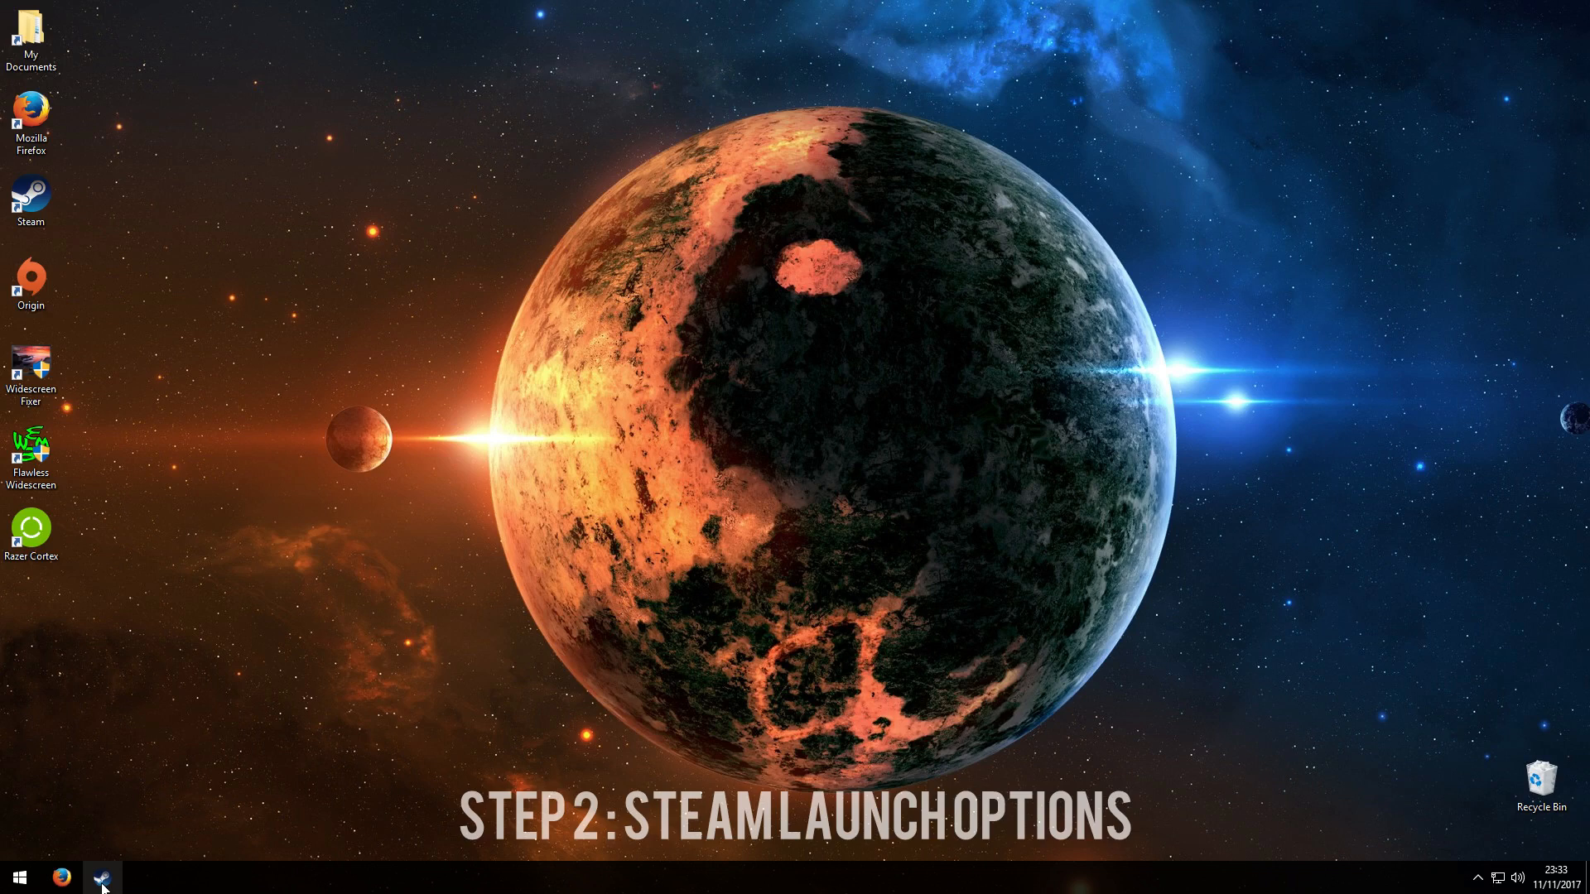
# Enter '-sm4 -malloc=system -USEALLAVAILABLECORES' as PUBG's launch options in its Steam Properties
pyautogui.click(101, 877)
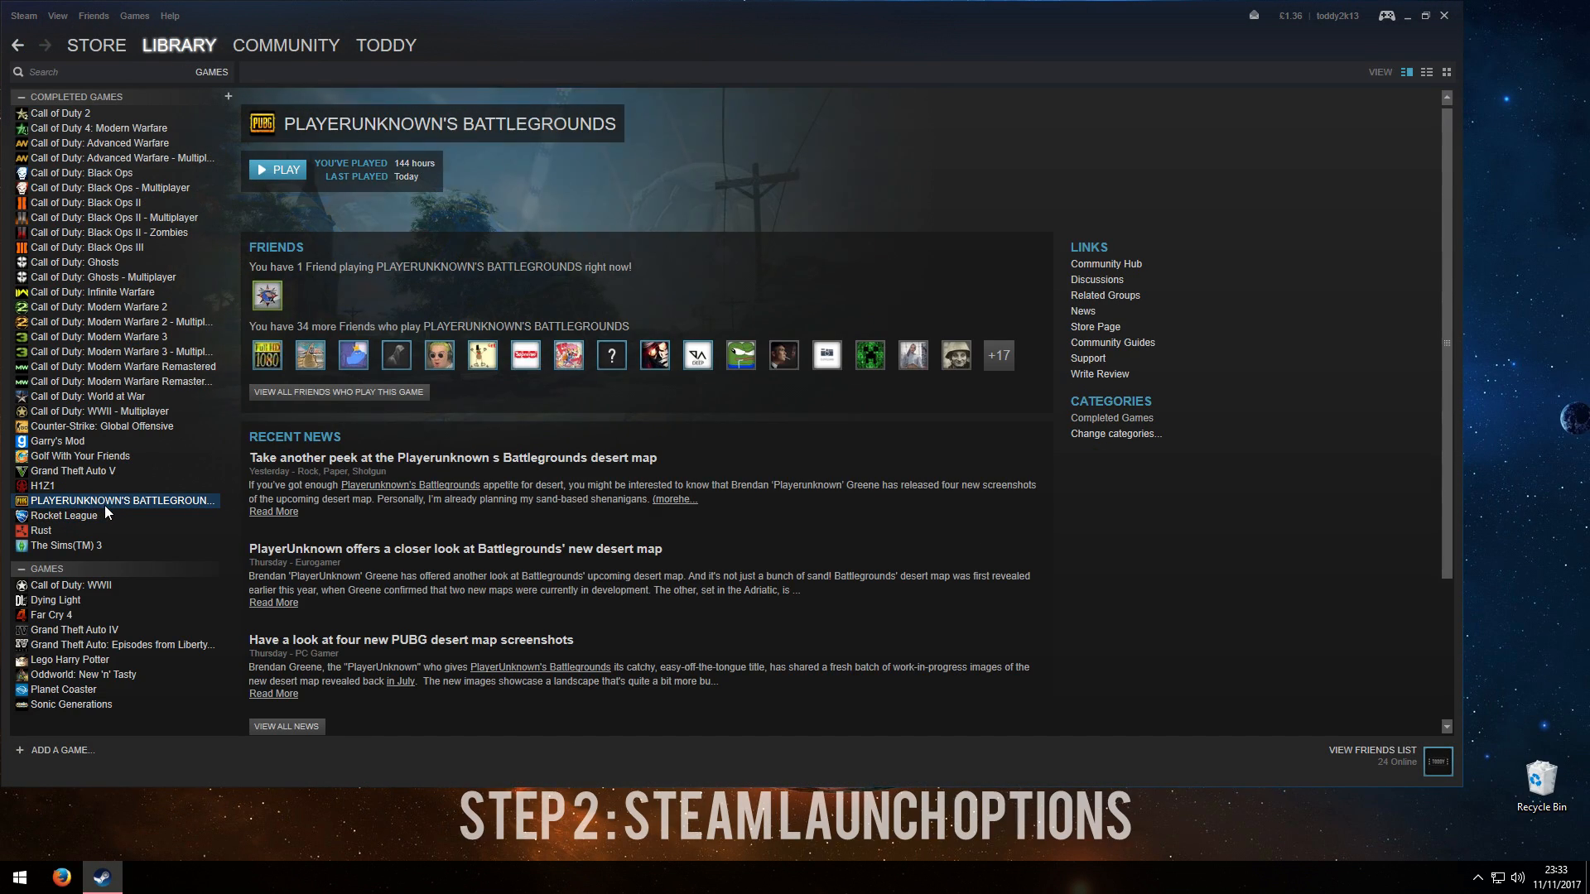
pyautogui.rightClick(118, 500)
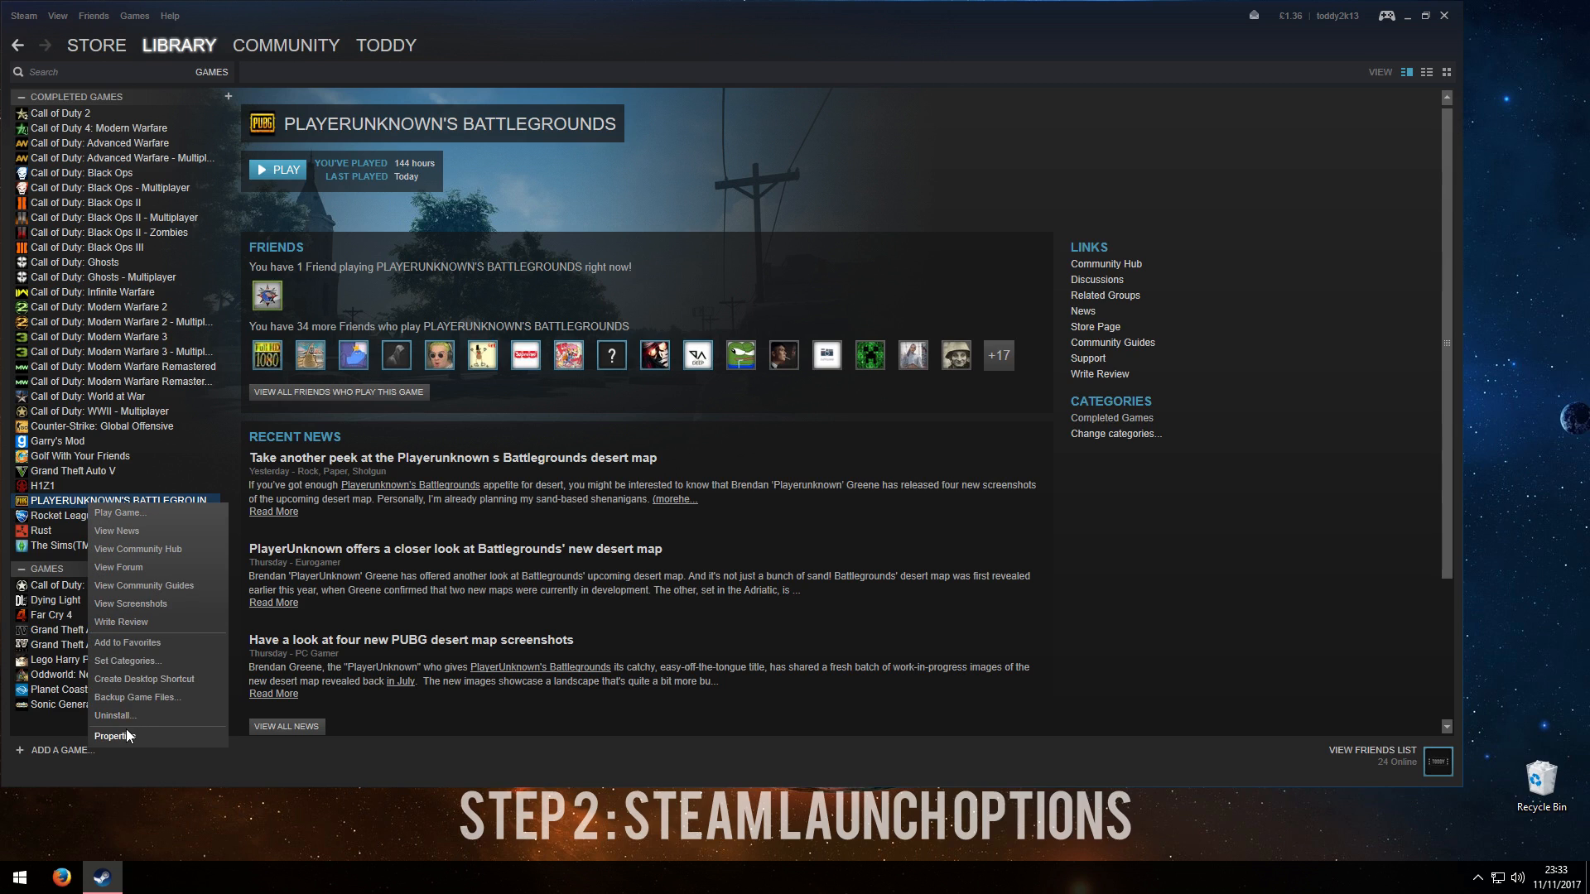
pyautogui.click(113, 735)
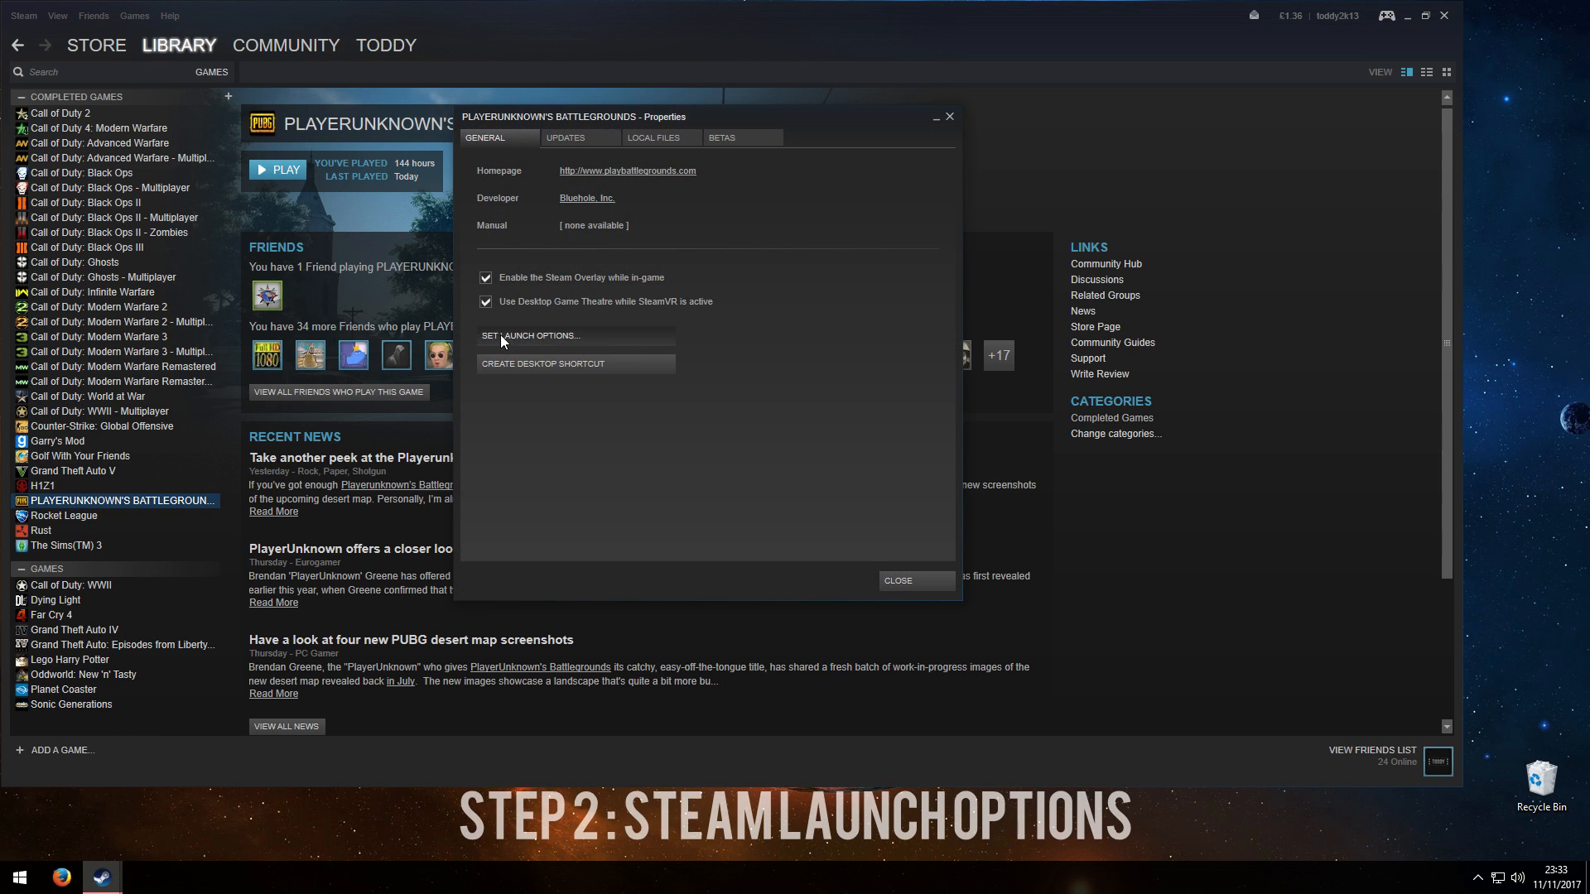
pyautogui.click(530, 335)
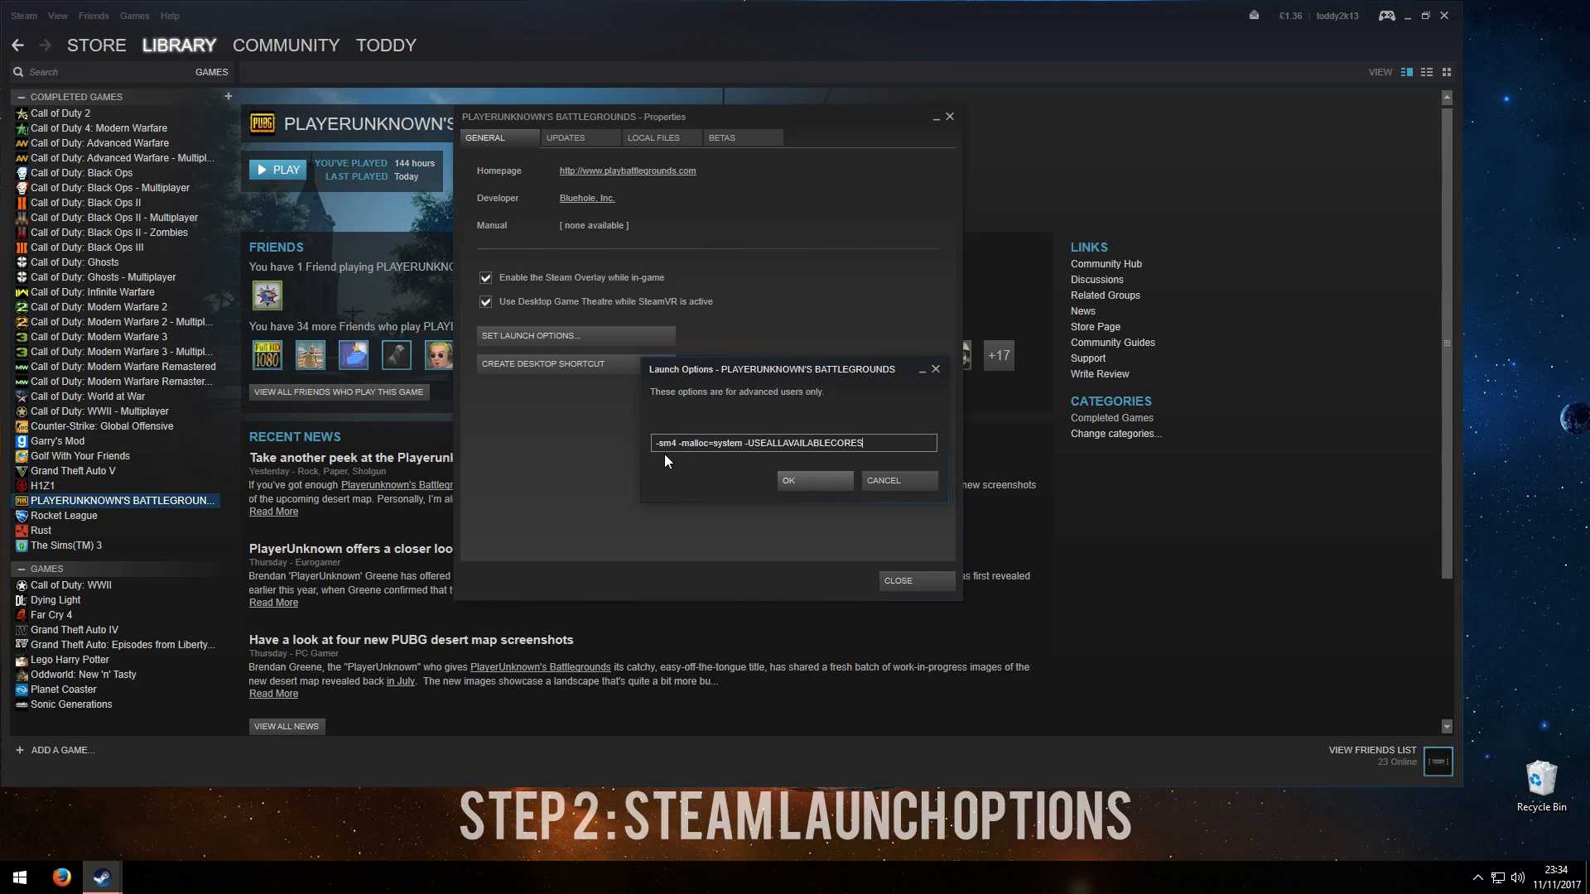
pyautogui.moveTo(848, 746)
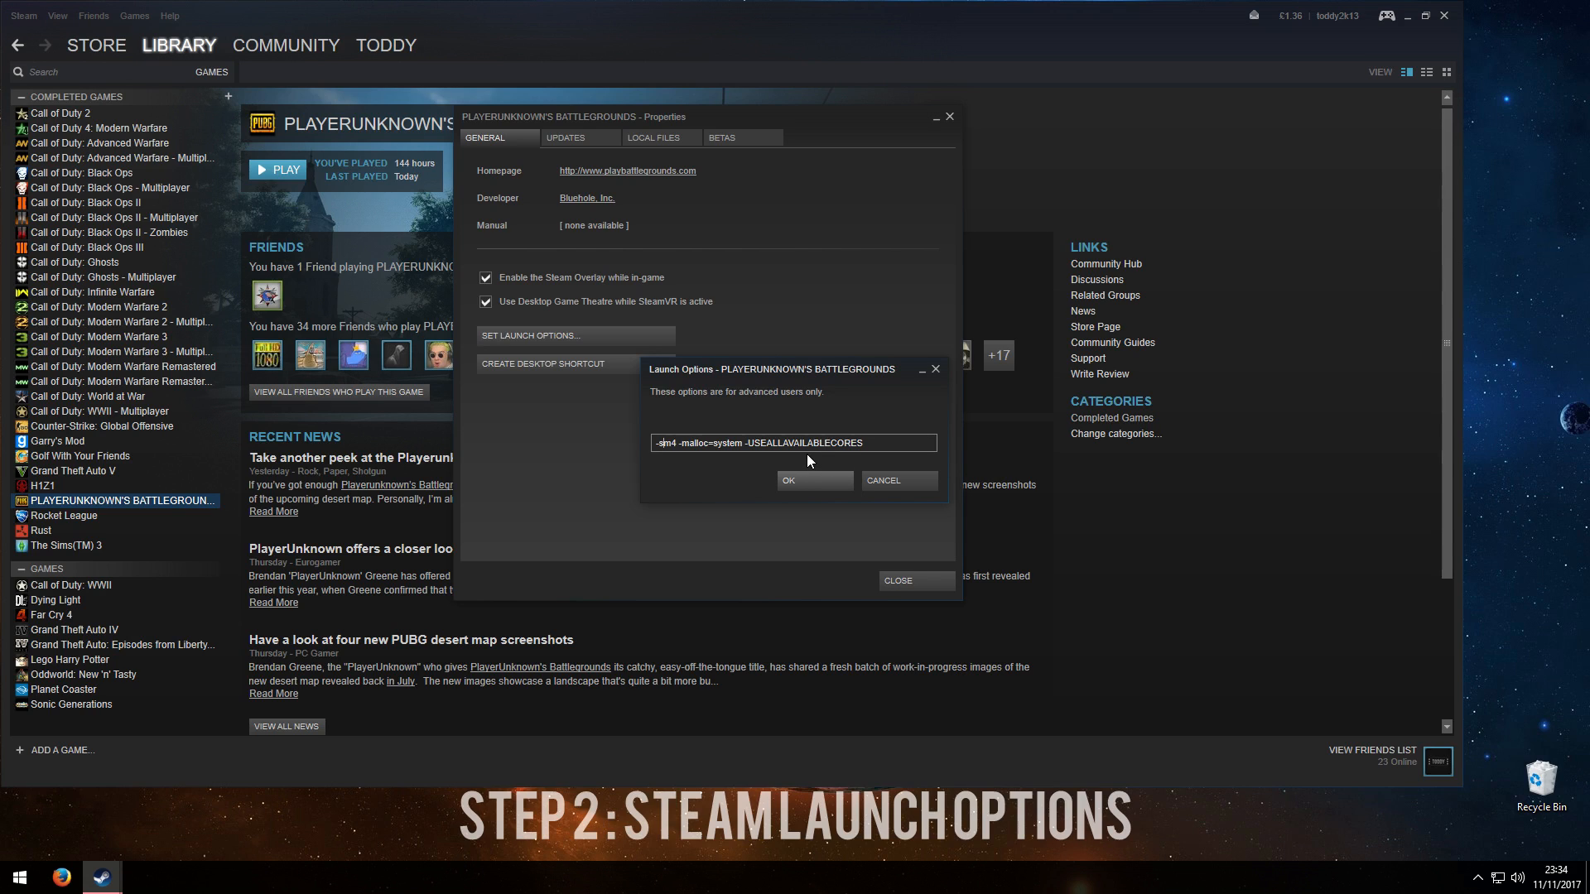
pyautogui.click(814, 479)
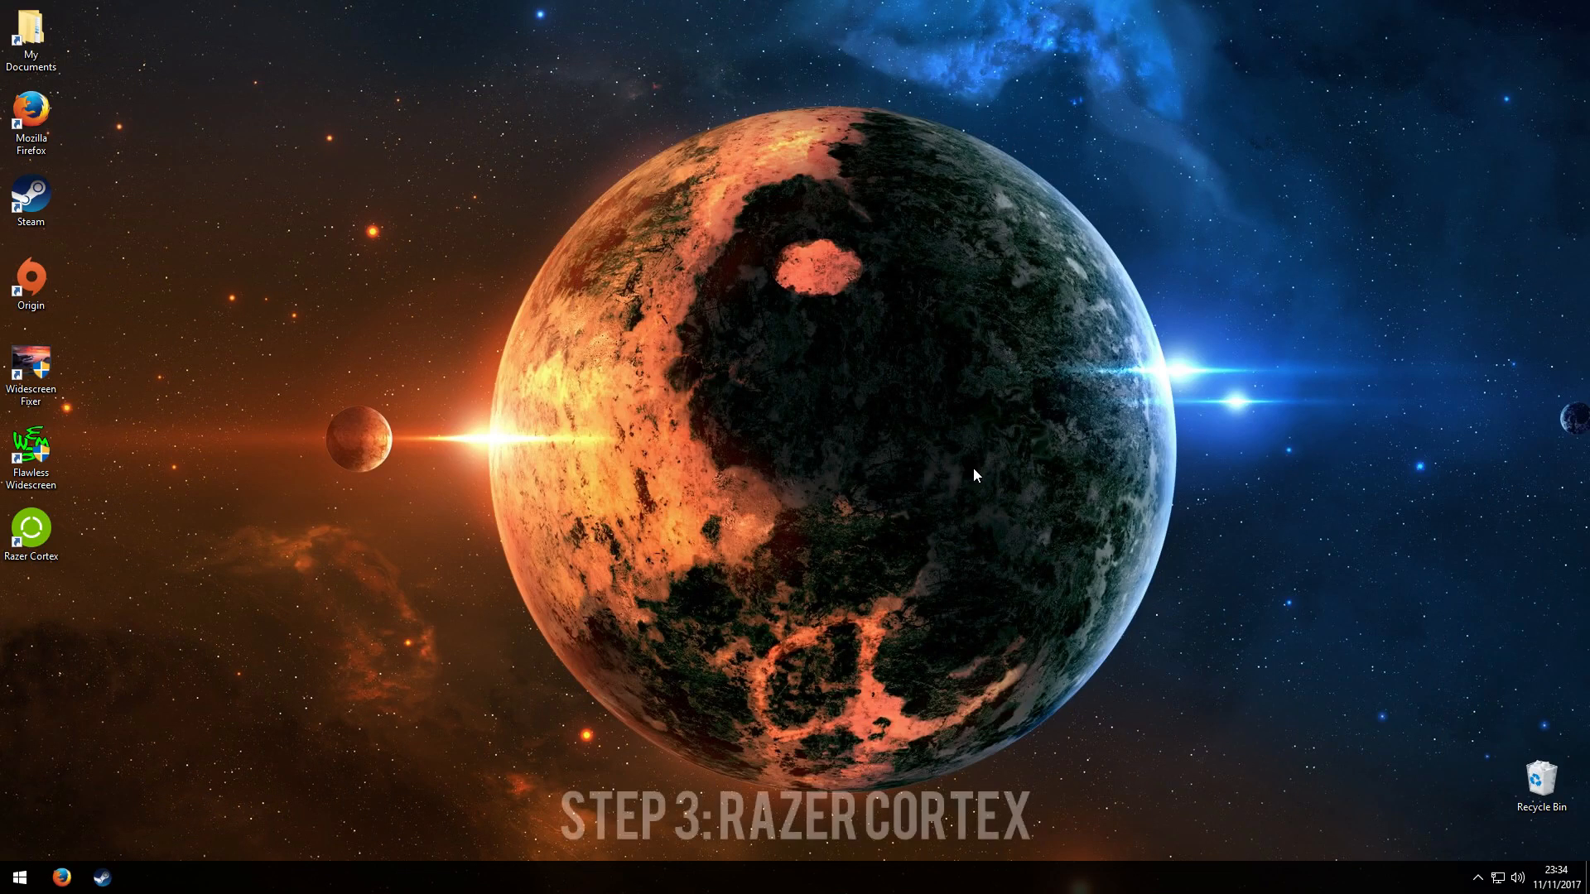
# Launch Razer Cortex from its desktop shortcut
pyautogui.click(32, 532)
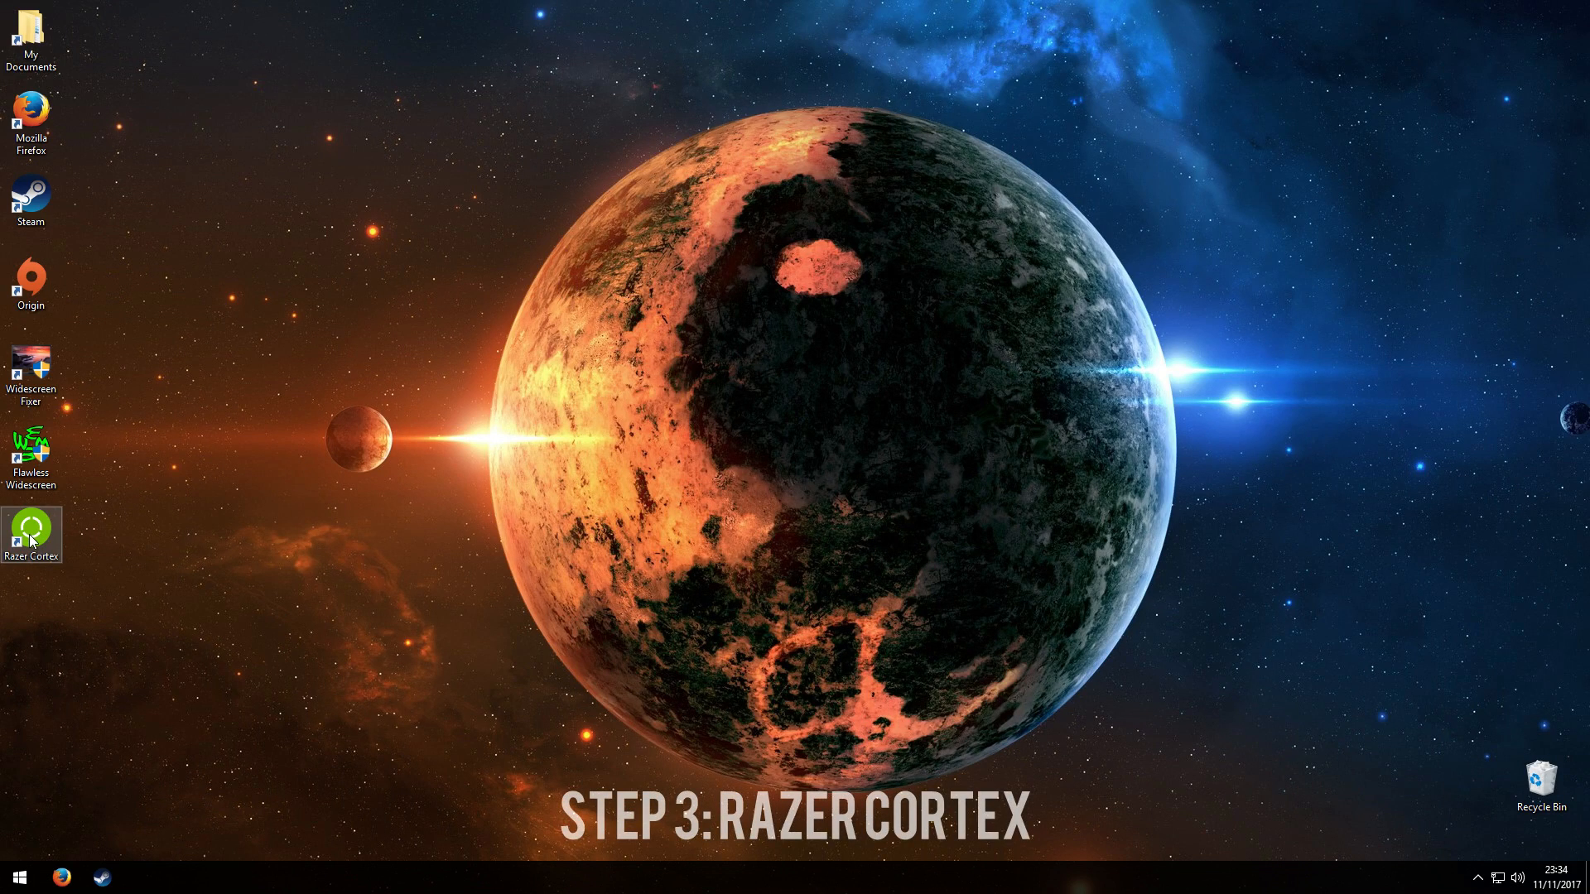
pyautogui.doubleClick(31, 535)
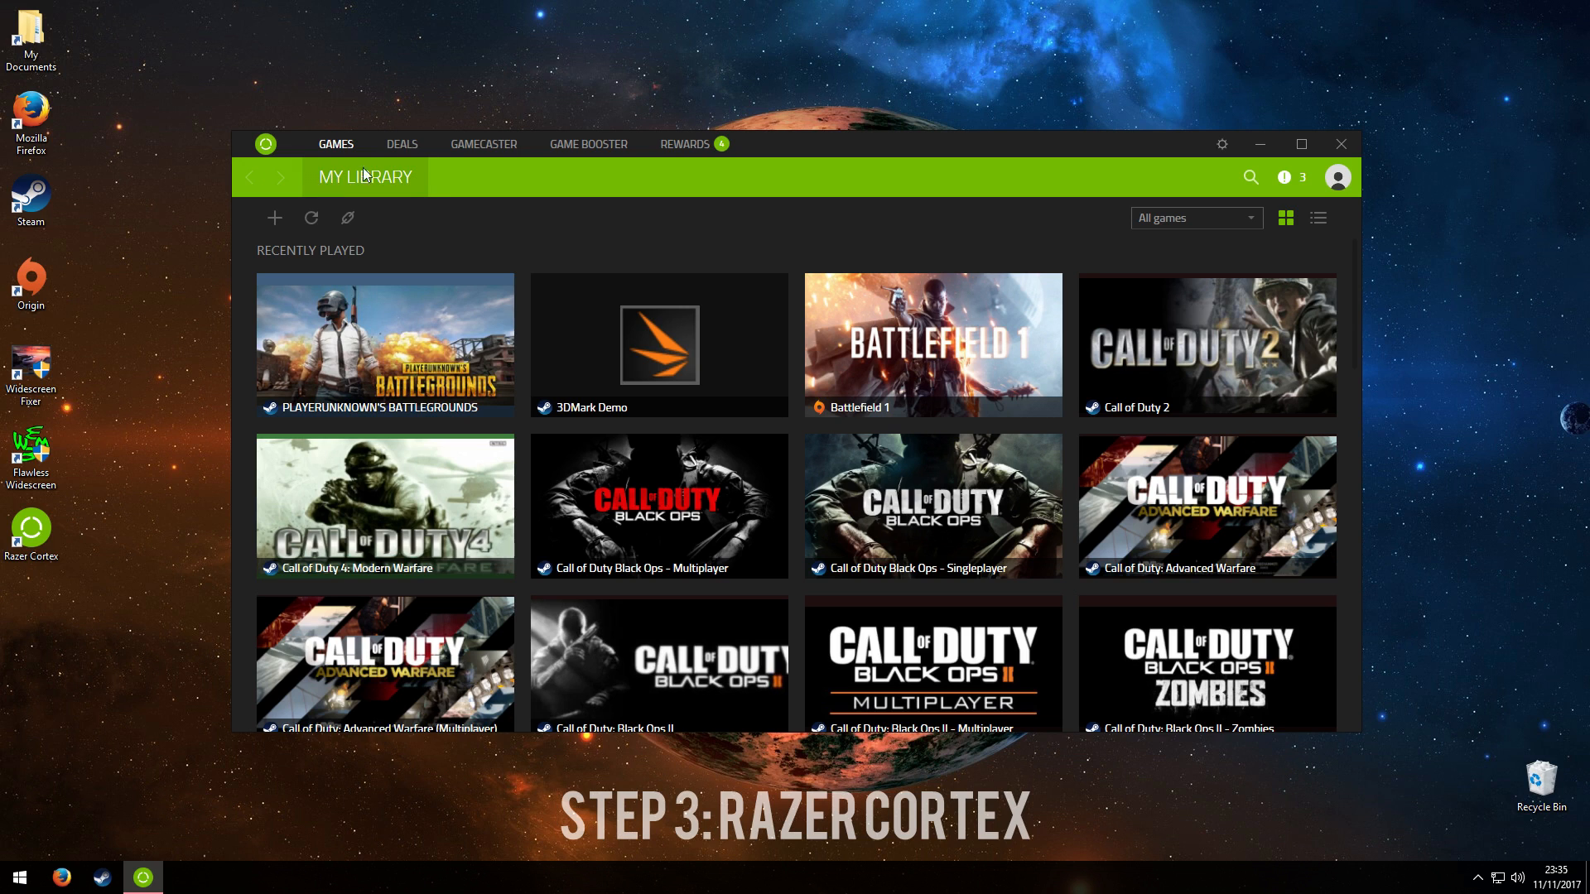
pyautogui.moveTo(384, 343)
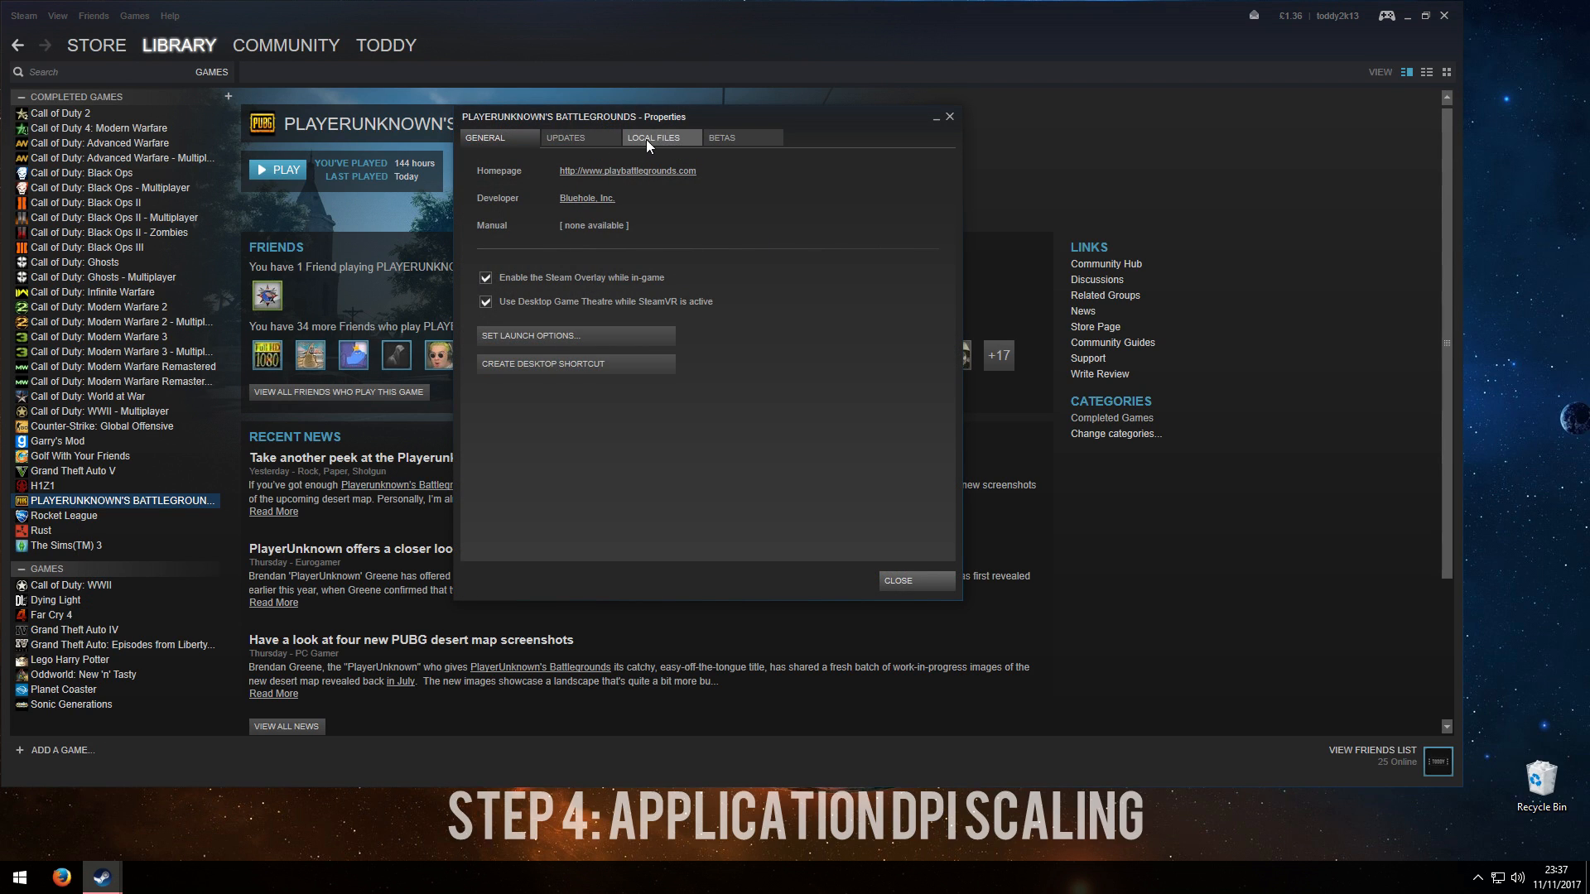
# Browse PUBG's local files from its Steam Properties to reveal the install folder
pyautogui.click(651, 137)
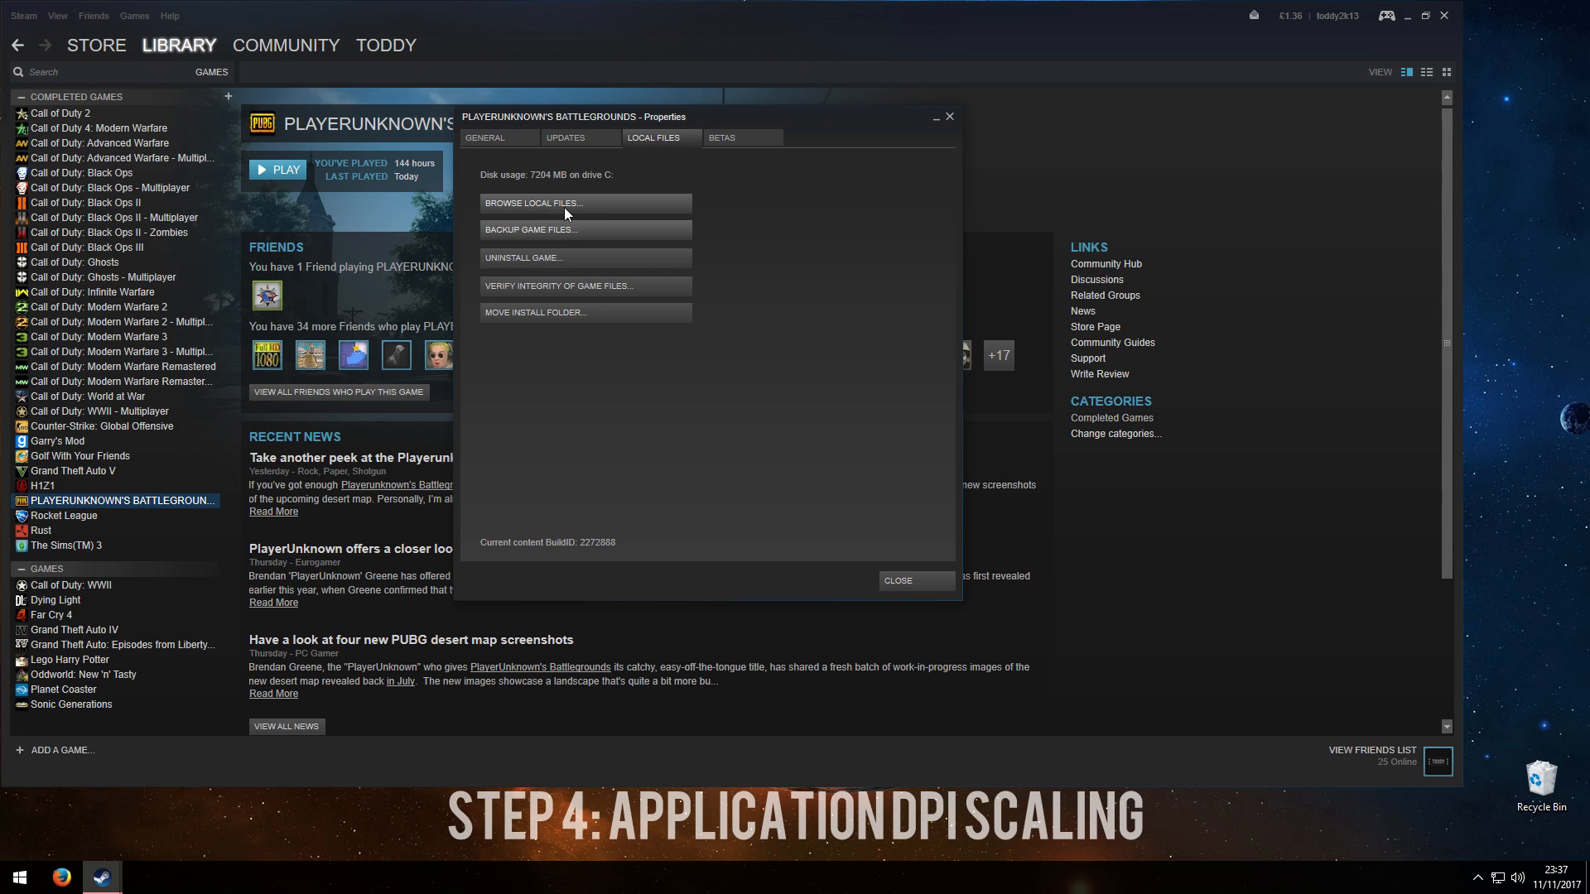
pyautogui.click(533, 203)
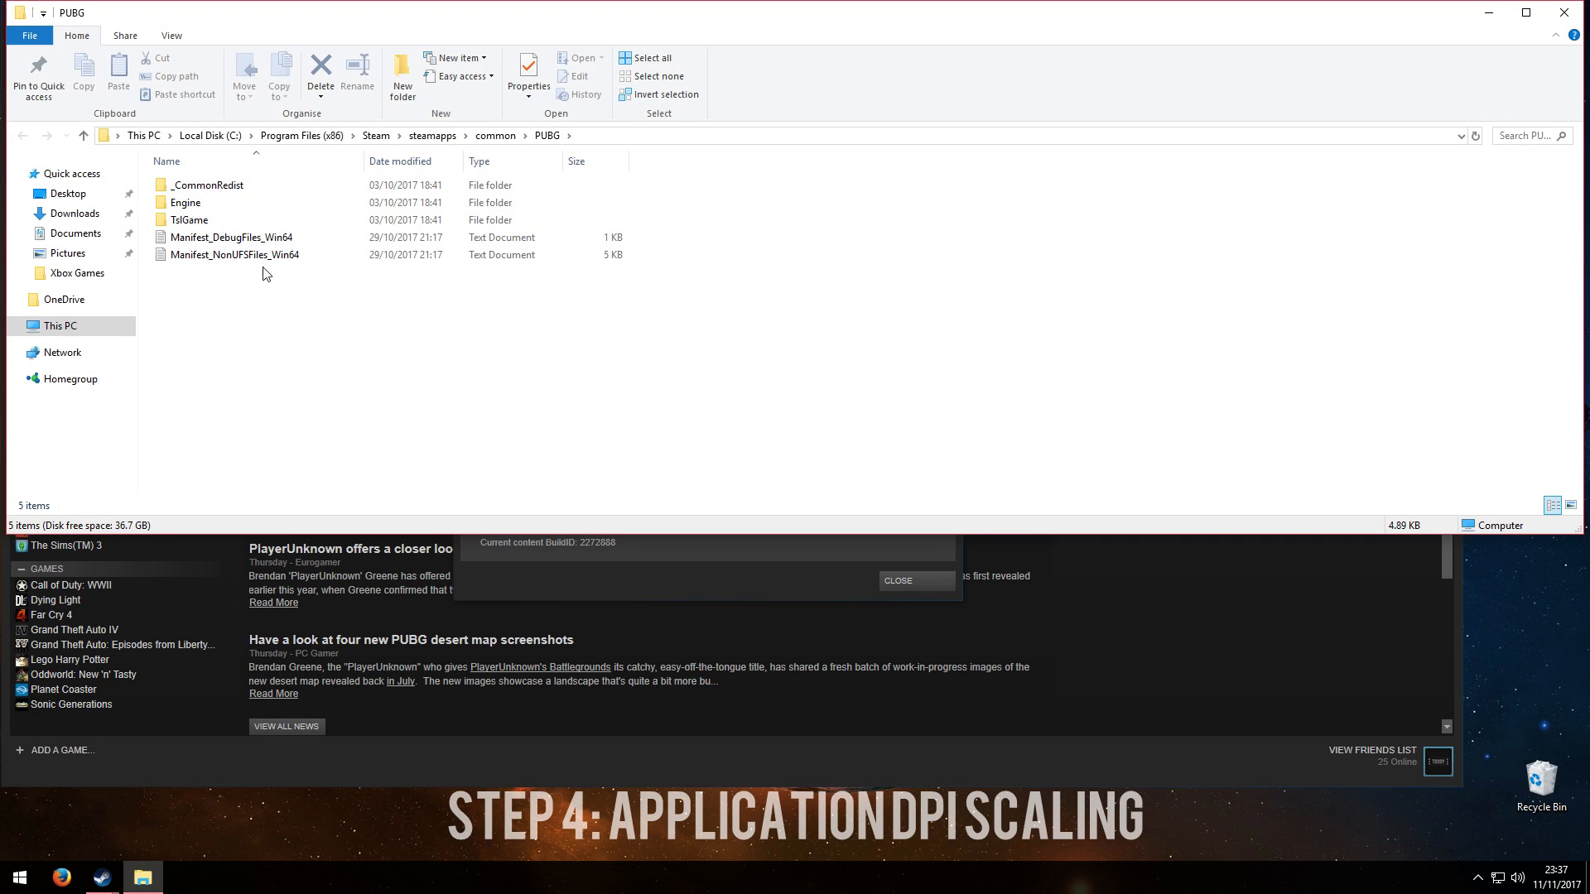
pyautogui.moveTo(333, 292)
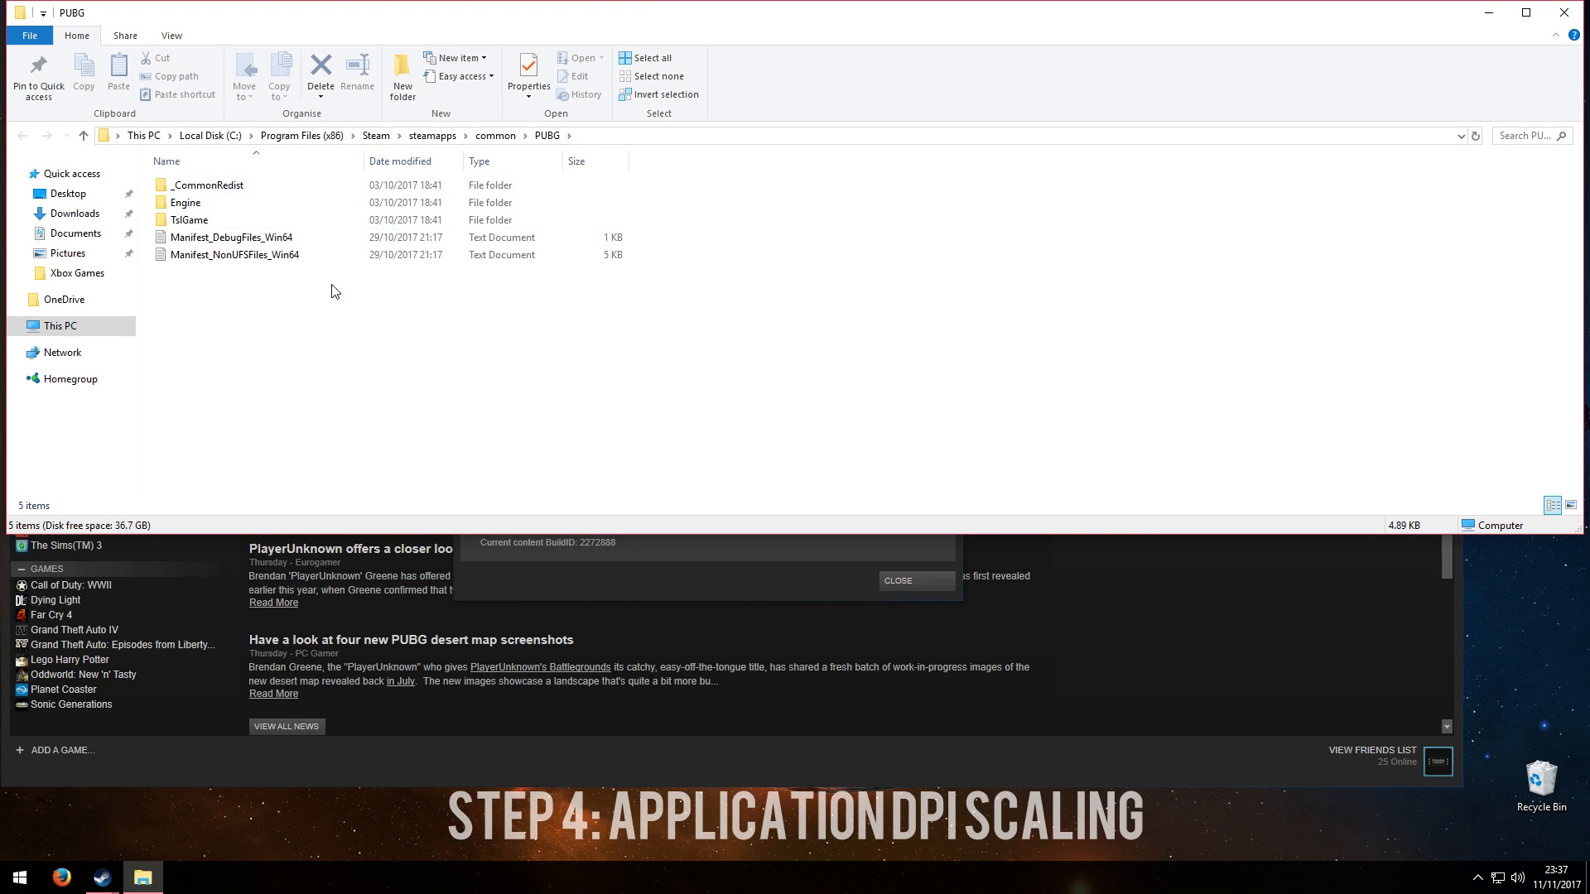
# Enable Override high DPI scaling for TslGame in TslGame\Binaries\Win64 and choose the scaling mode
pyautogui.click(190, 221)
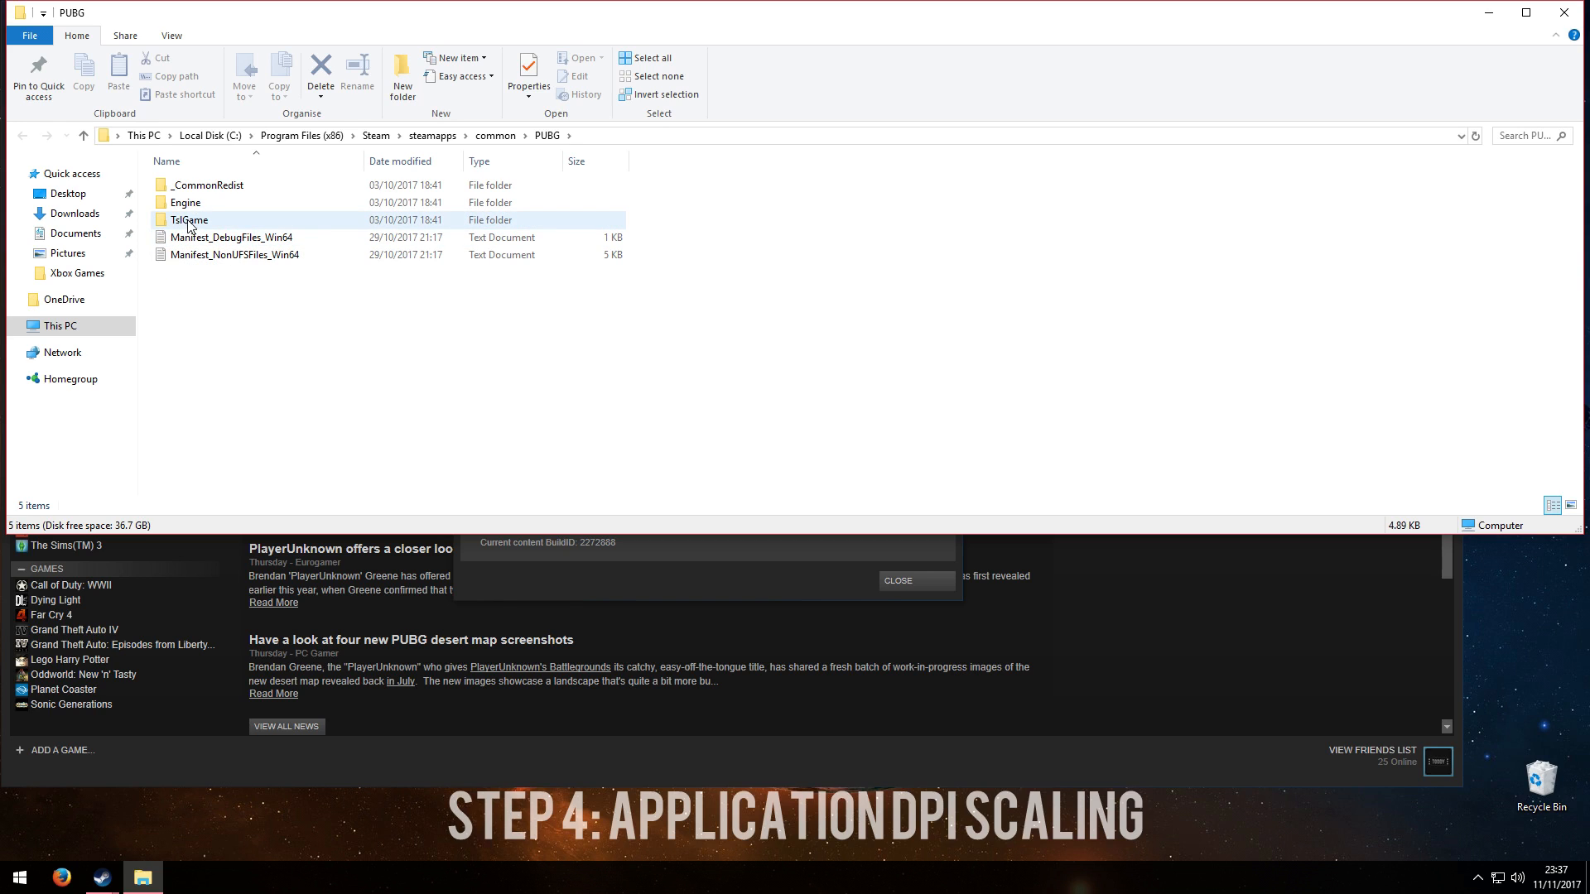
pyautogui.doubleClick(190, 221)
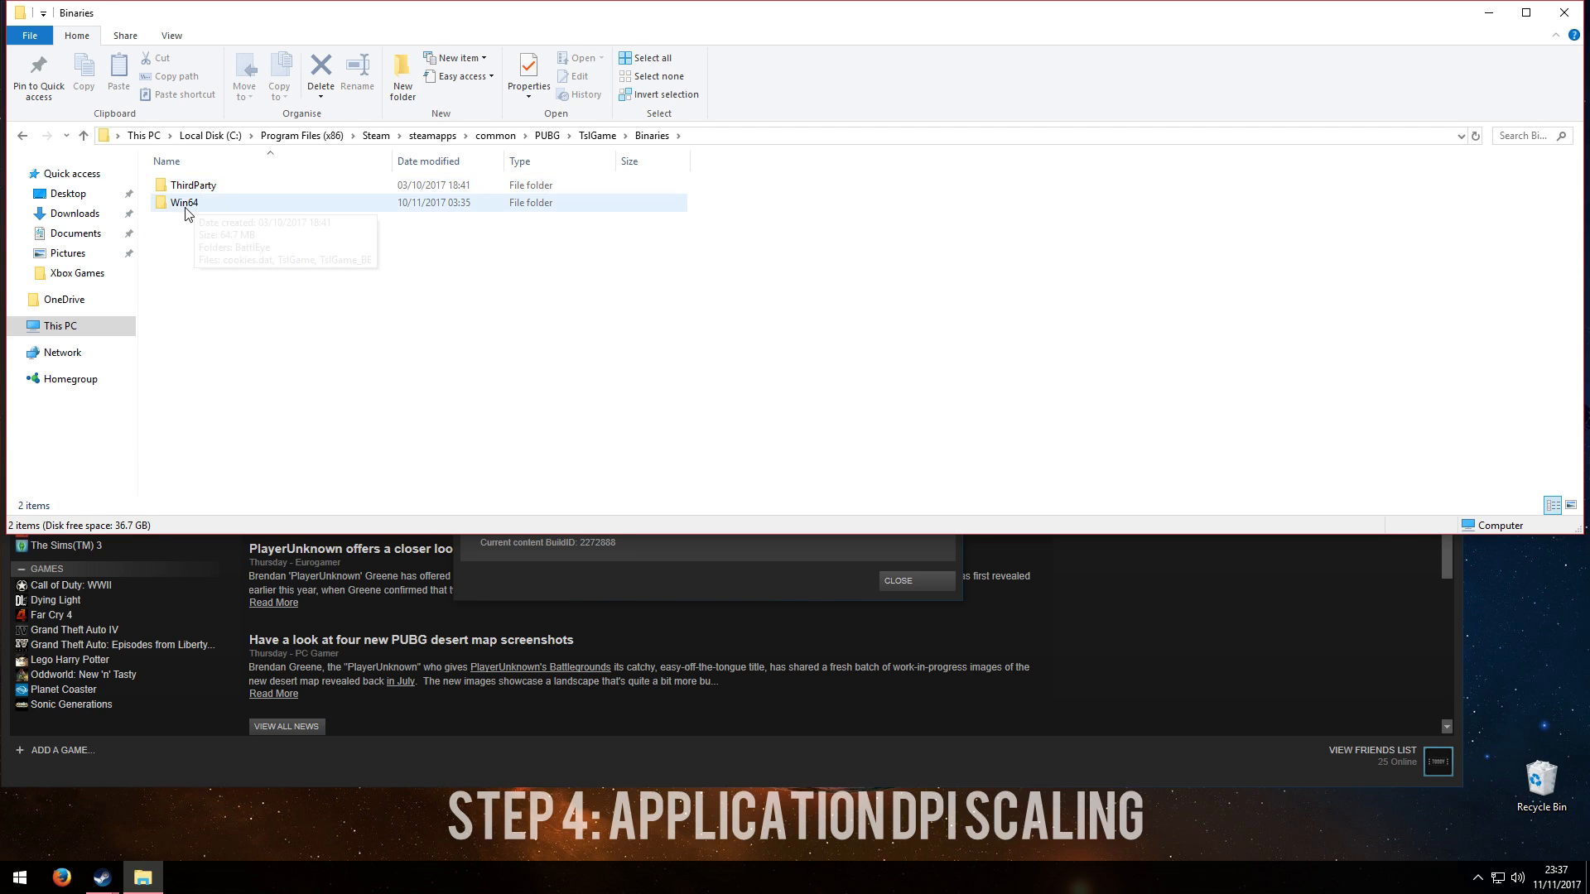
pyautogui.doubleClick(185, 203)
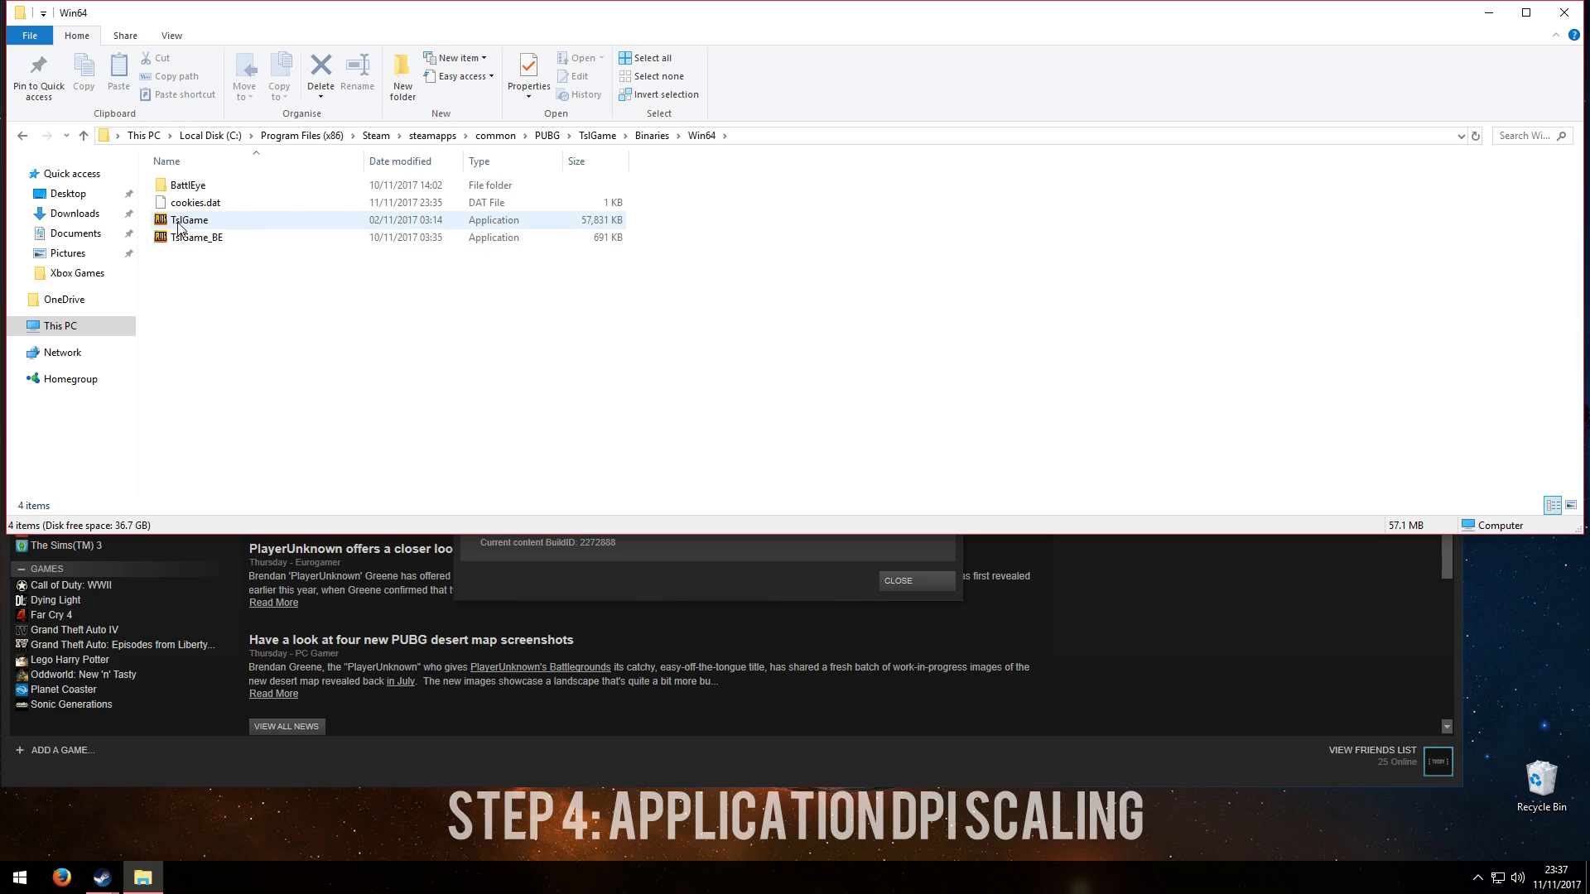
pyautogui.moveTo(203, 231)
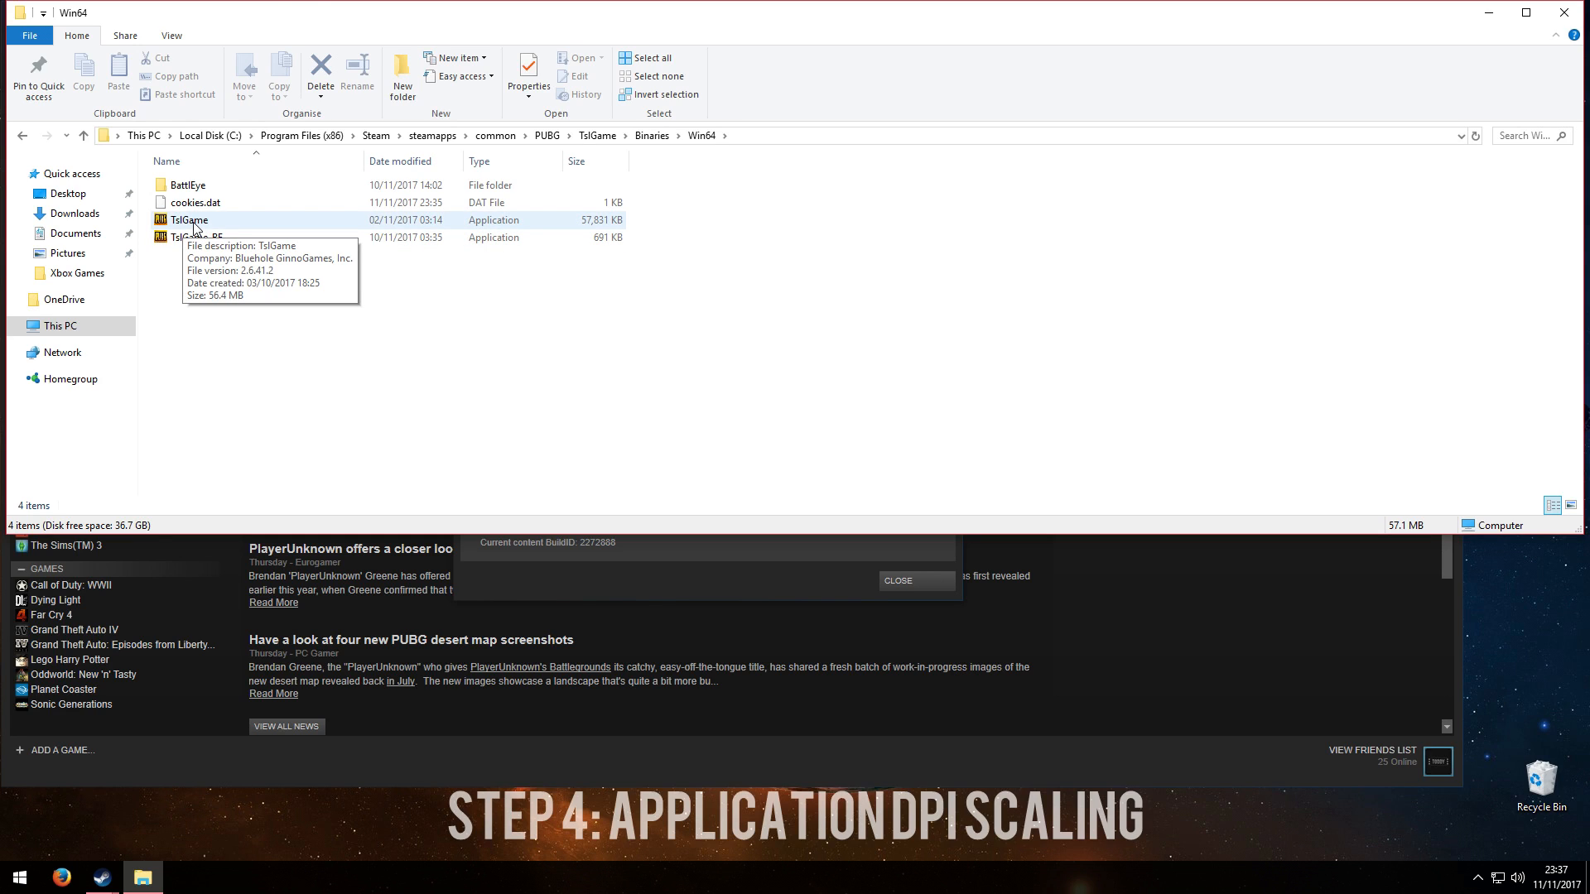
pyautogui.click(528, 76)
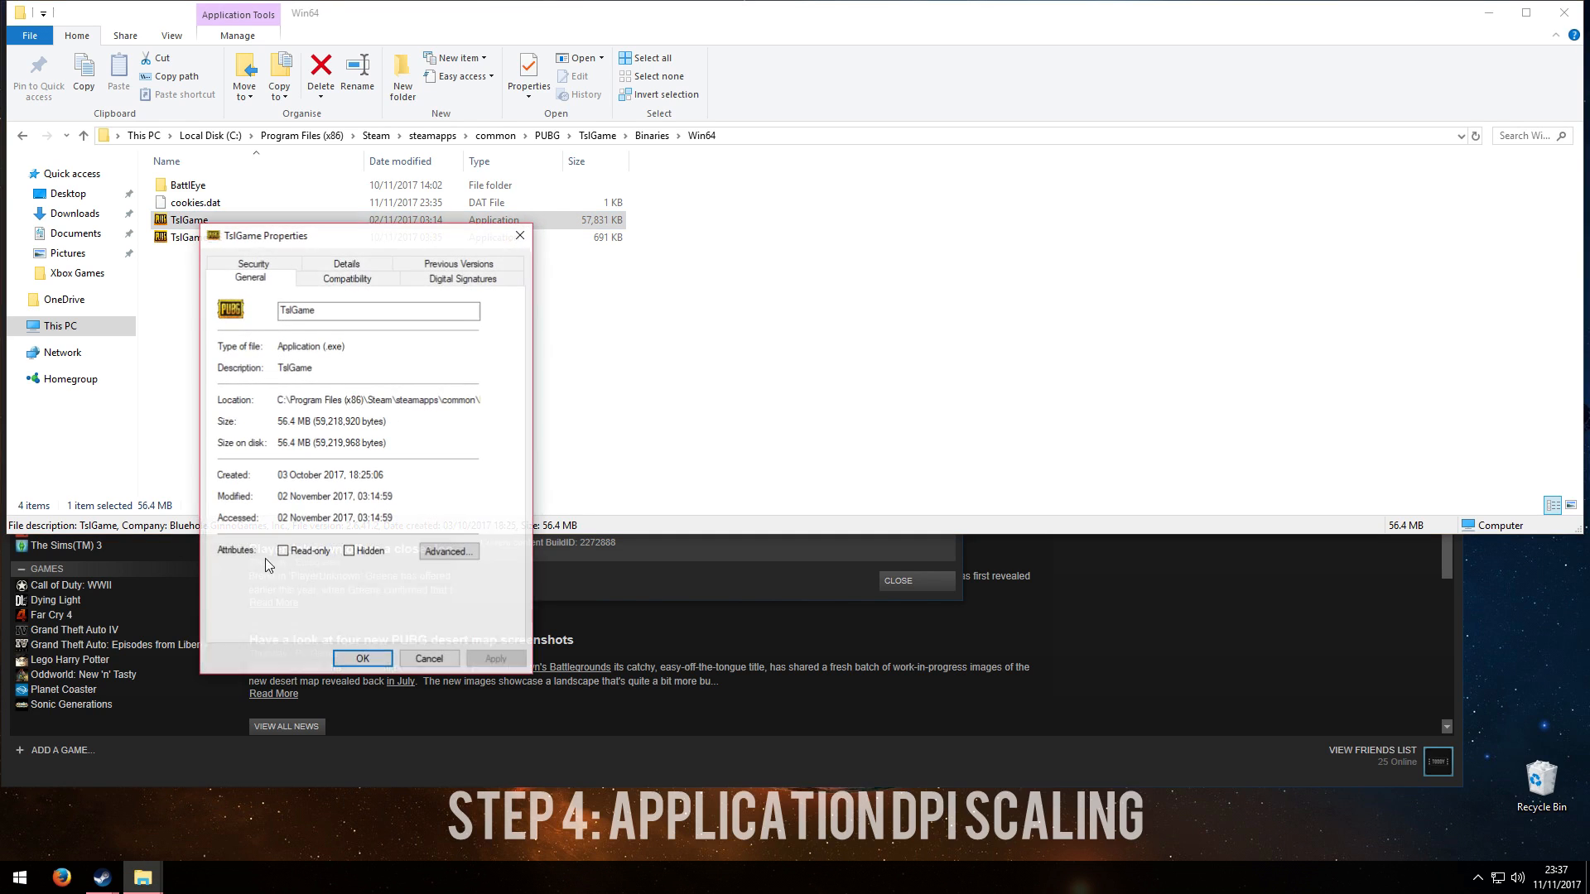
pyautogui.click(346, 278)
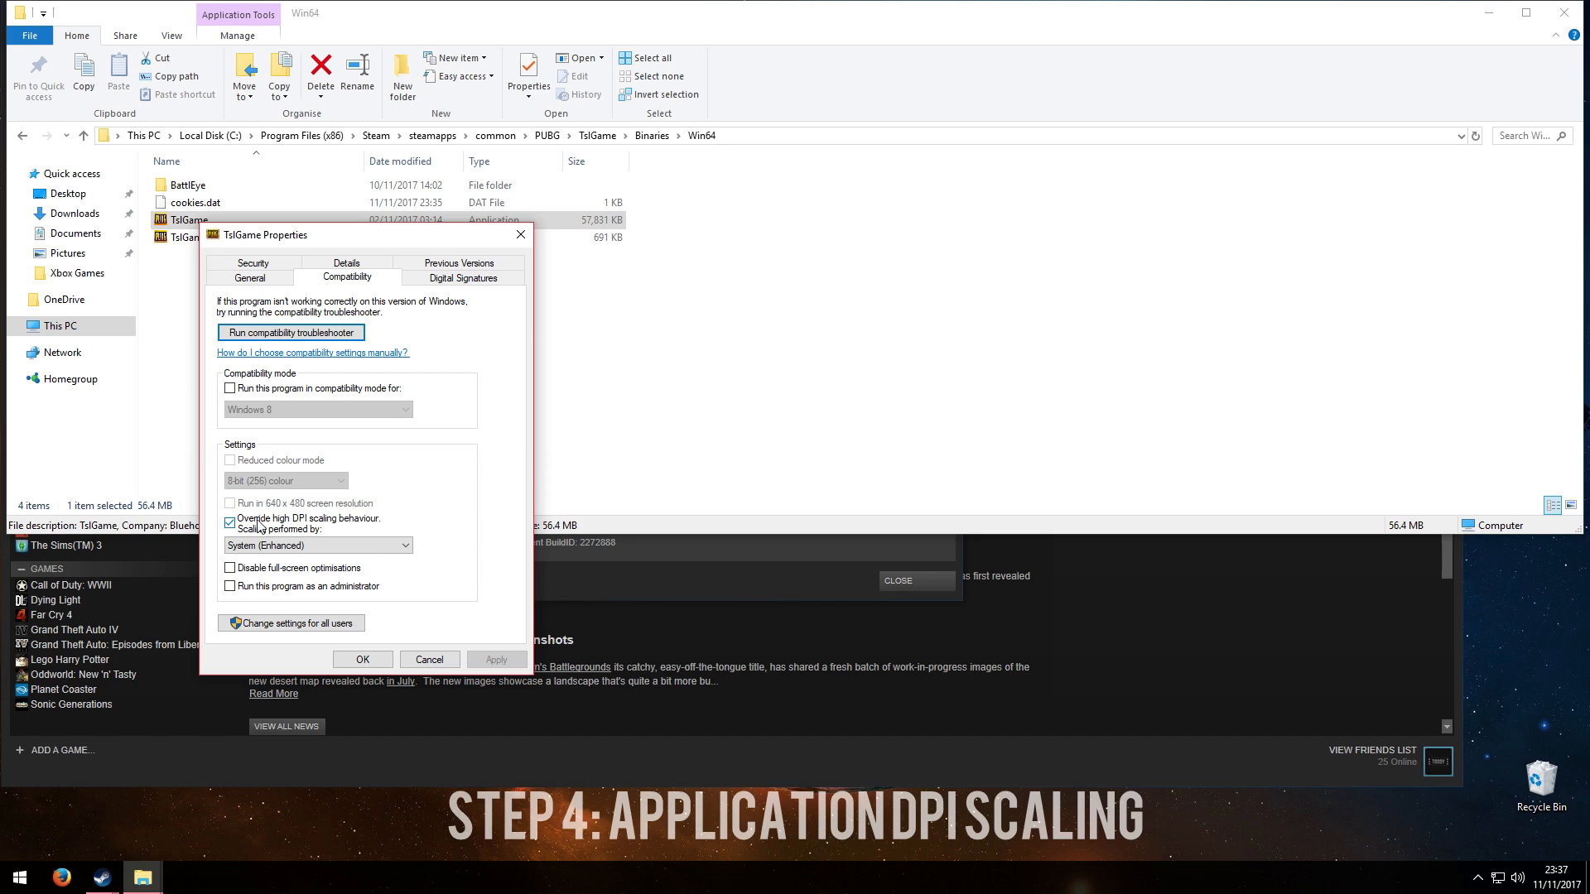
pyautogui.moveTo(324, 529)
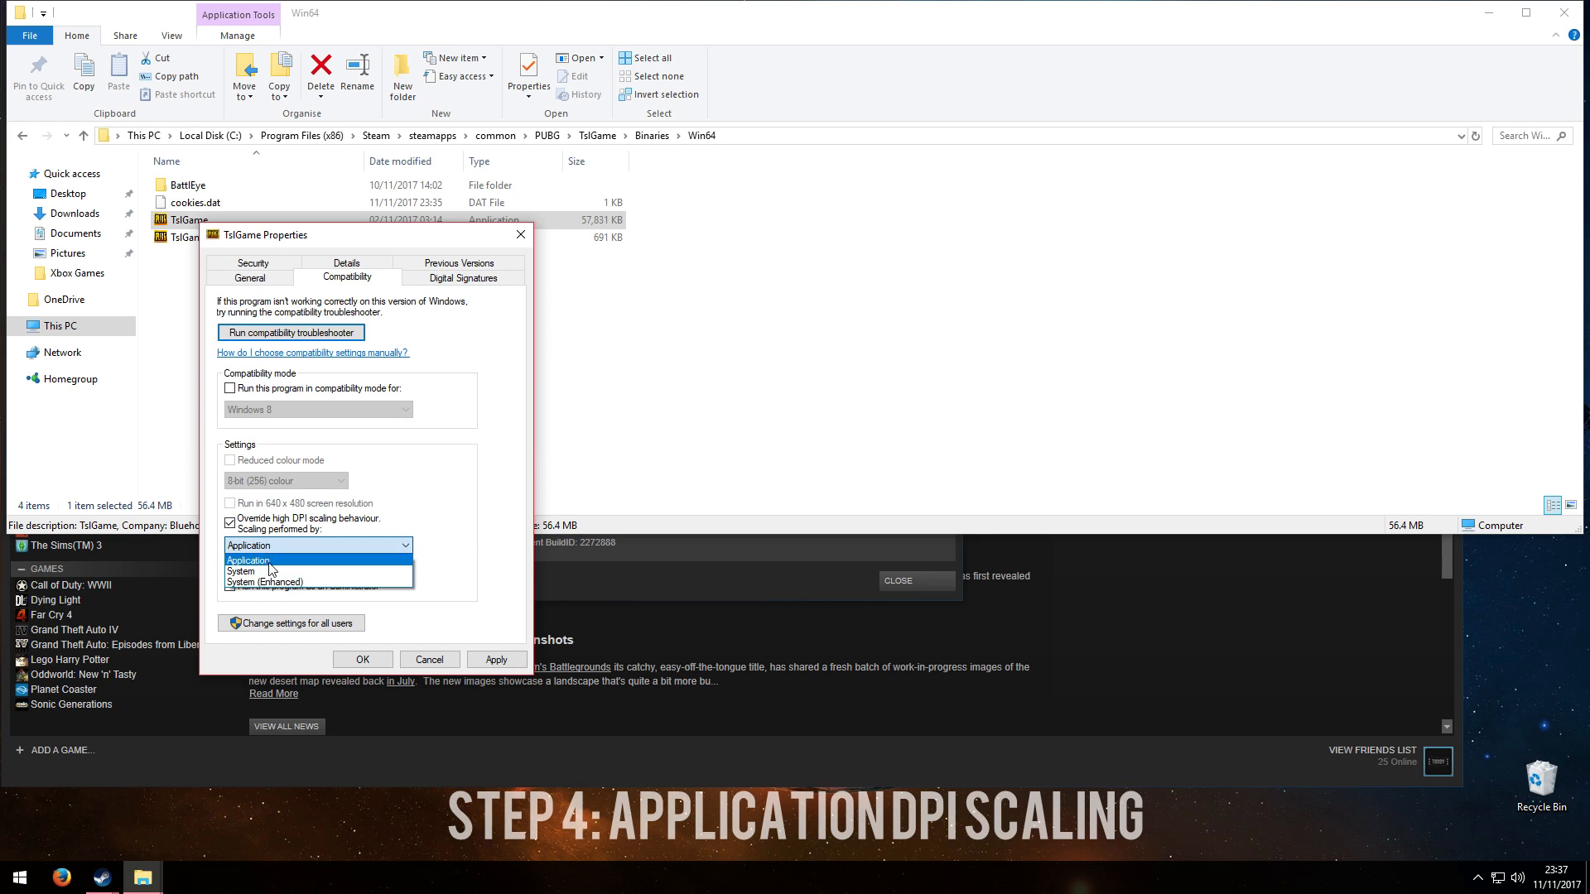
pyautogui.moveTo(248, 582)
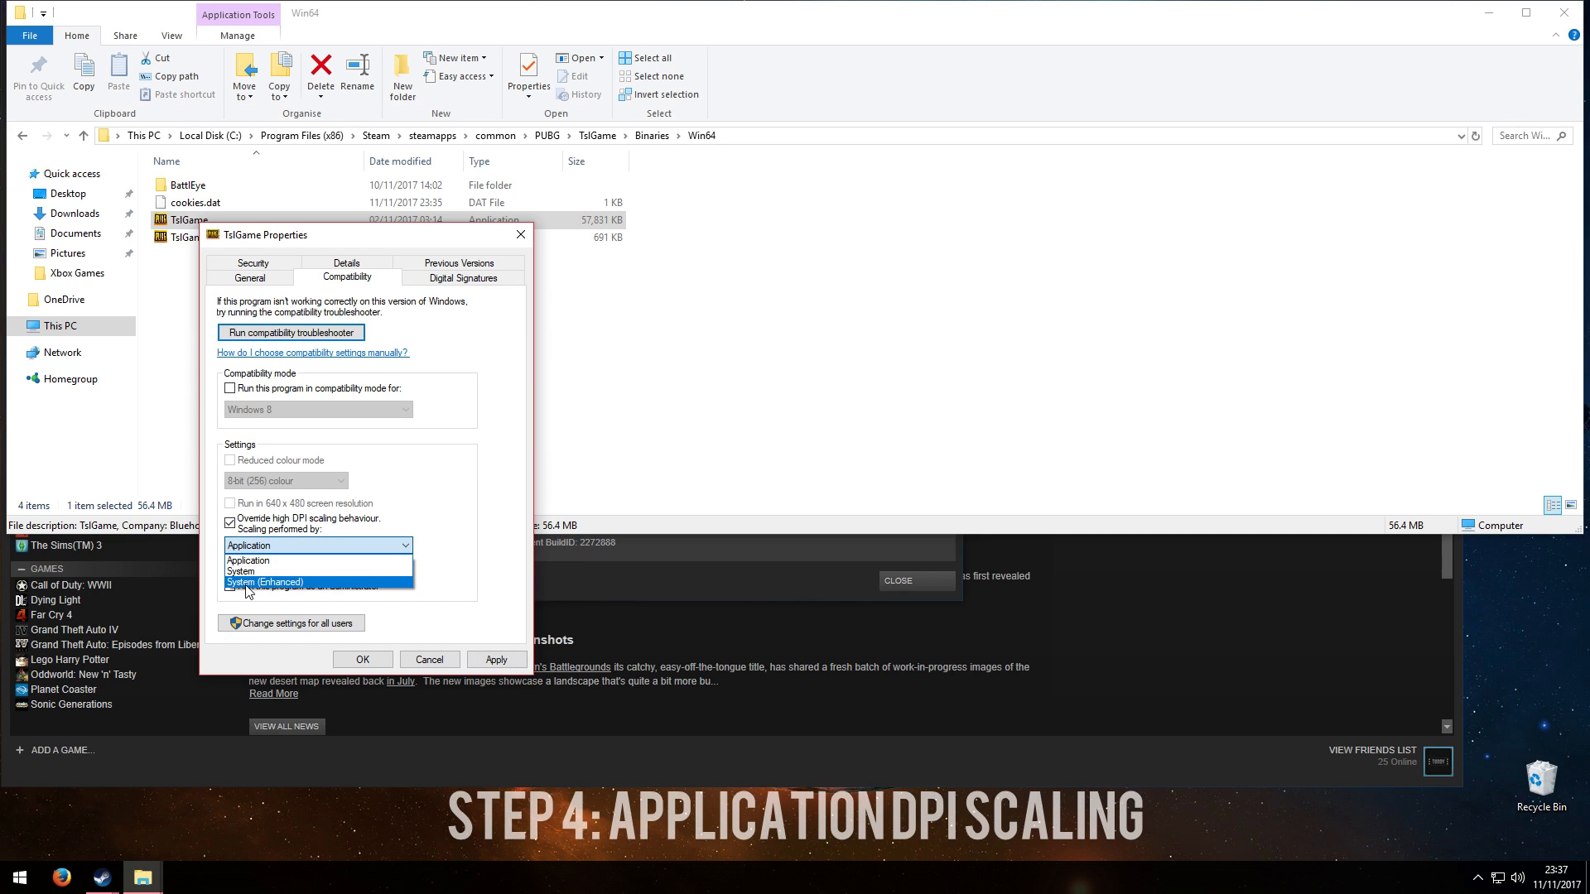
pyautogui.click(264, 582)
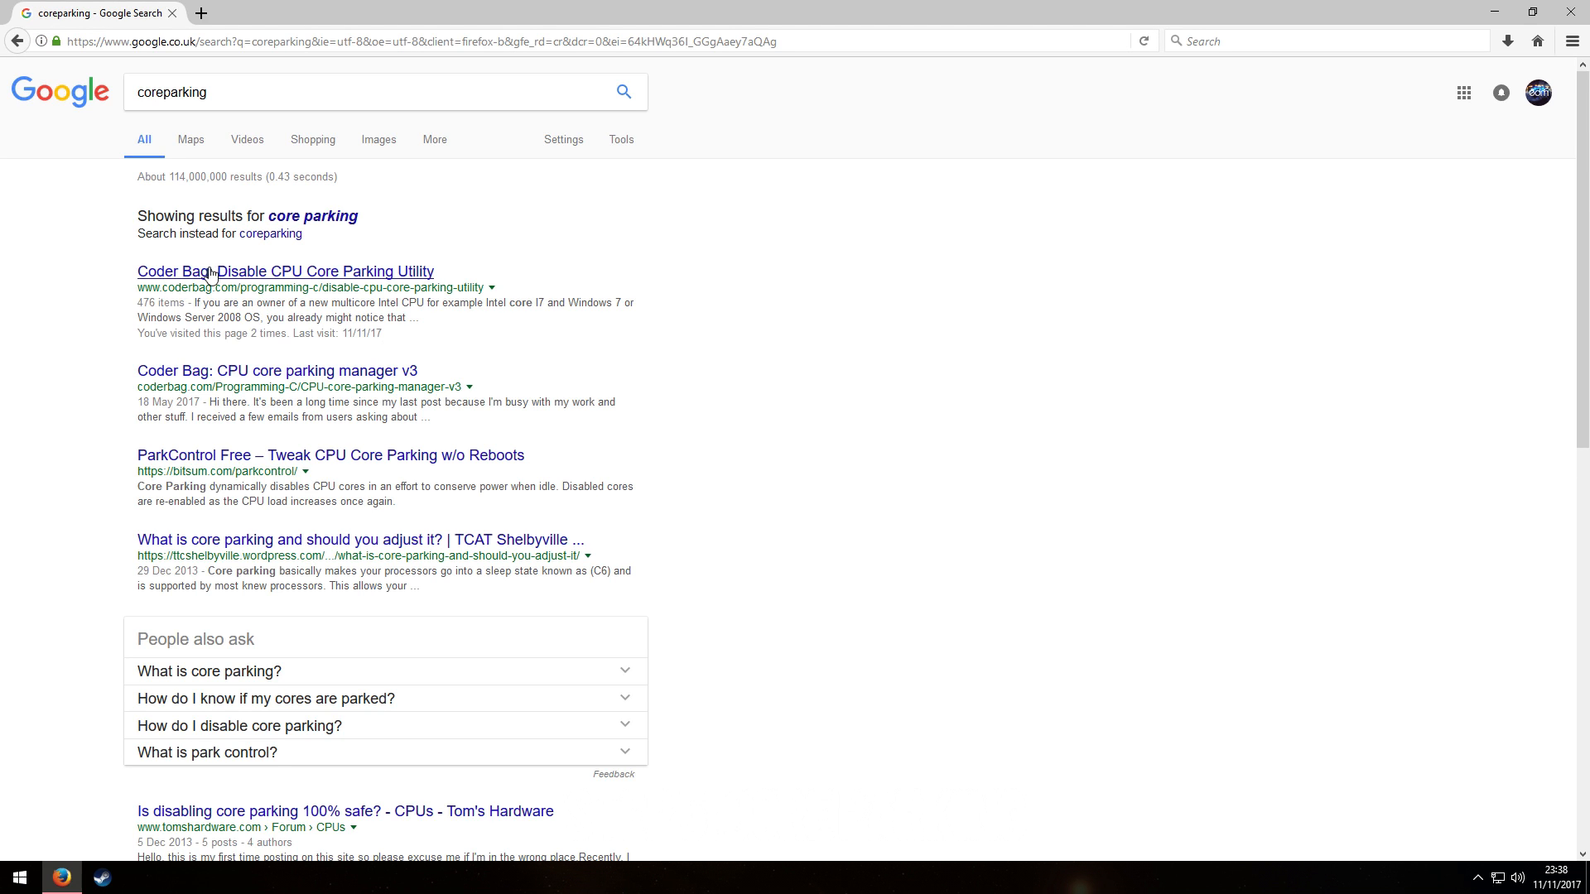
# Download Unpark-CPU-App.zip from the Coder Bag core parking page
pyautogui.click(284, 271)
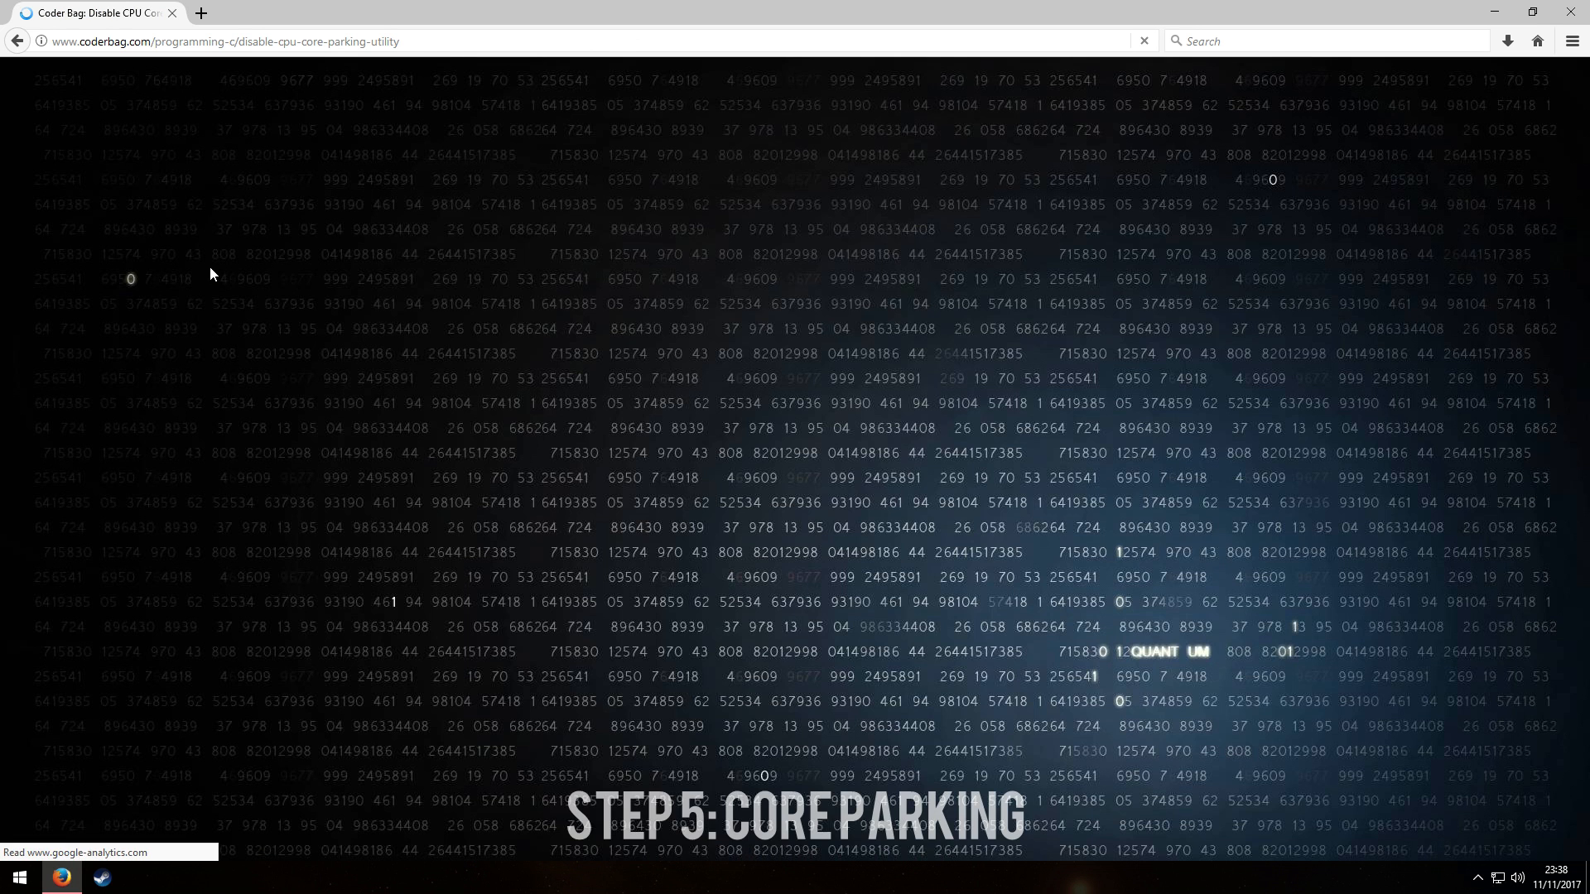
pyautogui.scroll(-3)
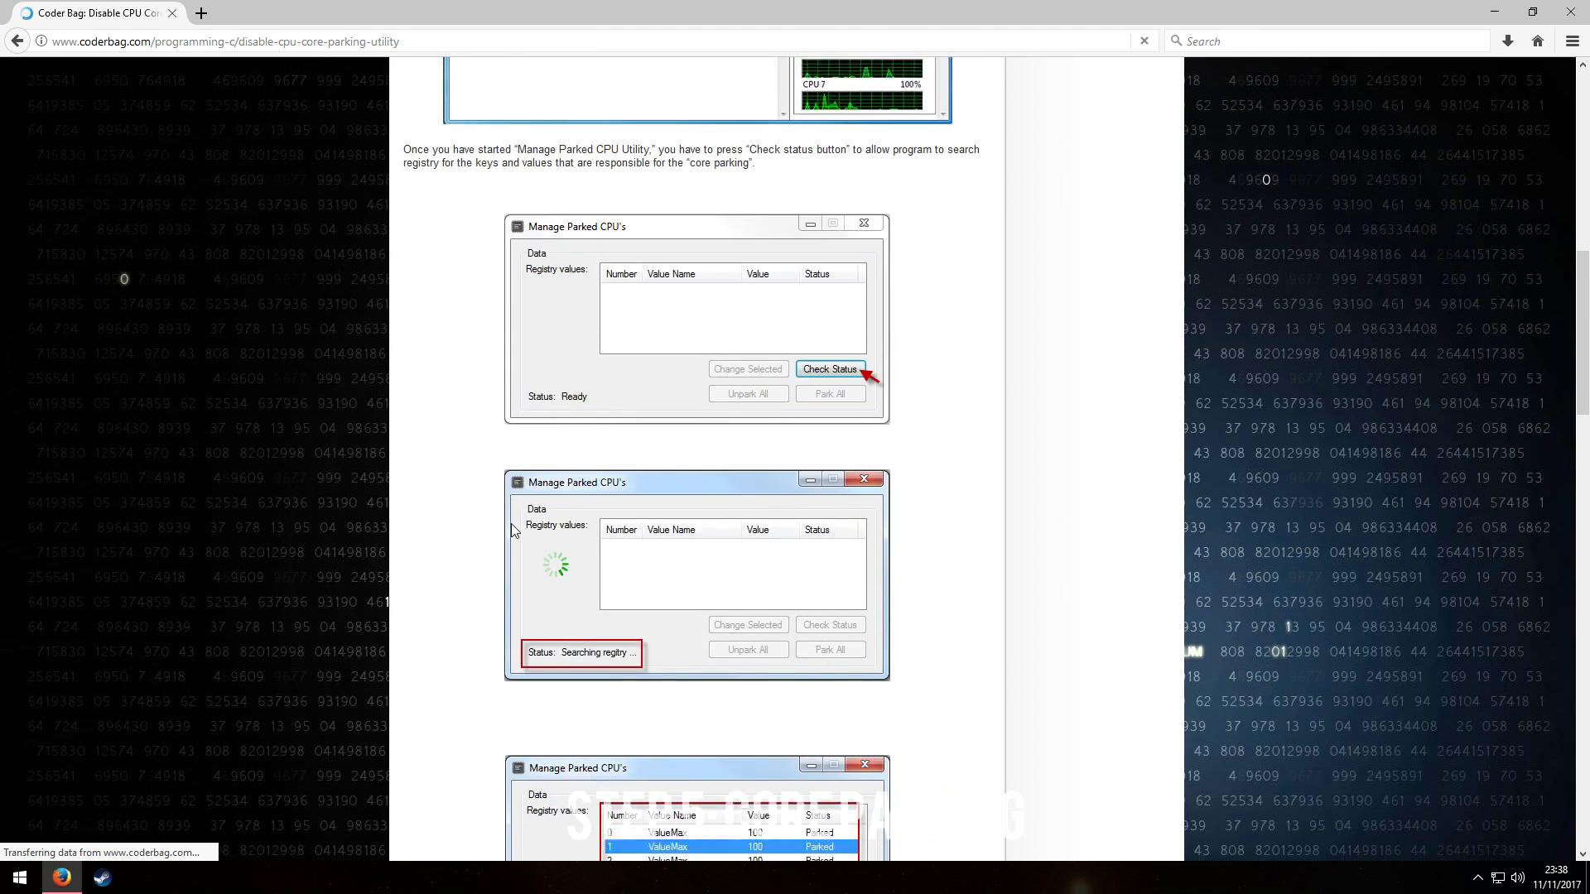
pyautogui.scroll(-3)
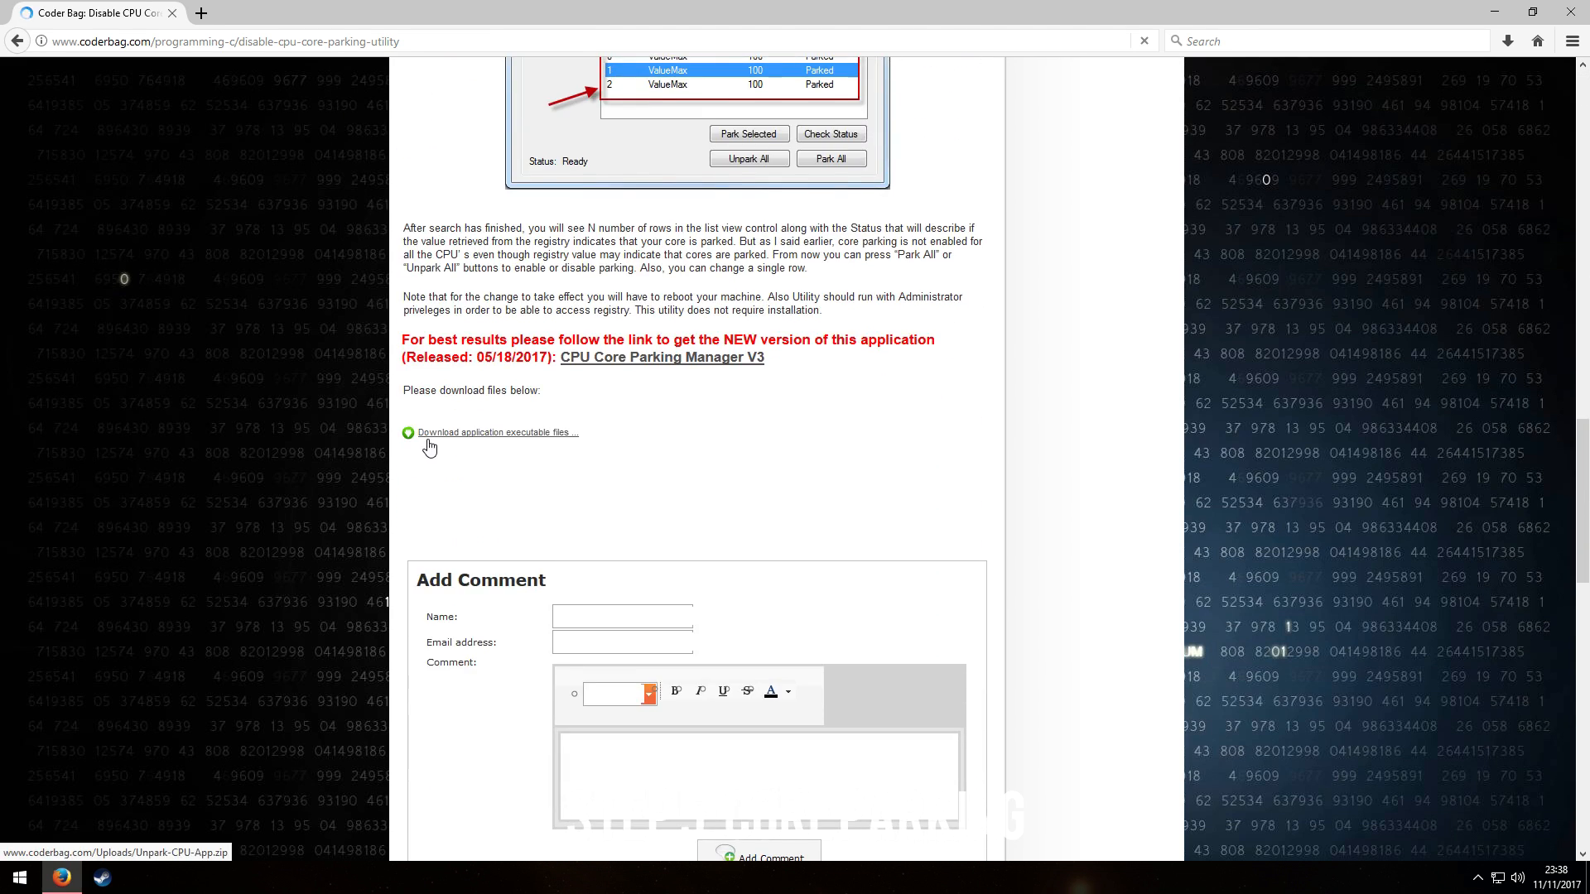
pyautogui.click(495, 432)
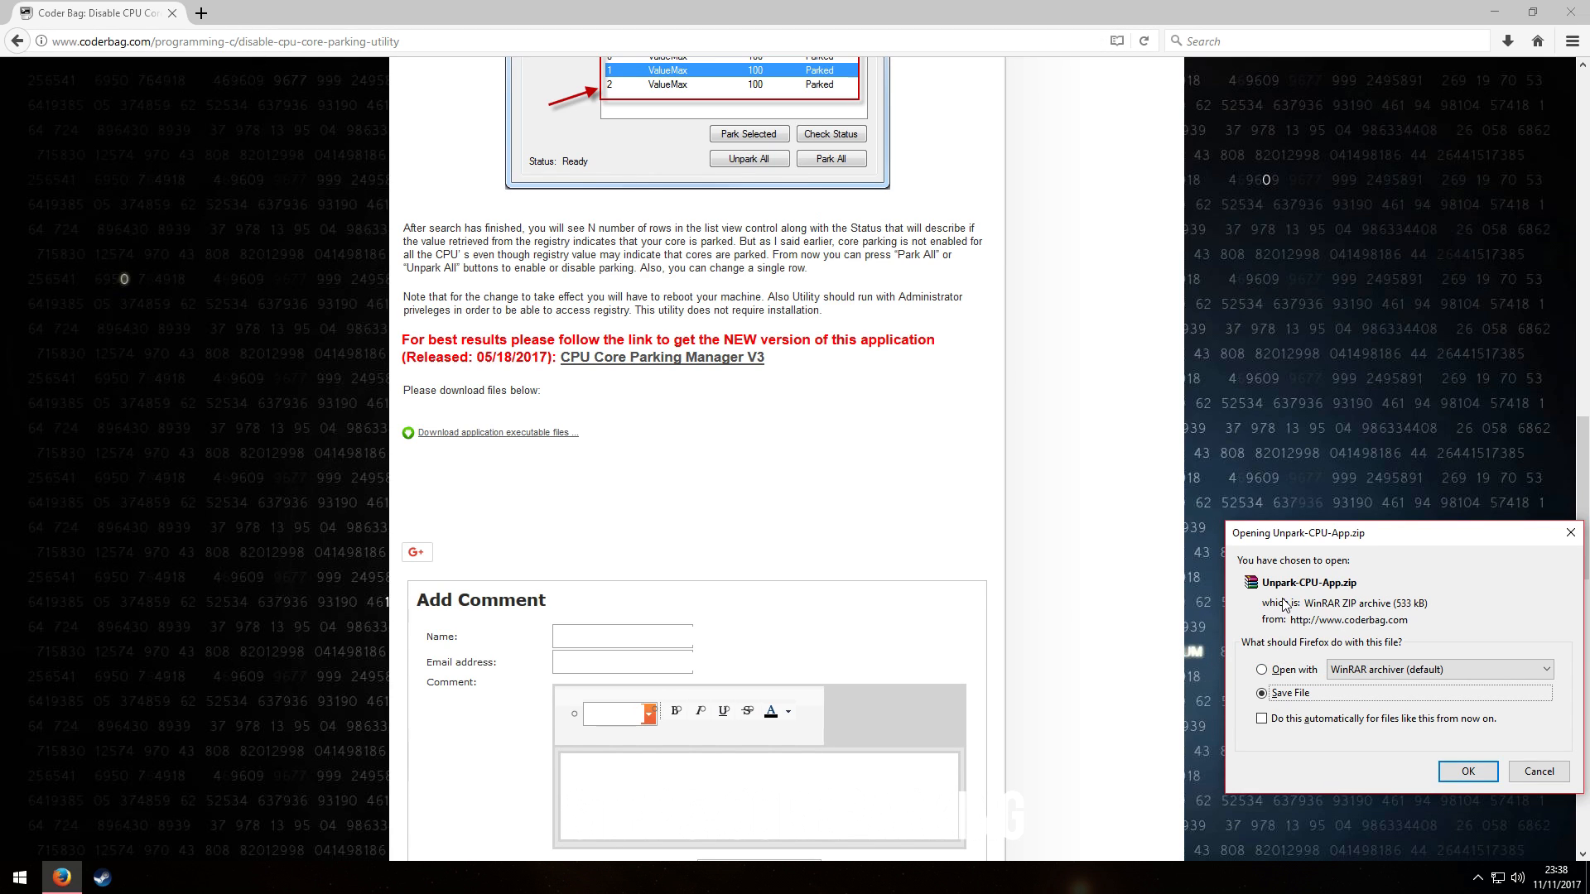
pyautogui.click(1467, 771)
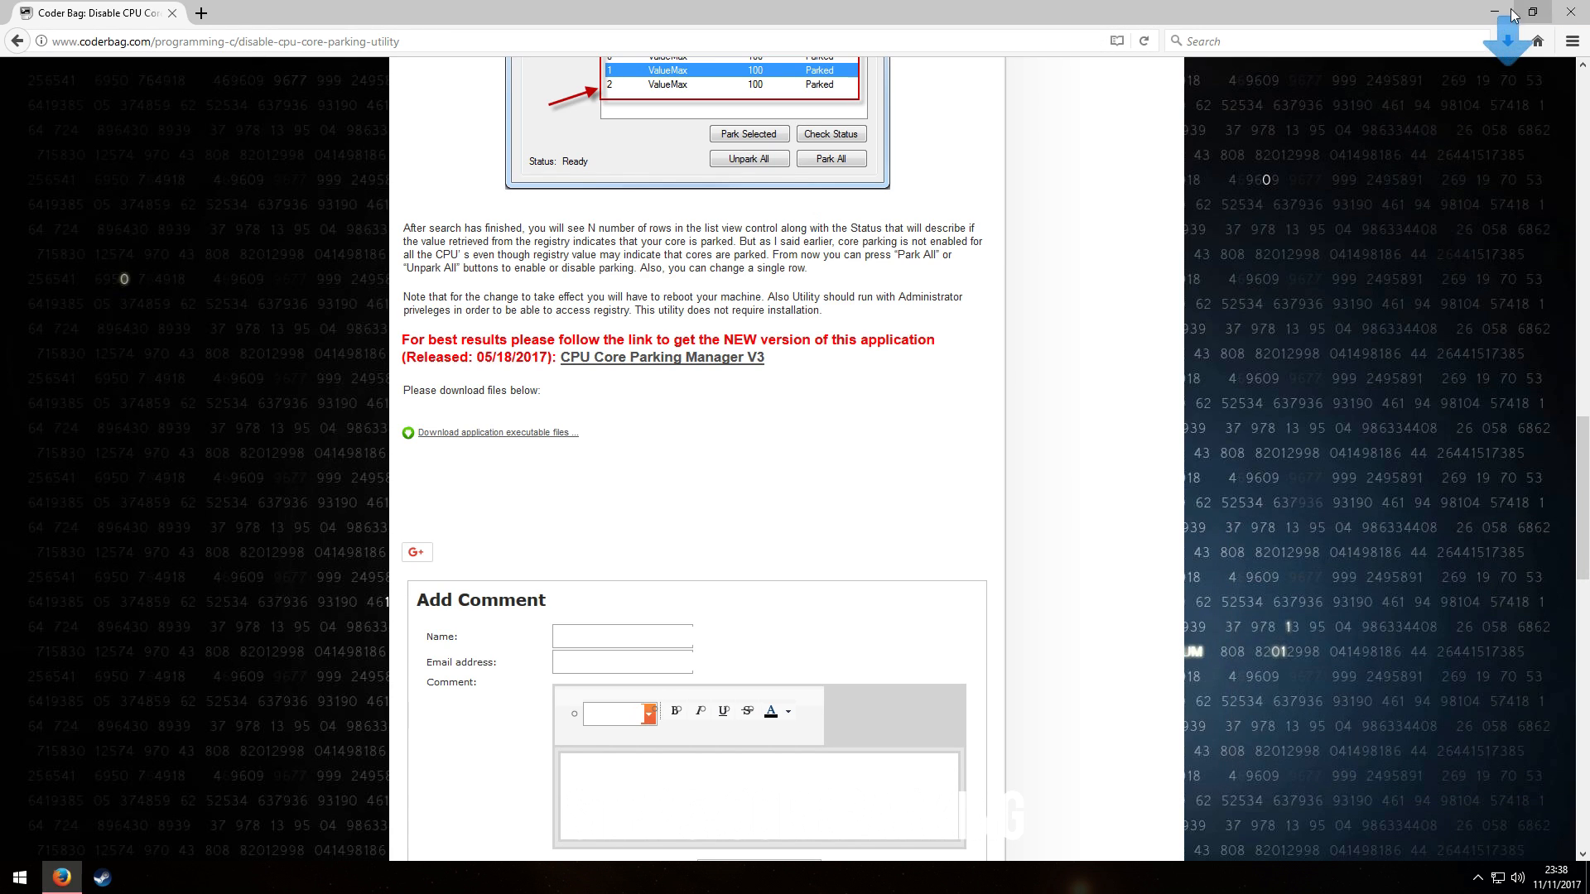
# Run the downloaded UnparkCPU utility as administrator
pyautogui.click(142, 877)
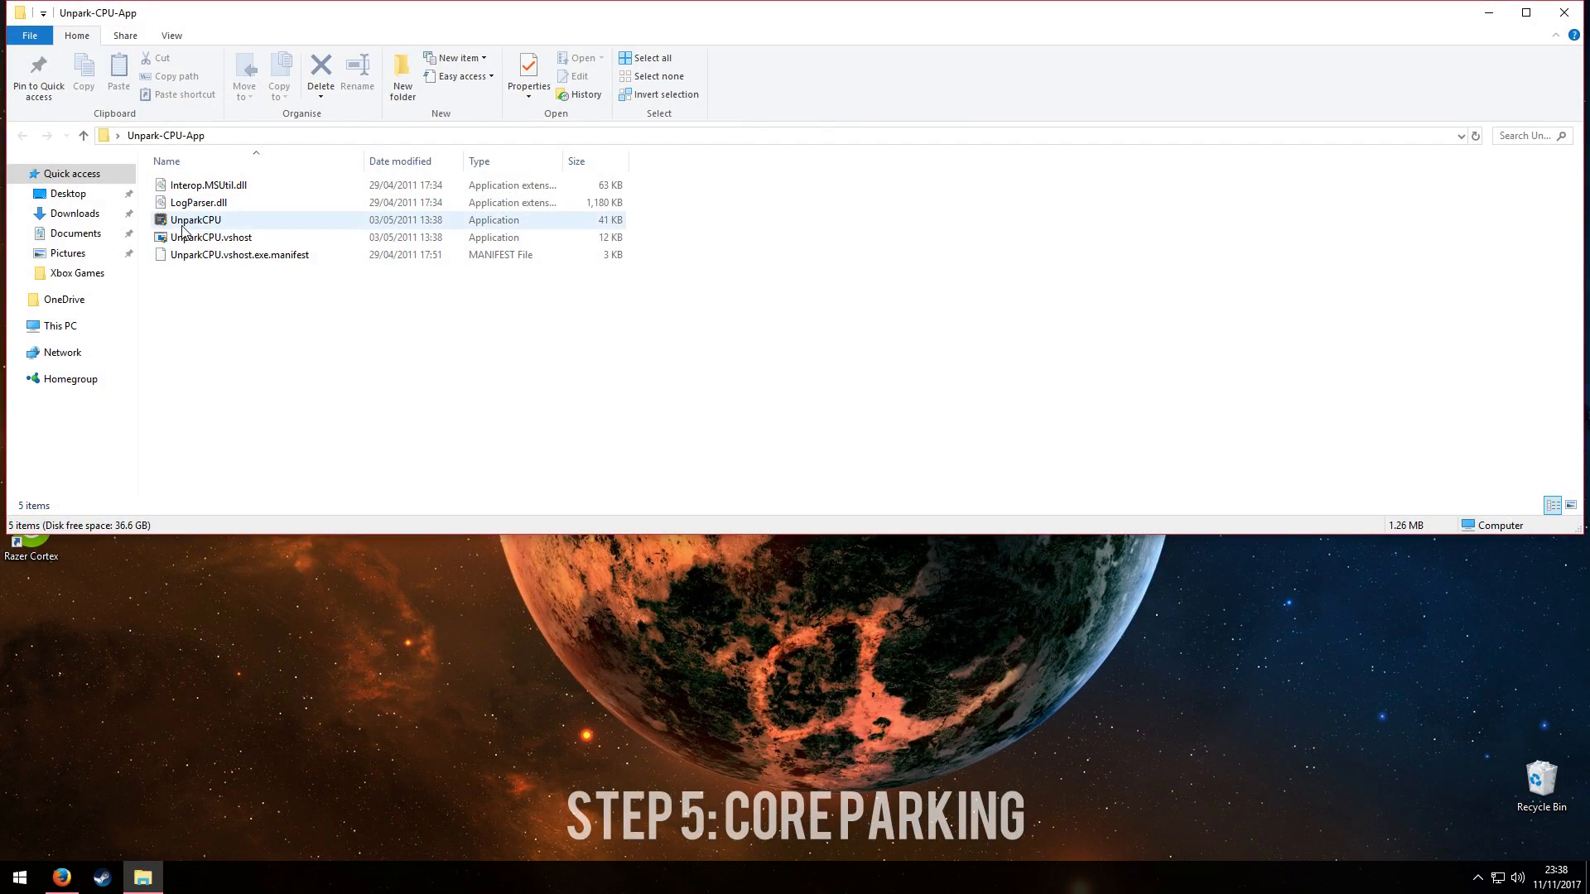
pyautogui.rightClick(194, 220)
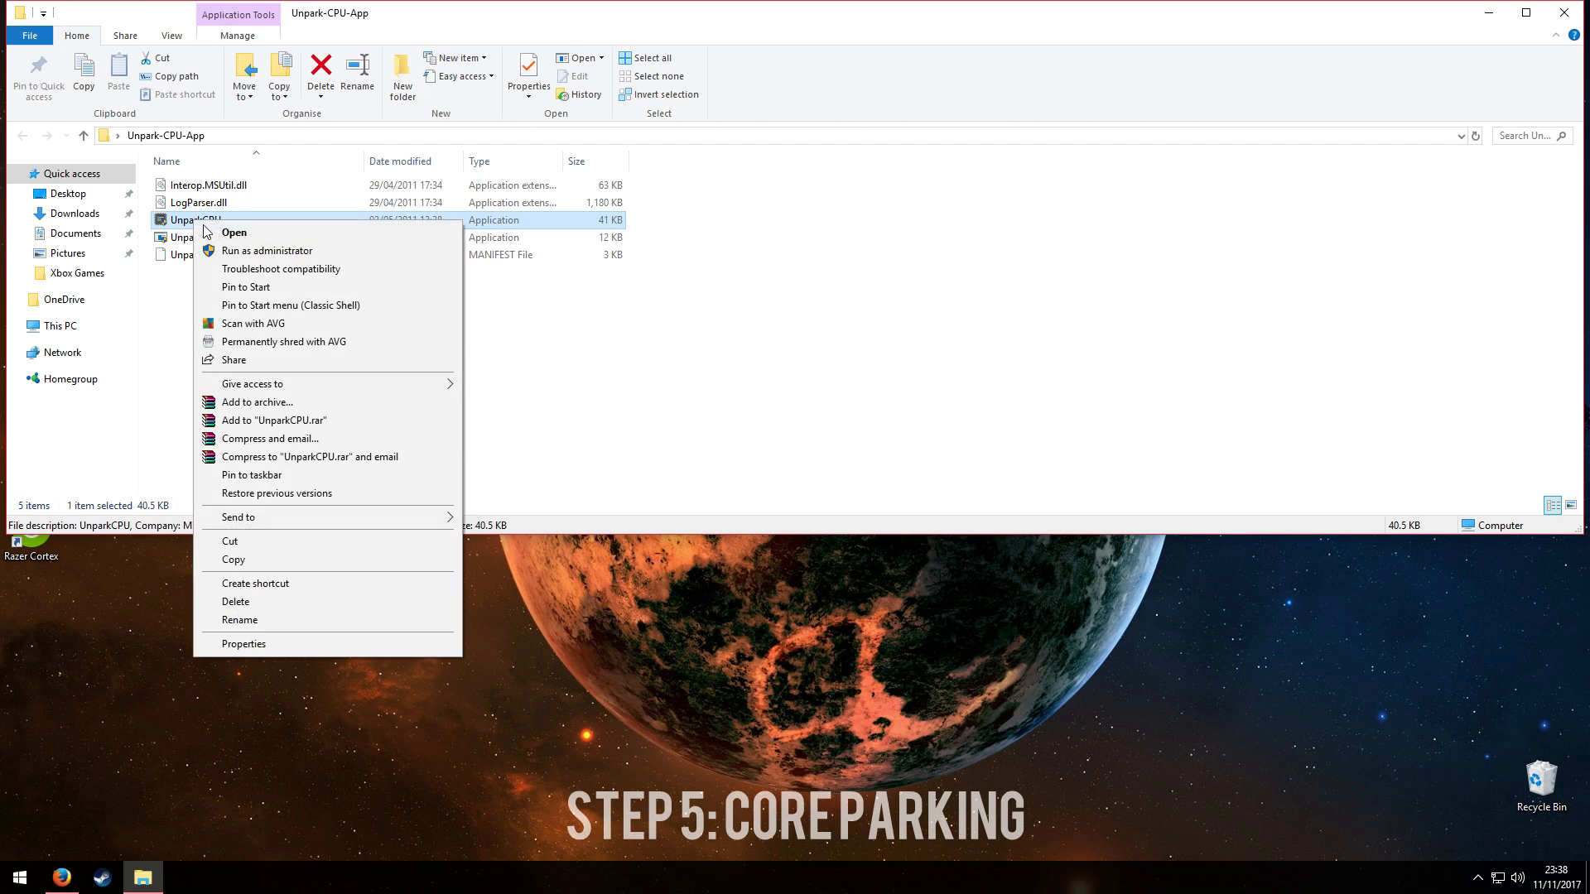
pyautogui.click(234, 232)
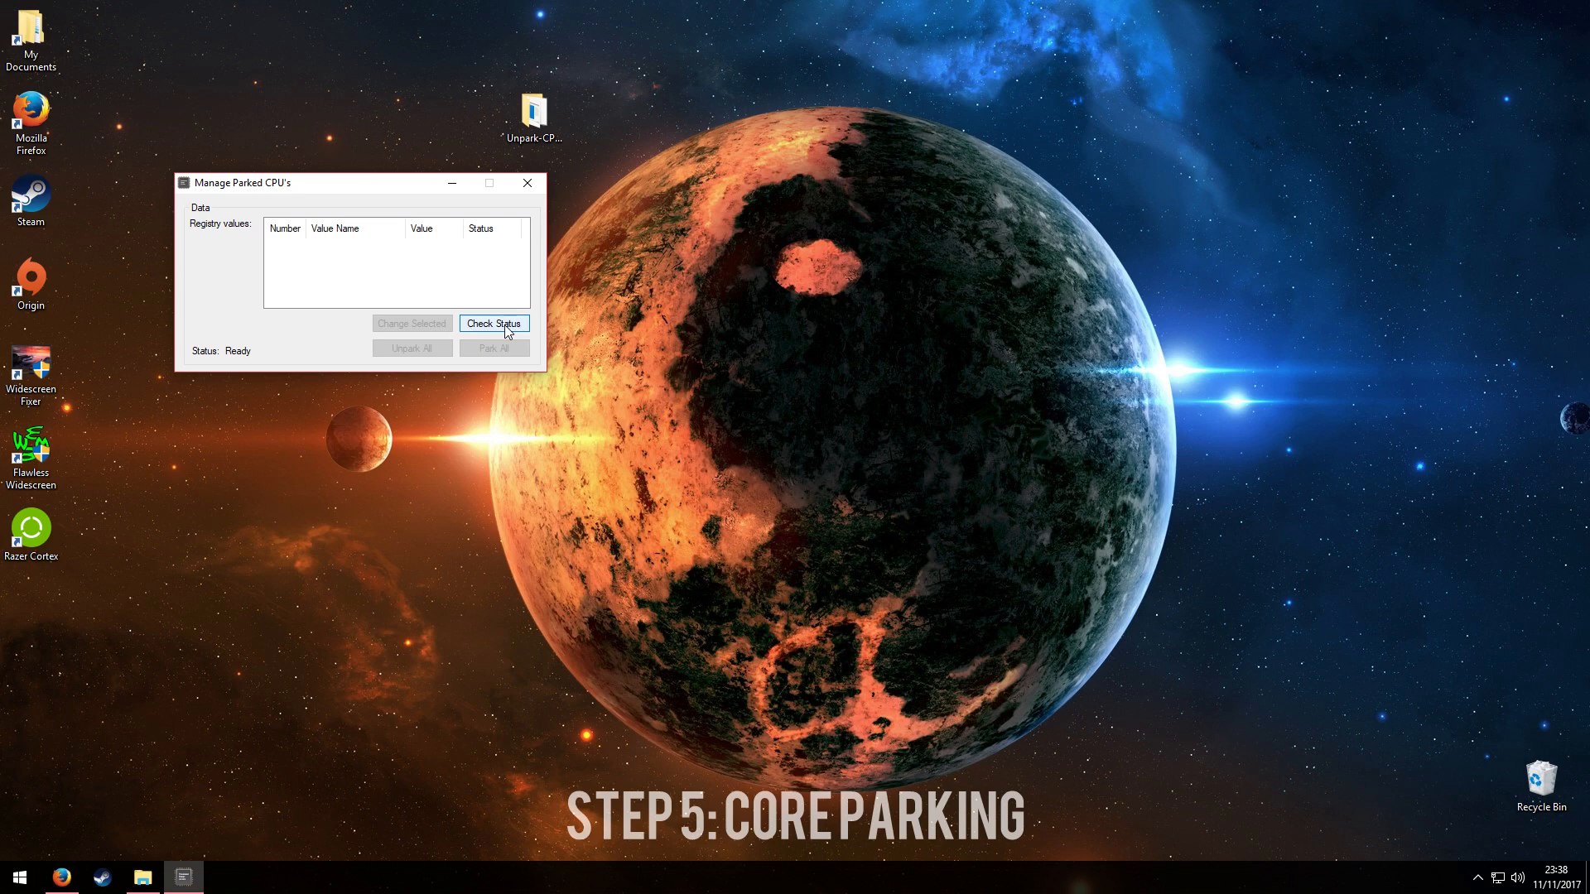
# Select both core parking entries (CPUs 0 and 1) and use Unpark All
pyautogui.click(493, 322)
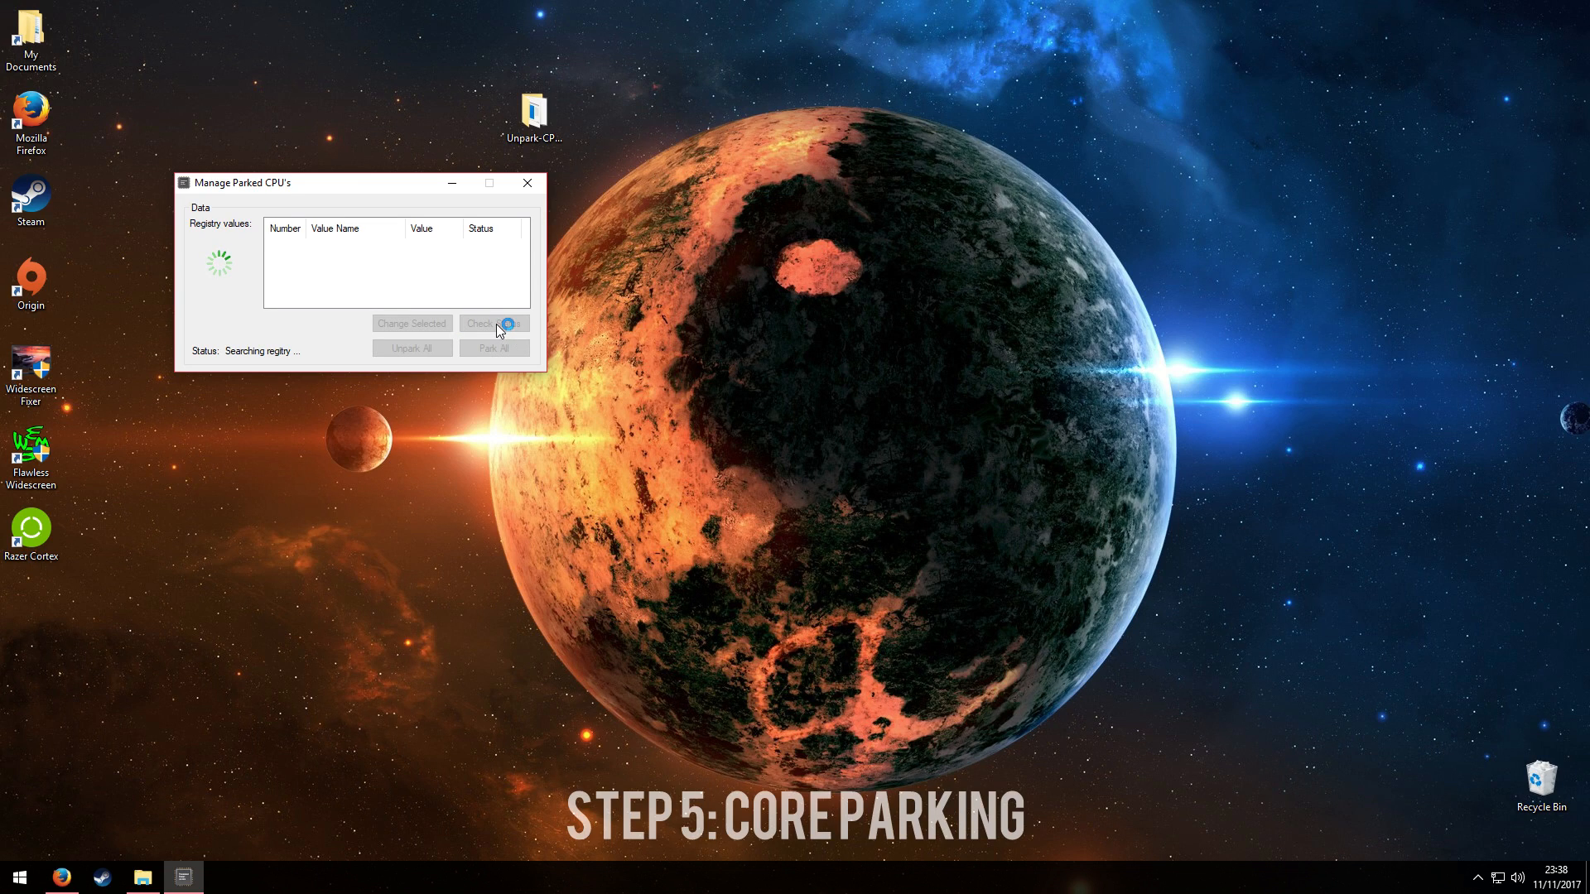
pyautogui.click(494, 324)
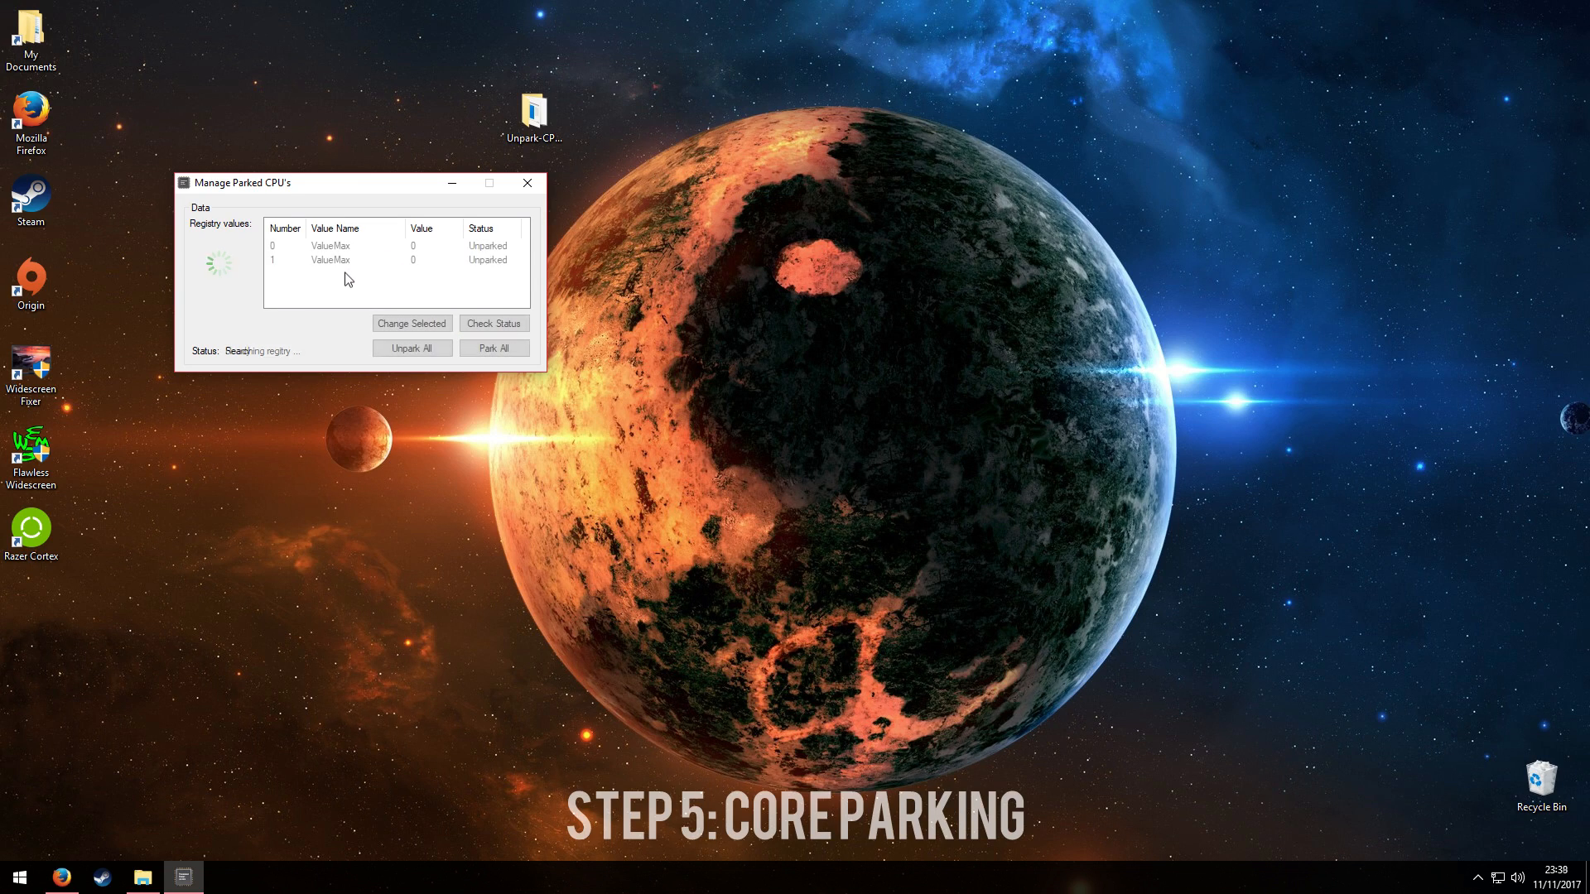
pyautogui.click(349, 259)
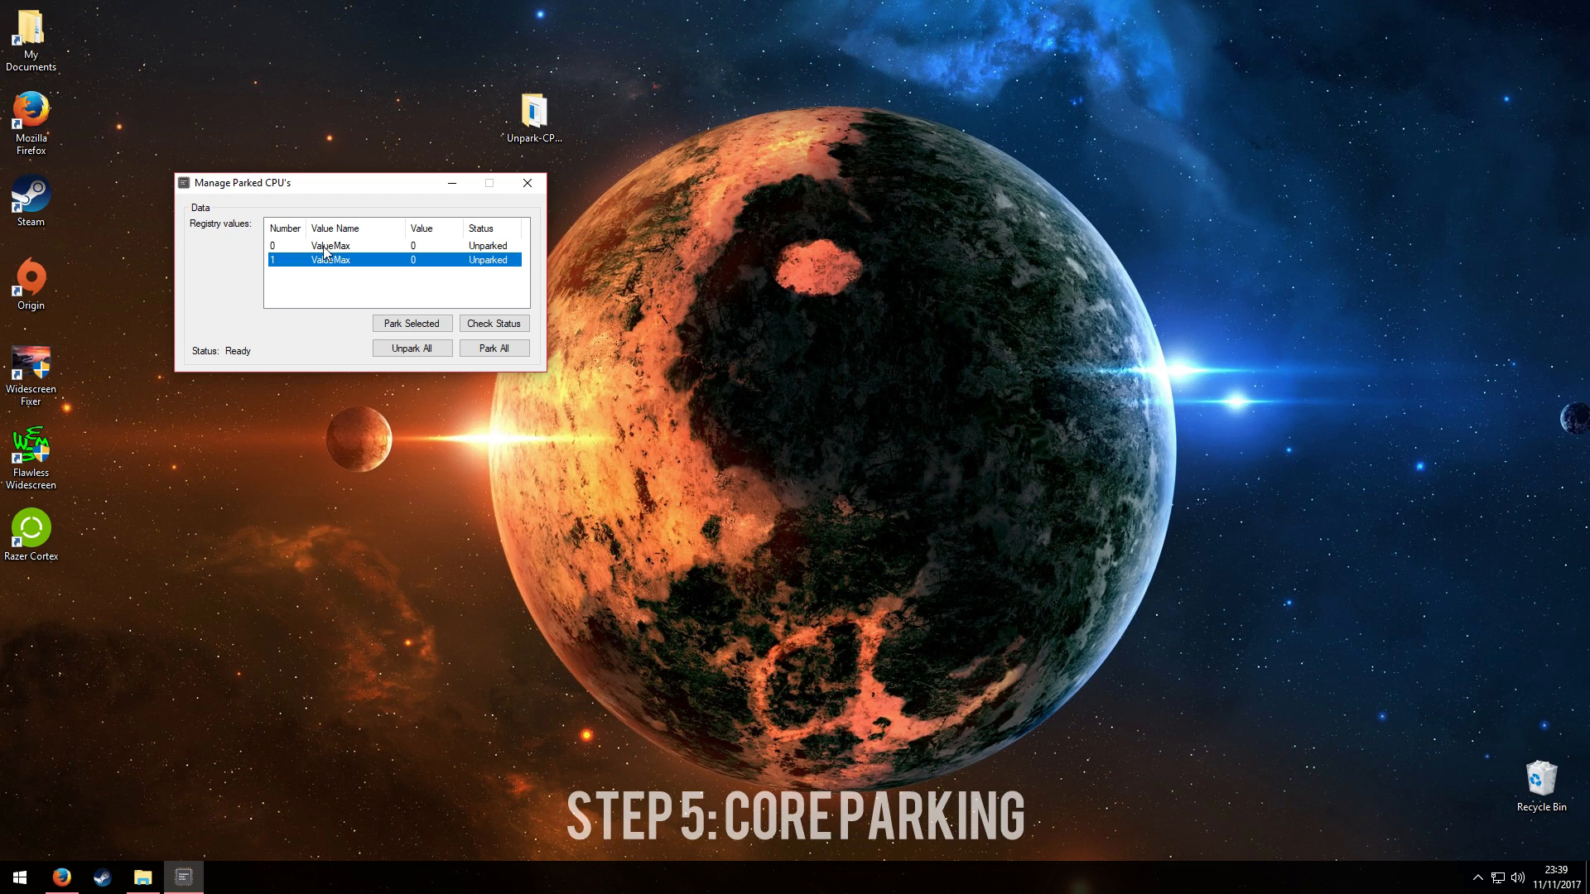
pyautogui.click(329, 245)
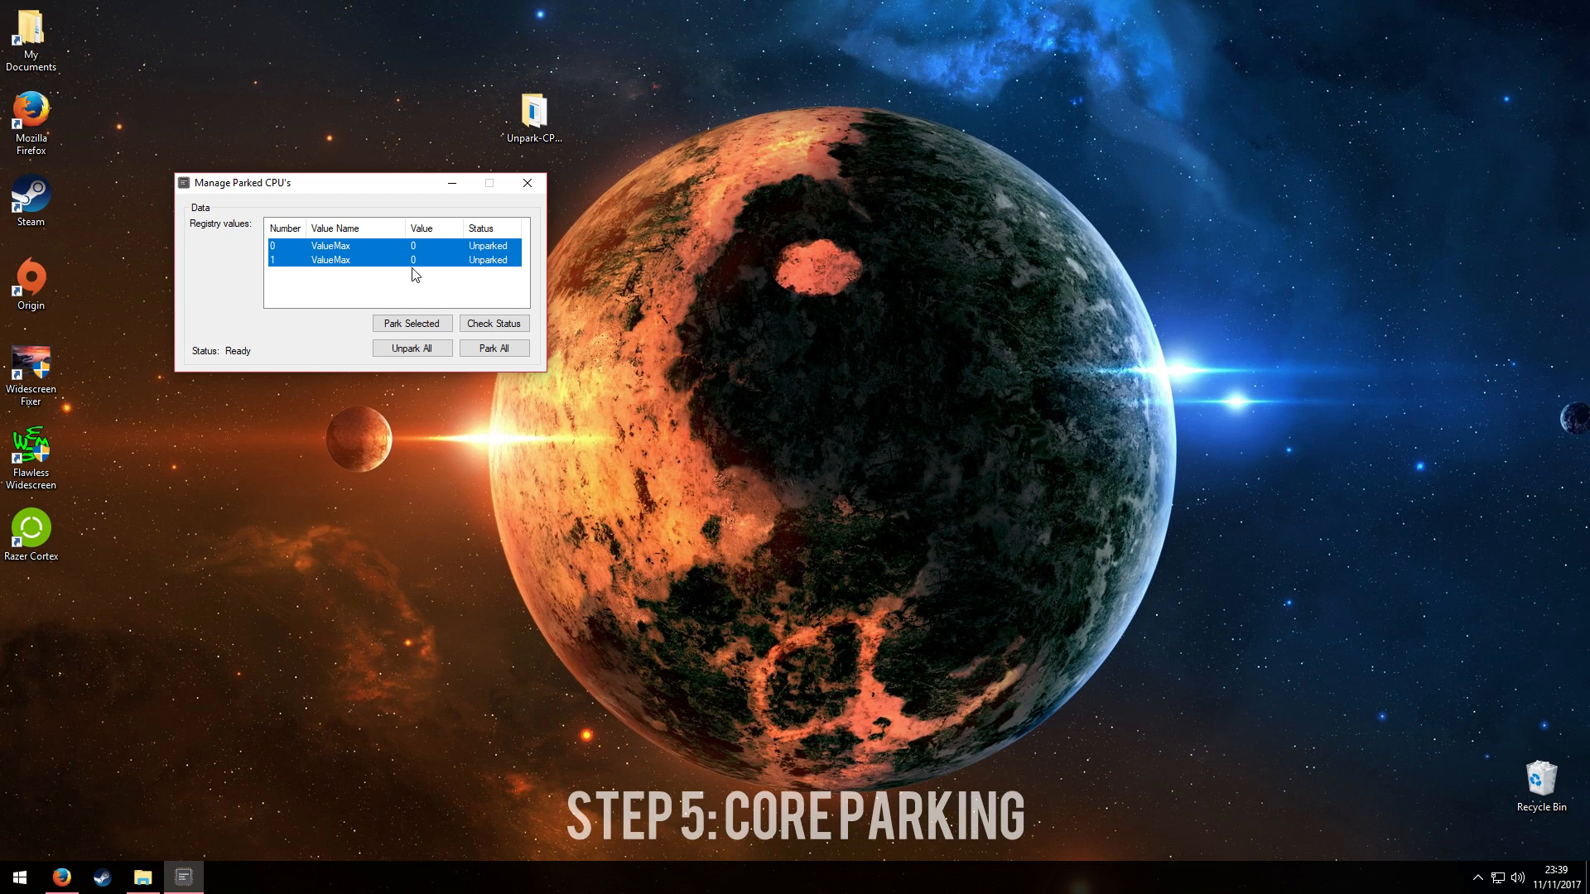
pyautogui.moveTo(299, 271)
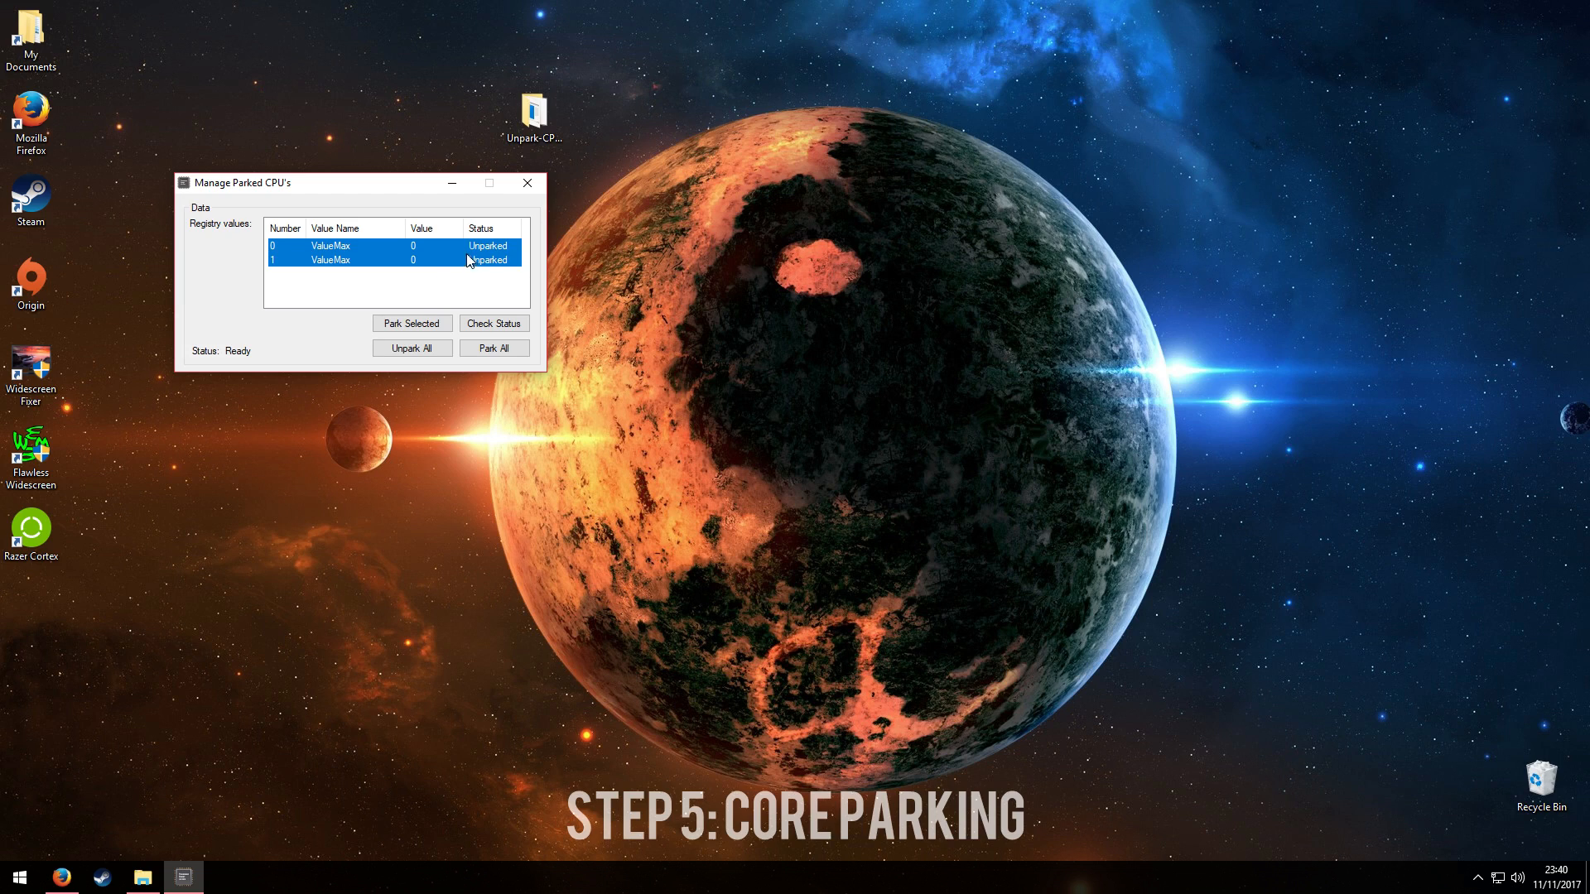
pyautogui.moveTo(348, 209)
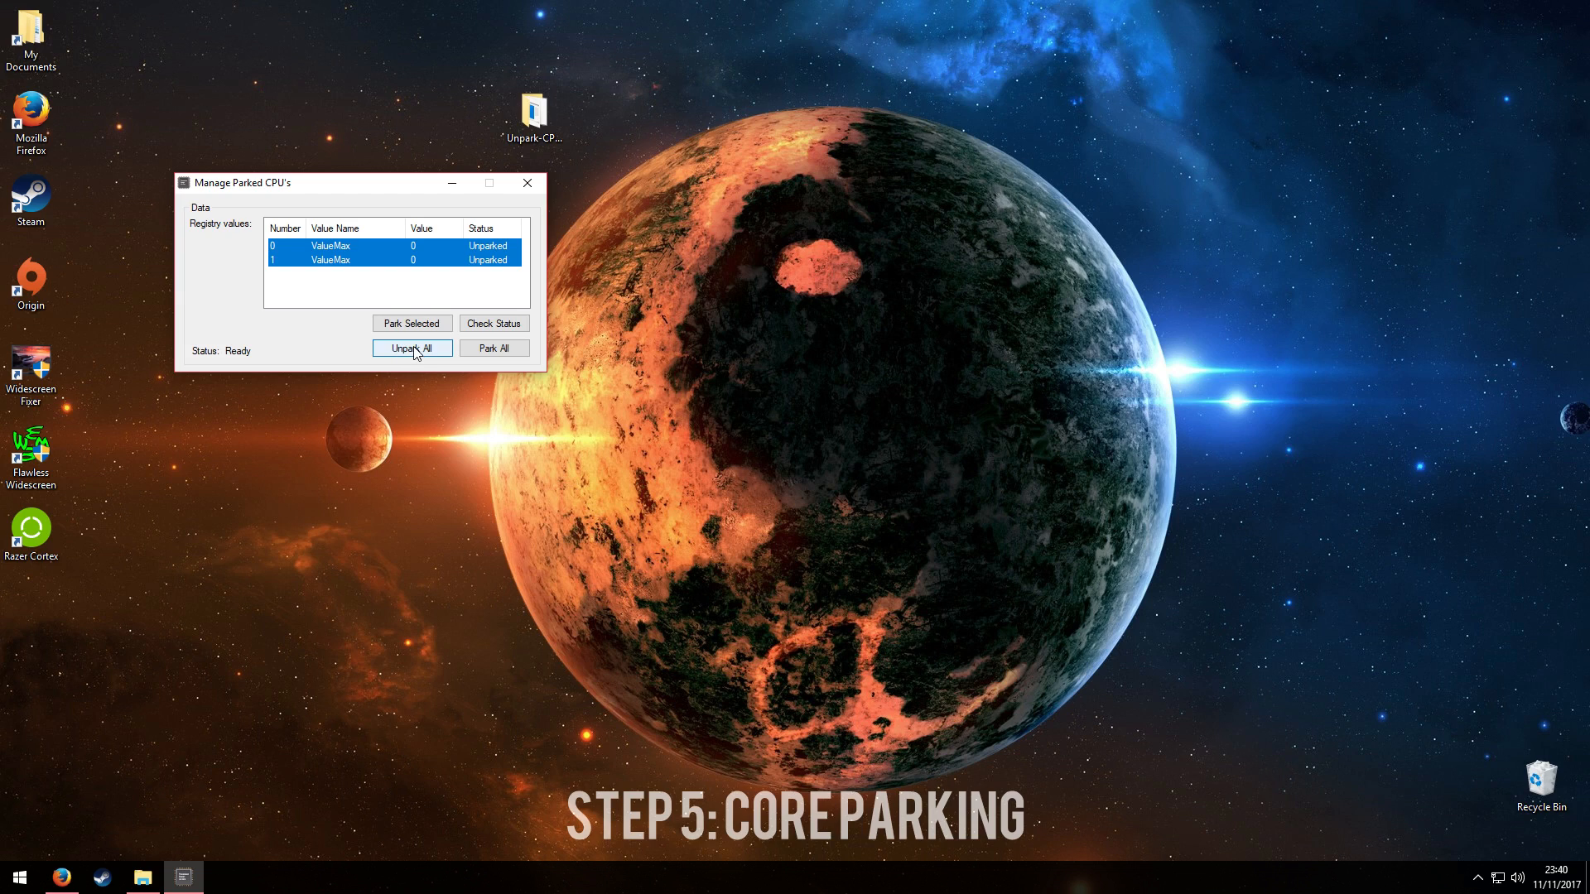
pyautogui.click(411, 348)
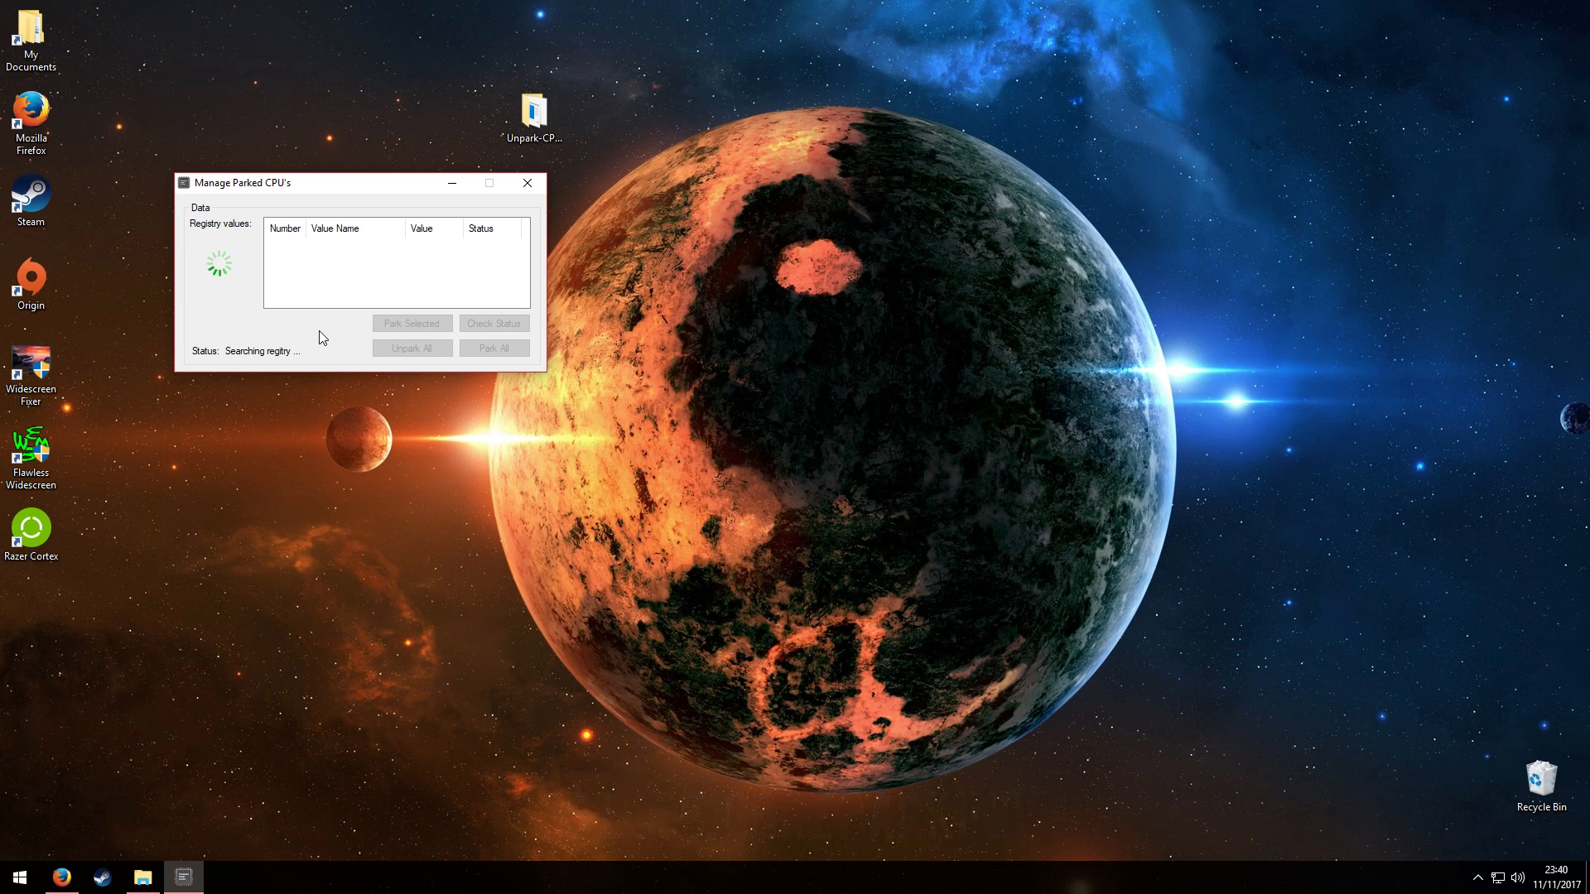
# Search the Start menu for 'msi' to list MSI Afterburner
pyautogui.click(526, 184)
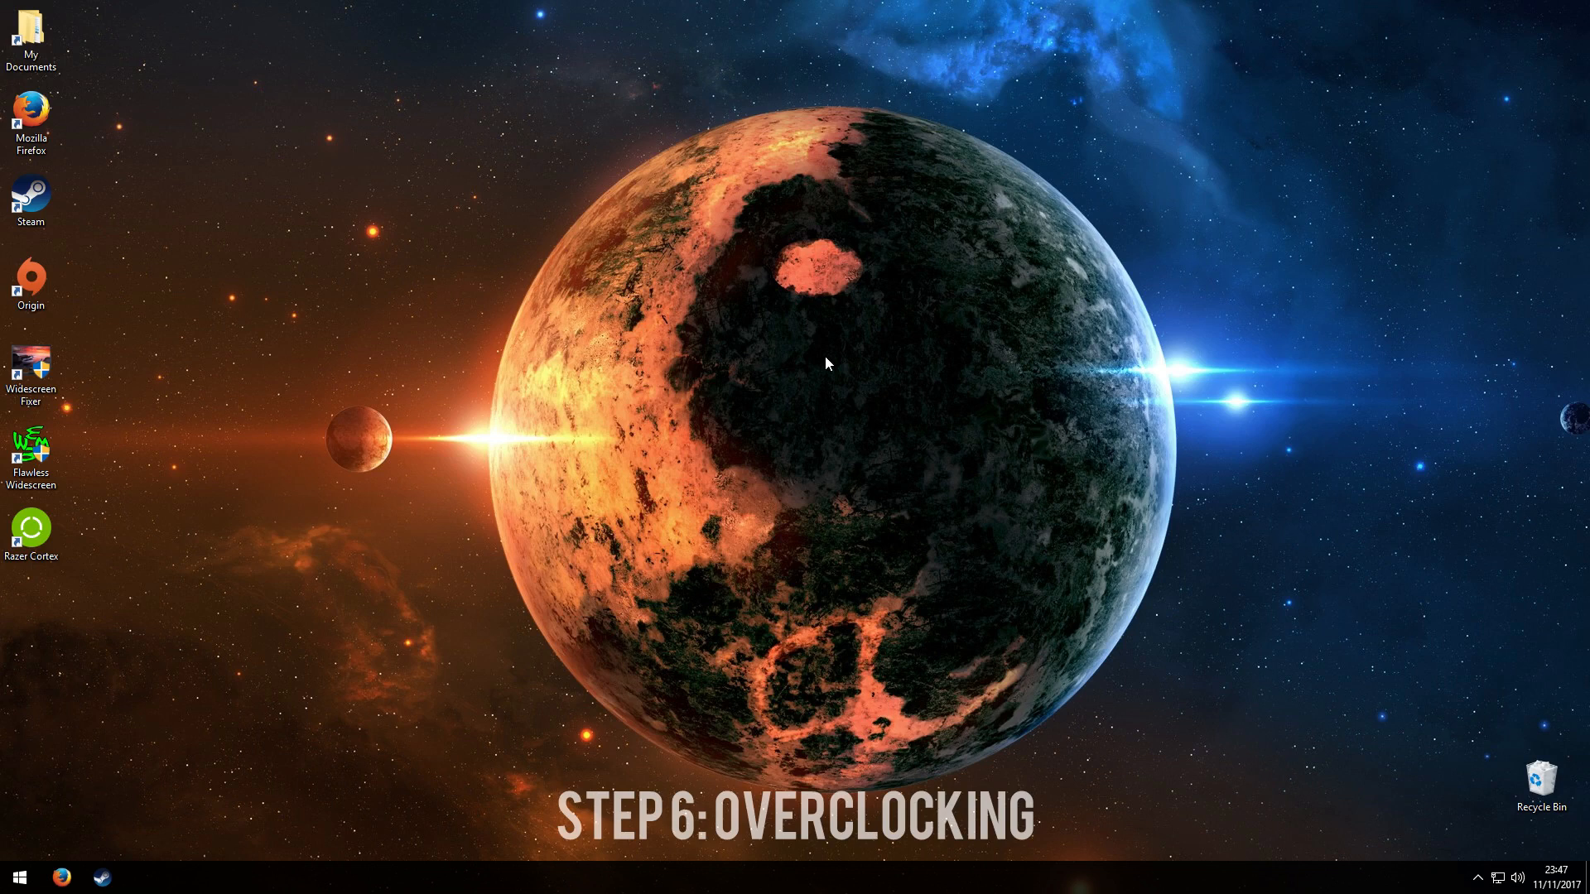
pyautogui.click(18, 877)
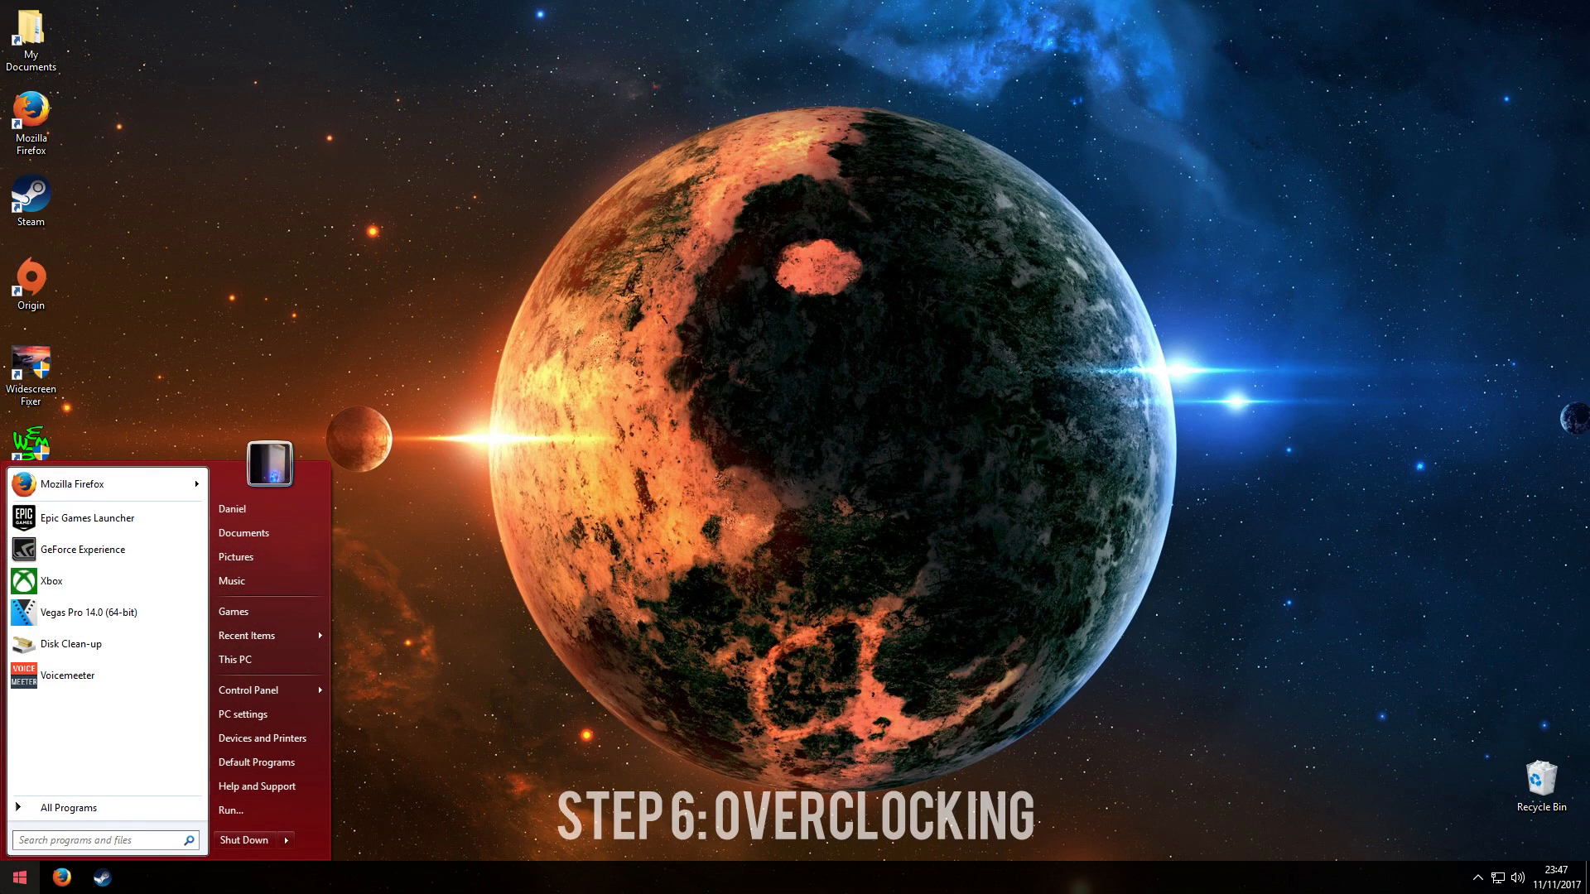
pyautogui.write('msi')
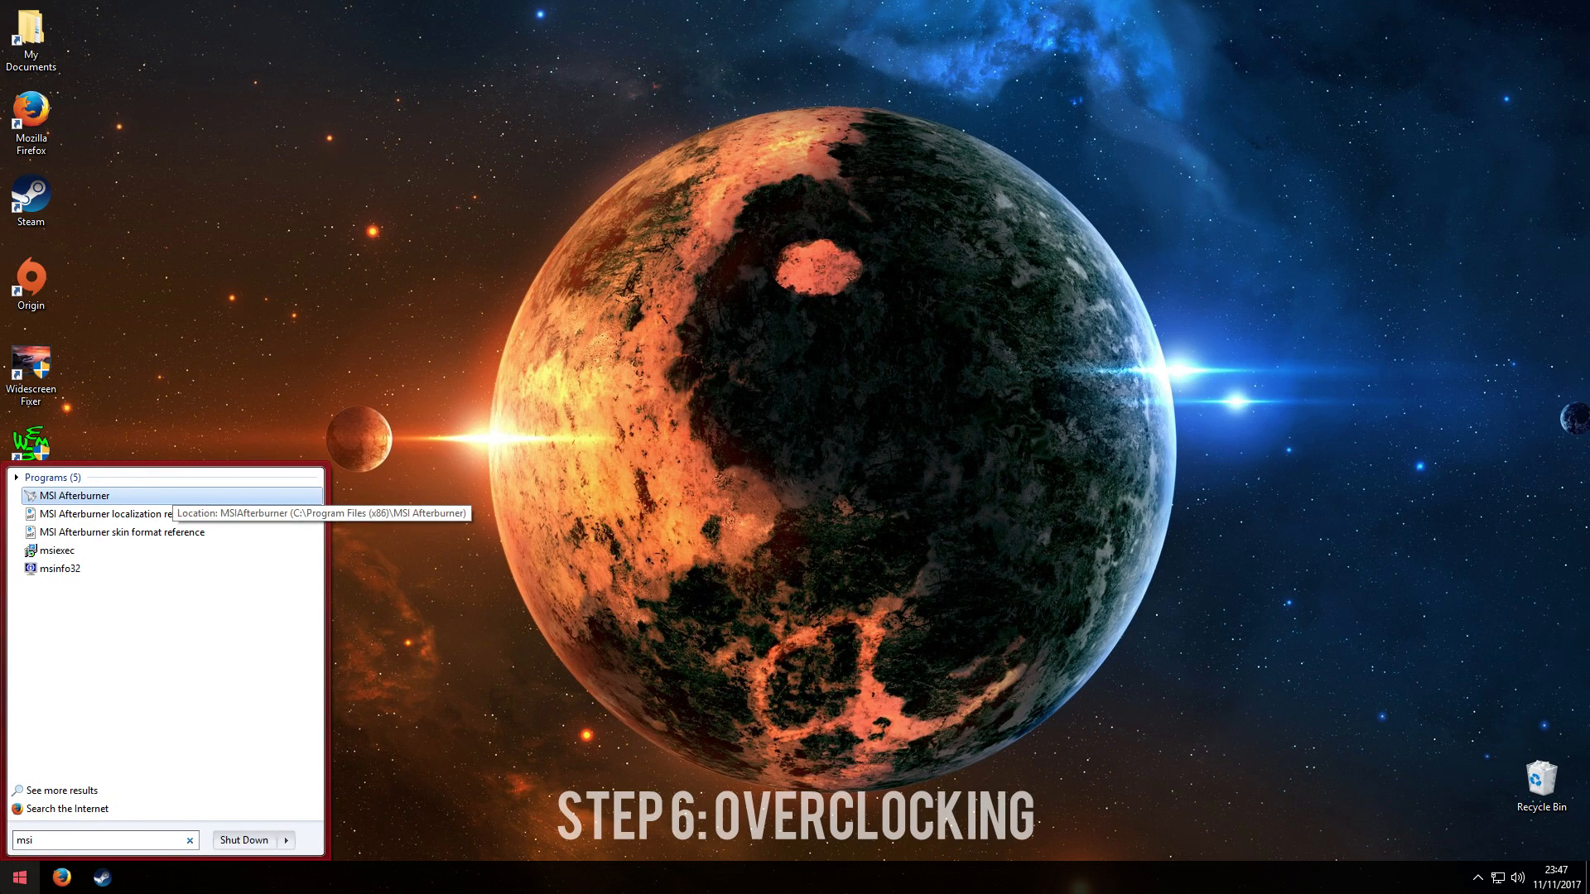
pyautogui.moveTo(150, 592)
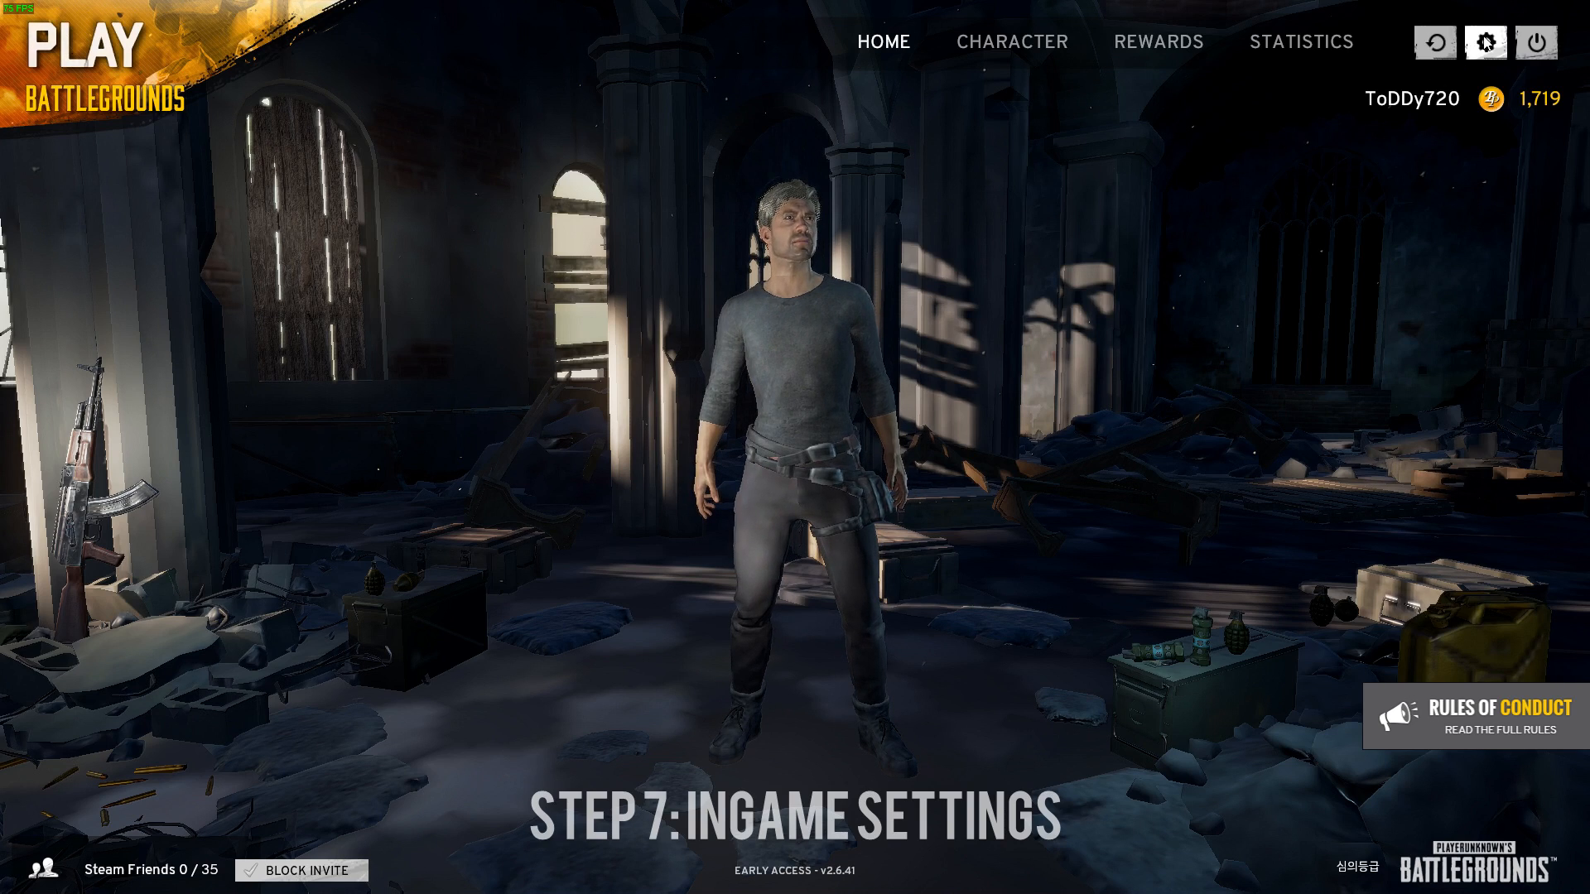
# Set PUBG's Graphics Screen Scale slider to 71 with quality options left at Very Low
pyautogui.click(1485, 41)
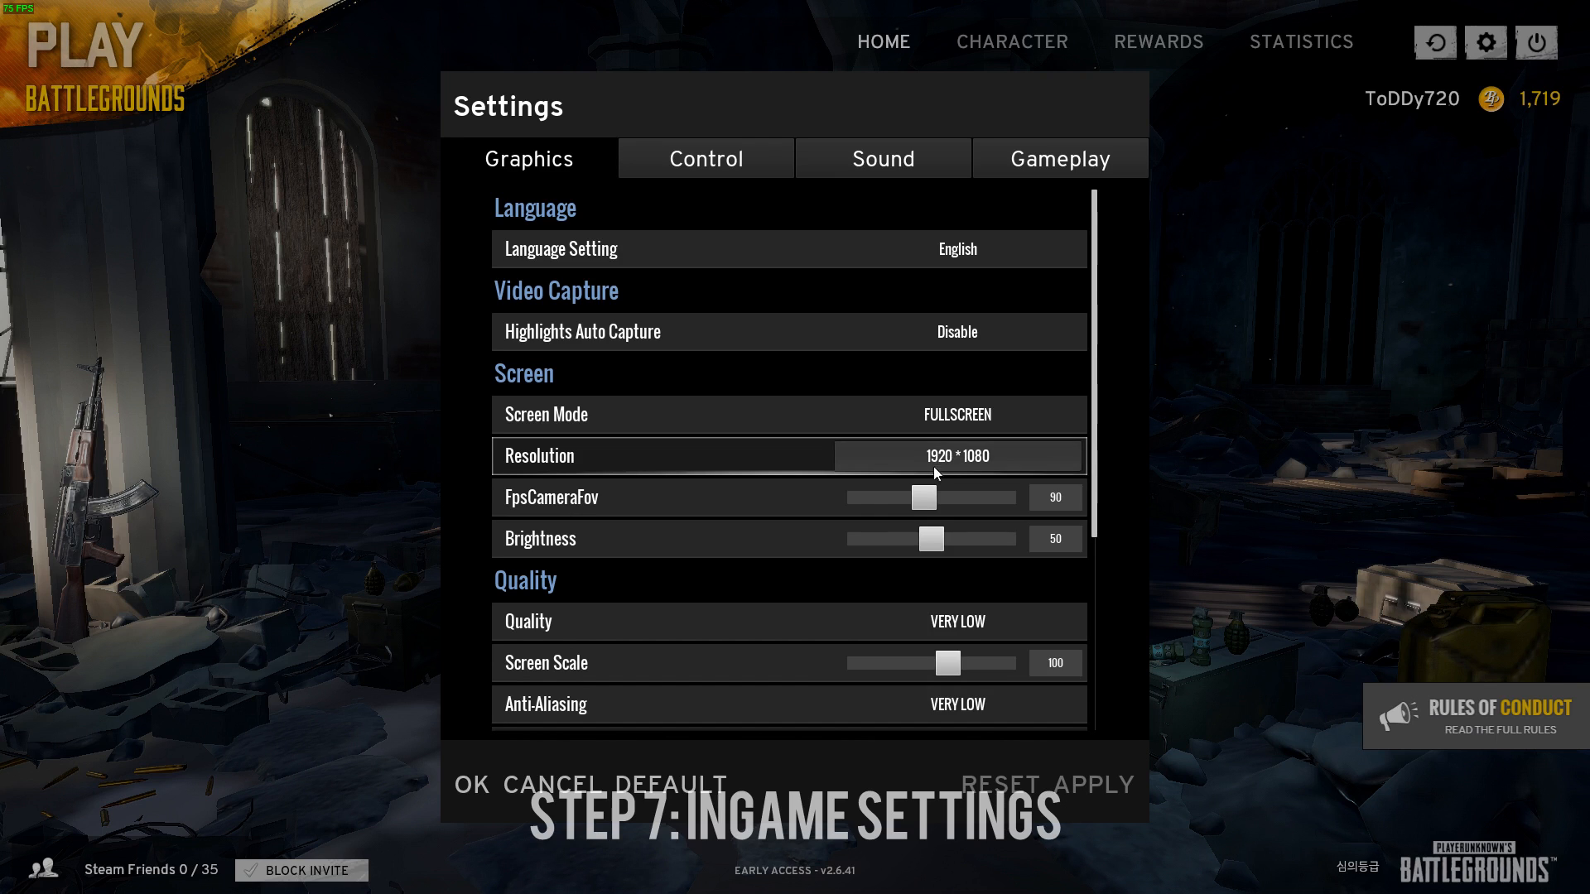
pyautogui.scroll(-3)
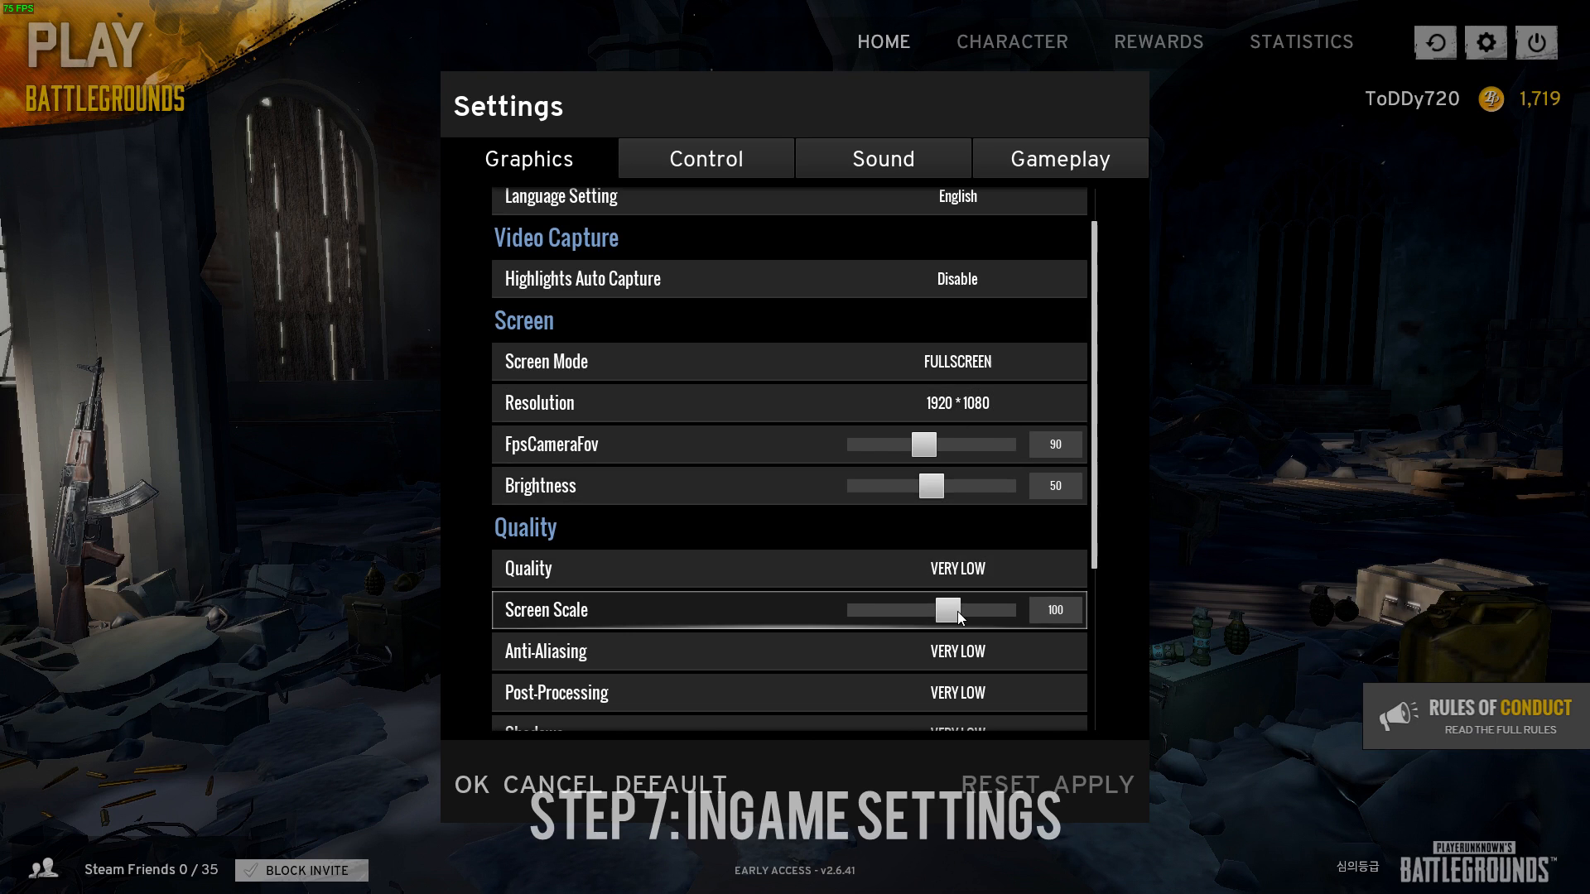
pyautogui.moveTo(953, 609); pyautogui.dragTo(877, 610)
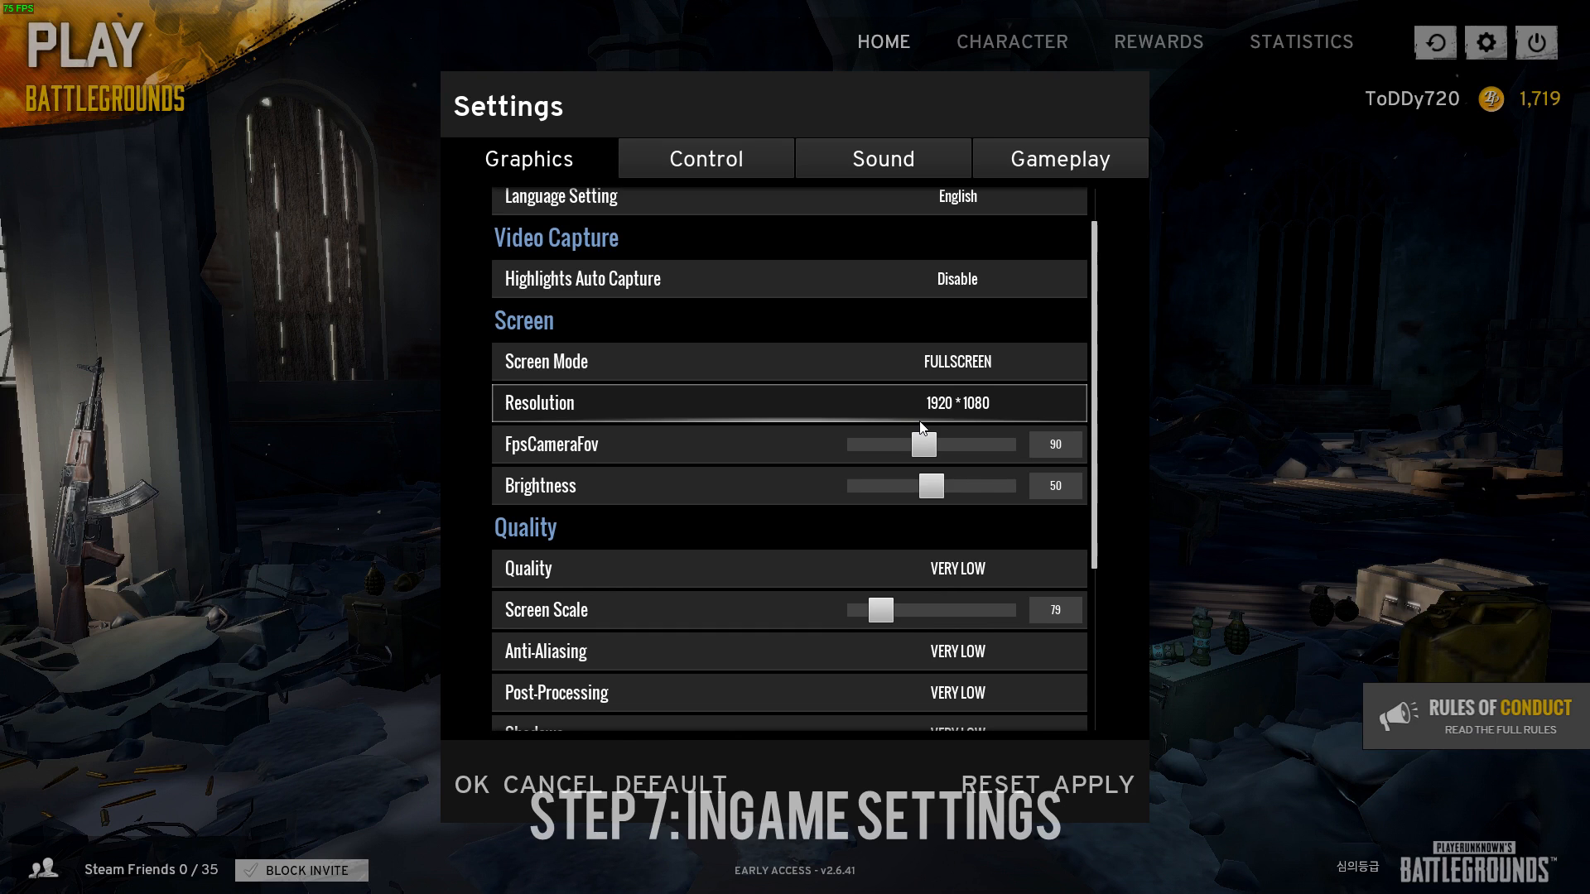
pyautogui.click(955, 402)
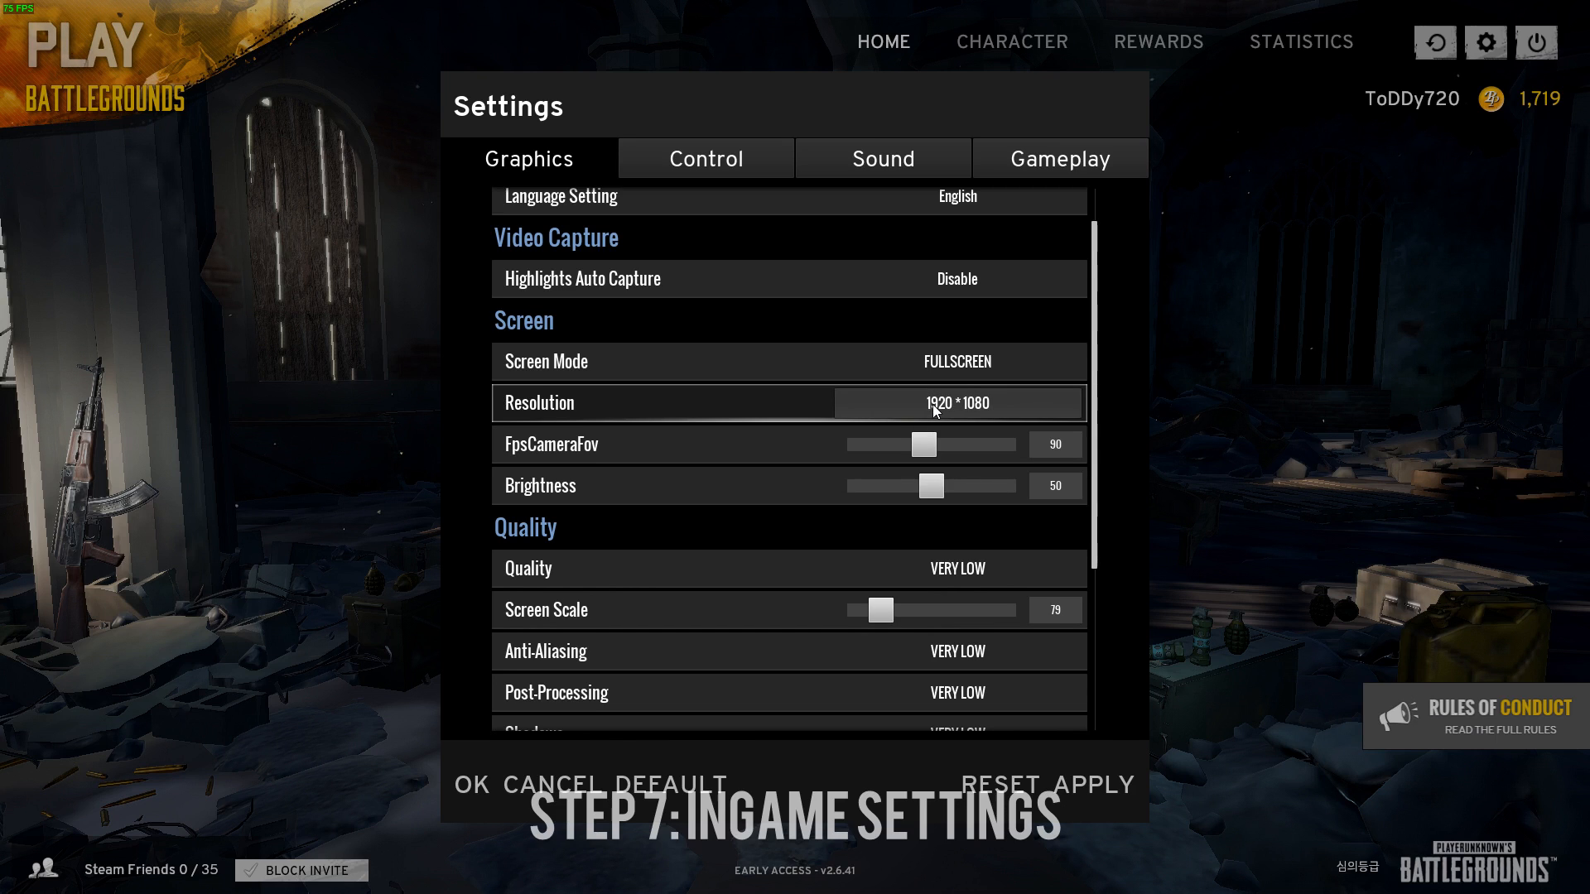
pyautogui.moveTo(943, 610)
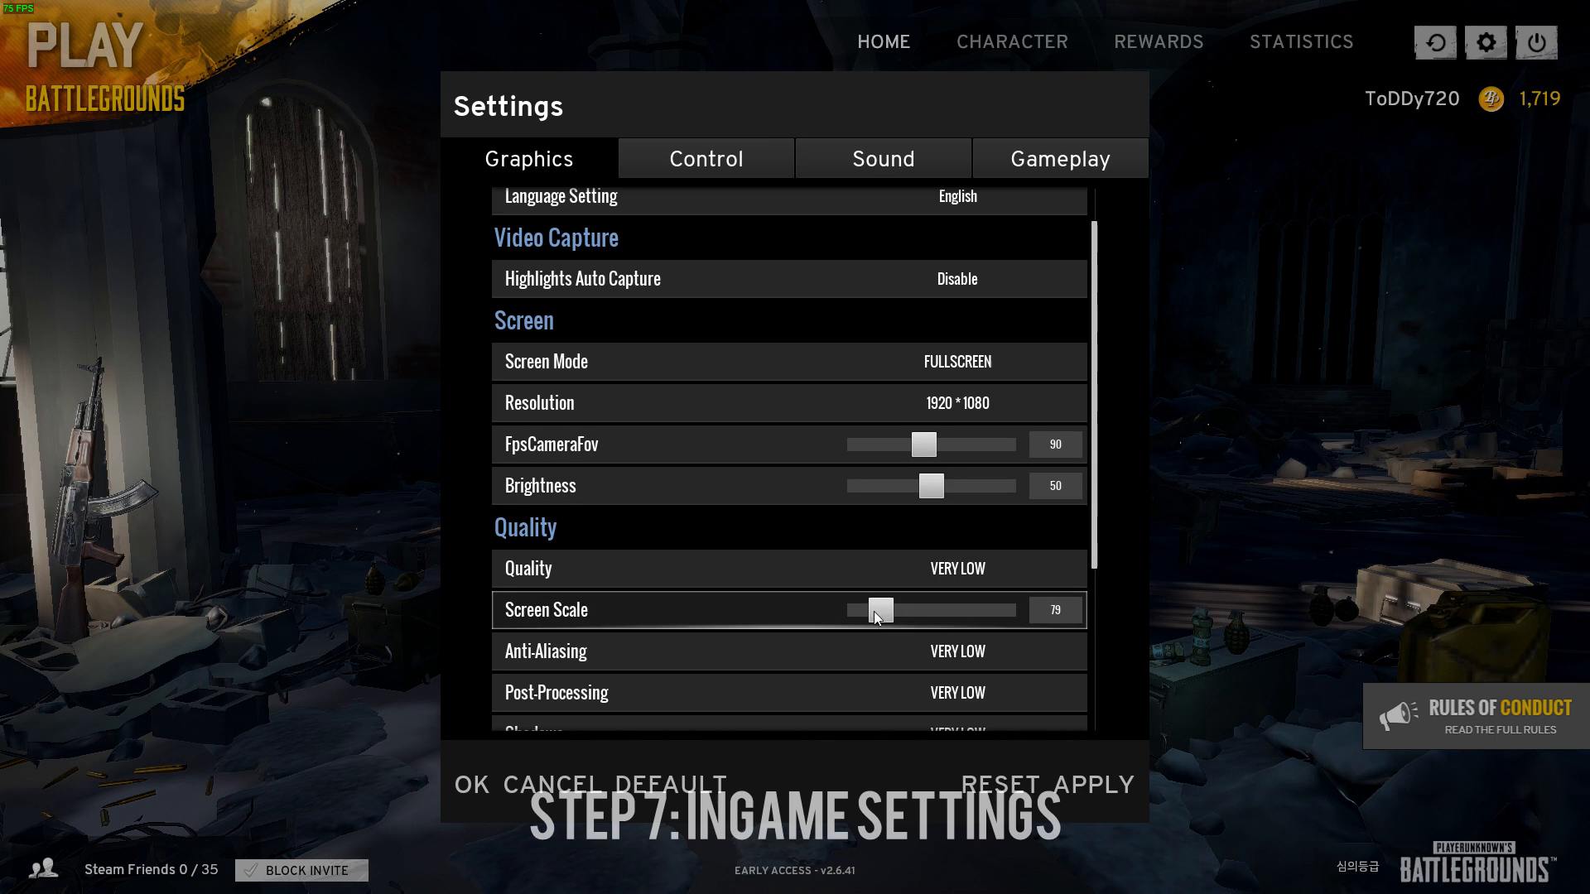
pyautogui.moveTo(876, 609); pyautogui.dragTo(979, 610)
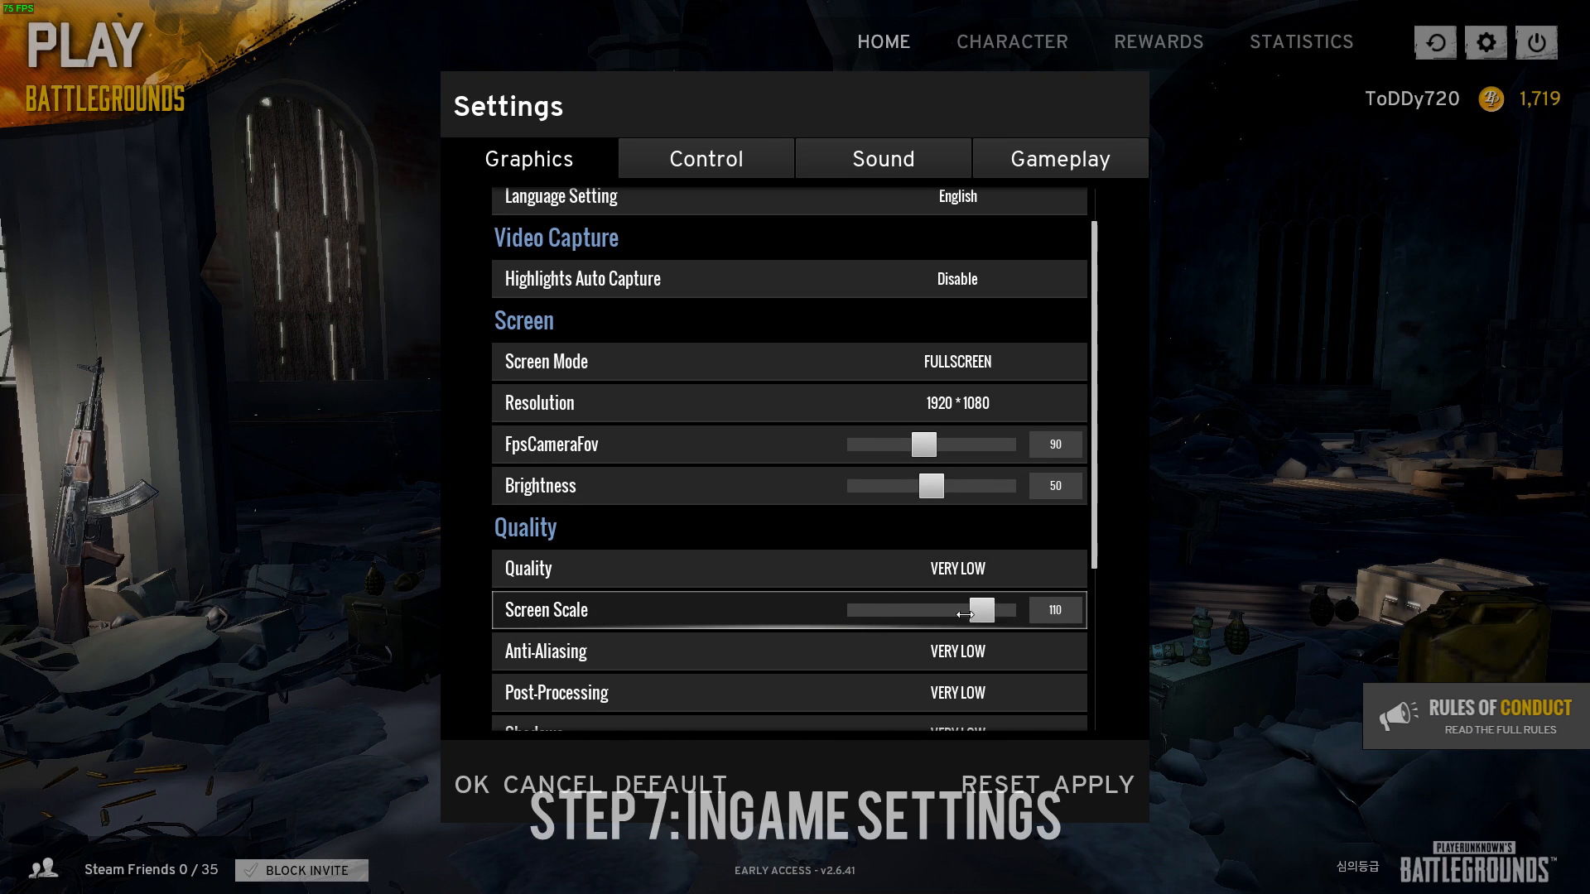
pyautogui.moveTo(981, 609); pyautogui.dragTo(849, 505)
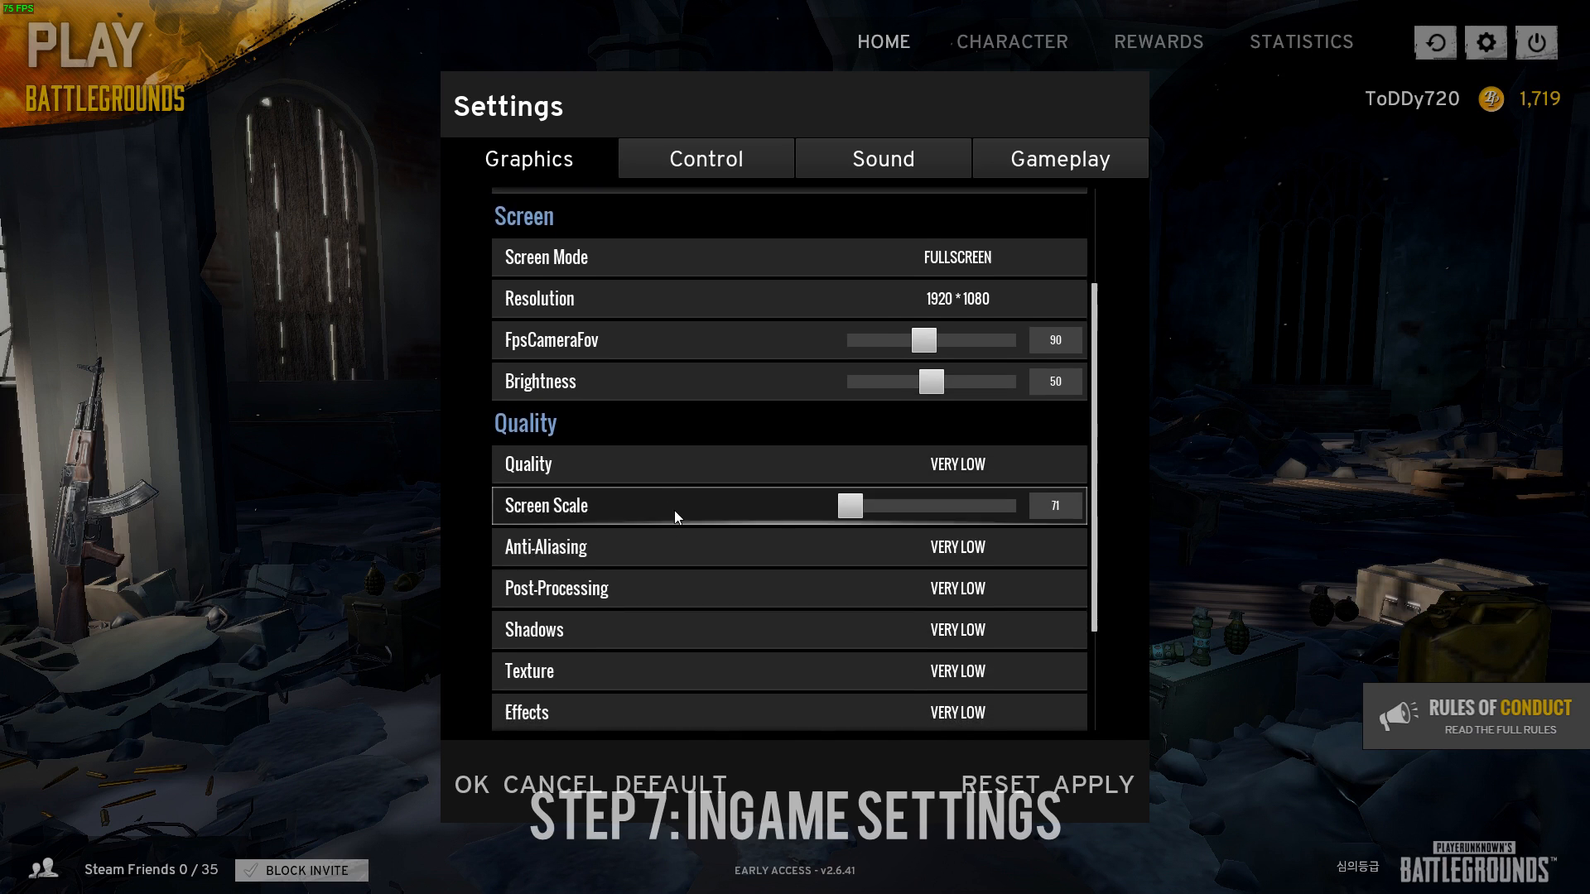
pyautogui.scroll(-3)
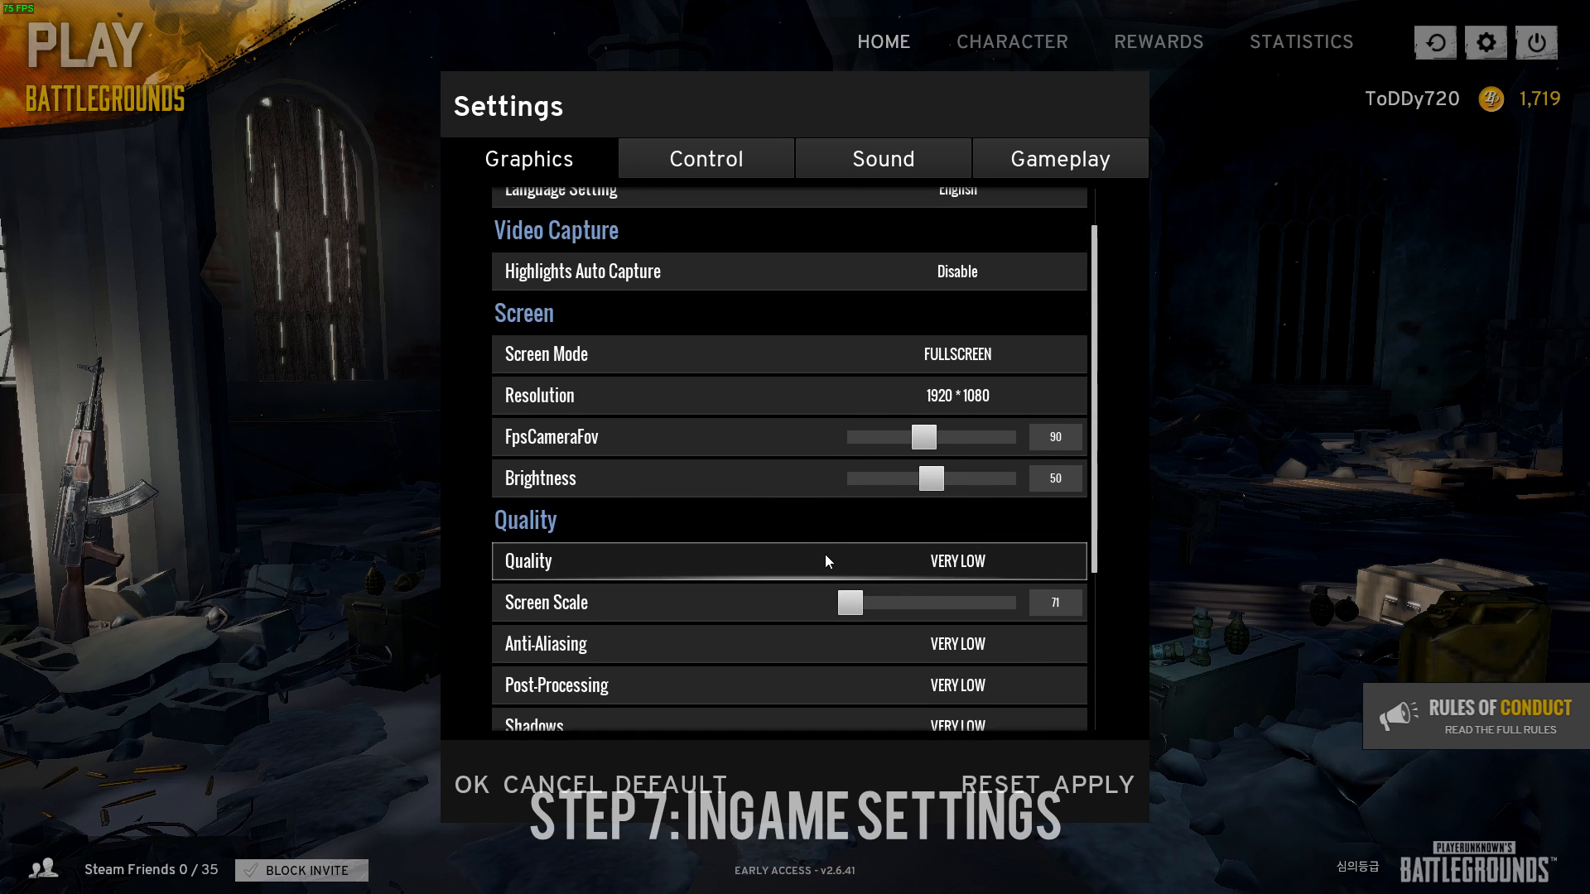
pyautogui.scroll(-3)
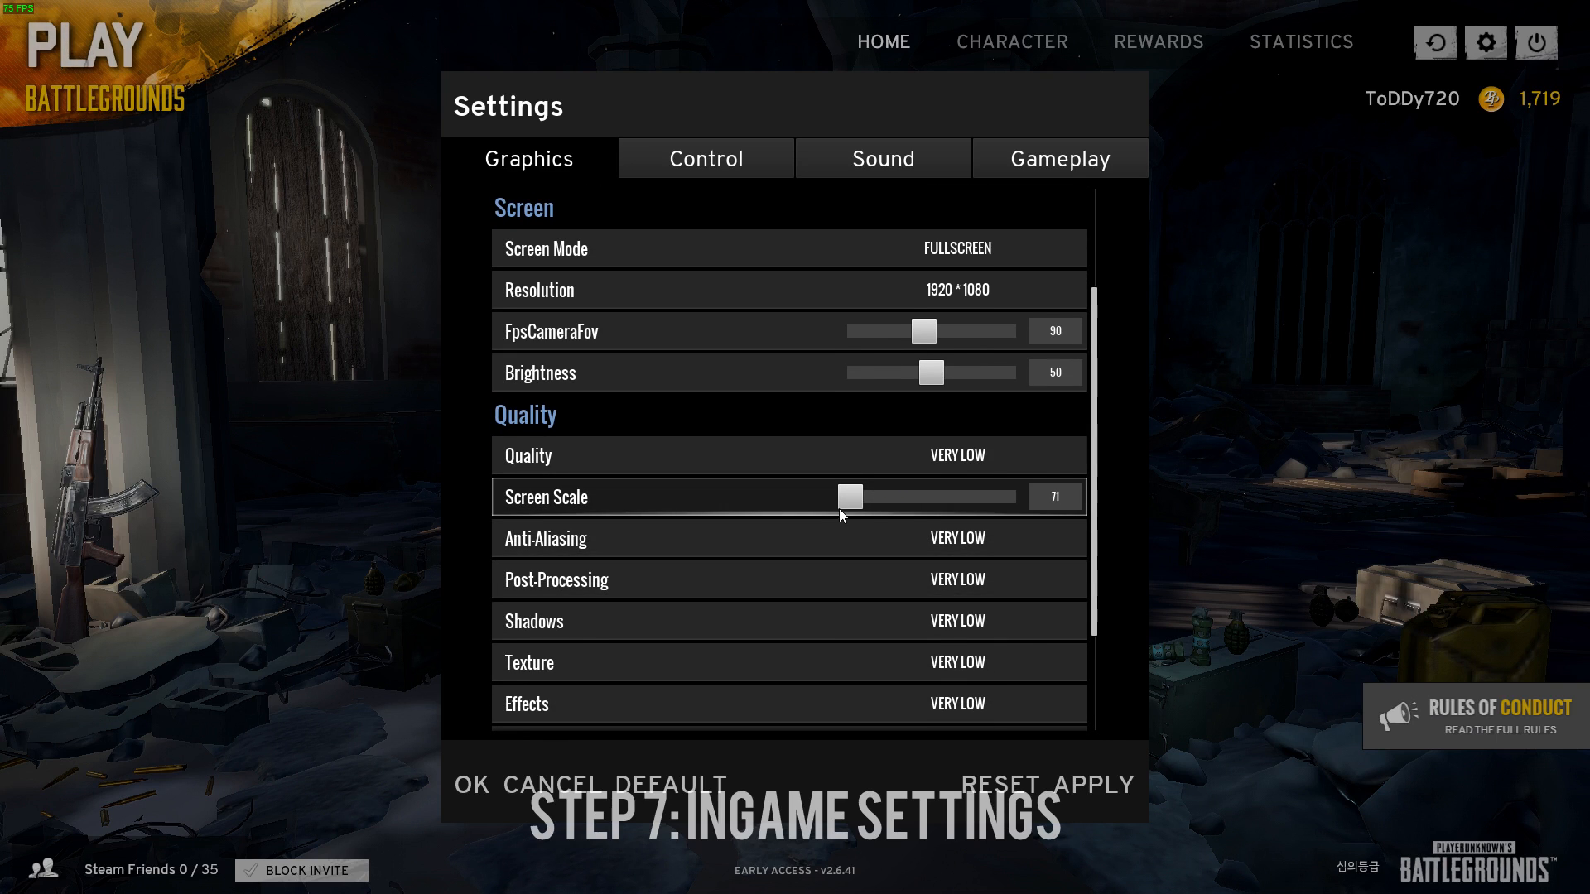
pyautogui.moveTo(850, 496); pyautogui.dragTo(948, 496)
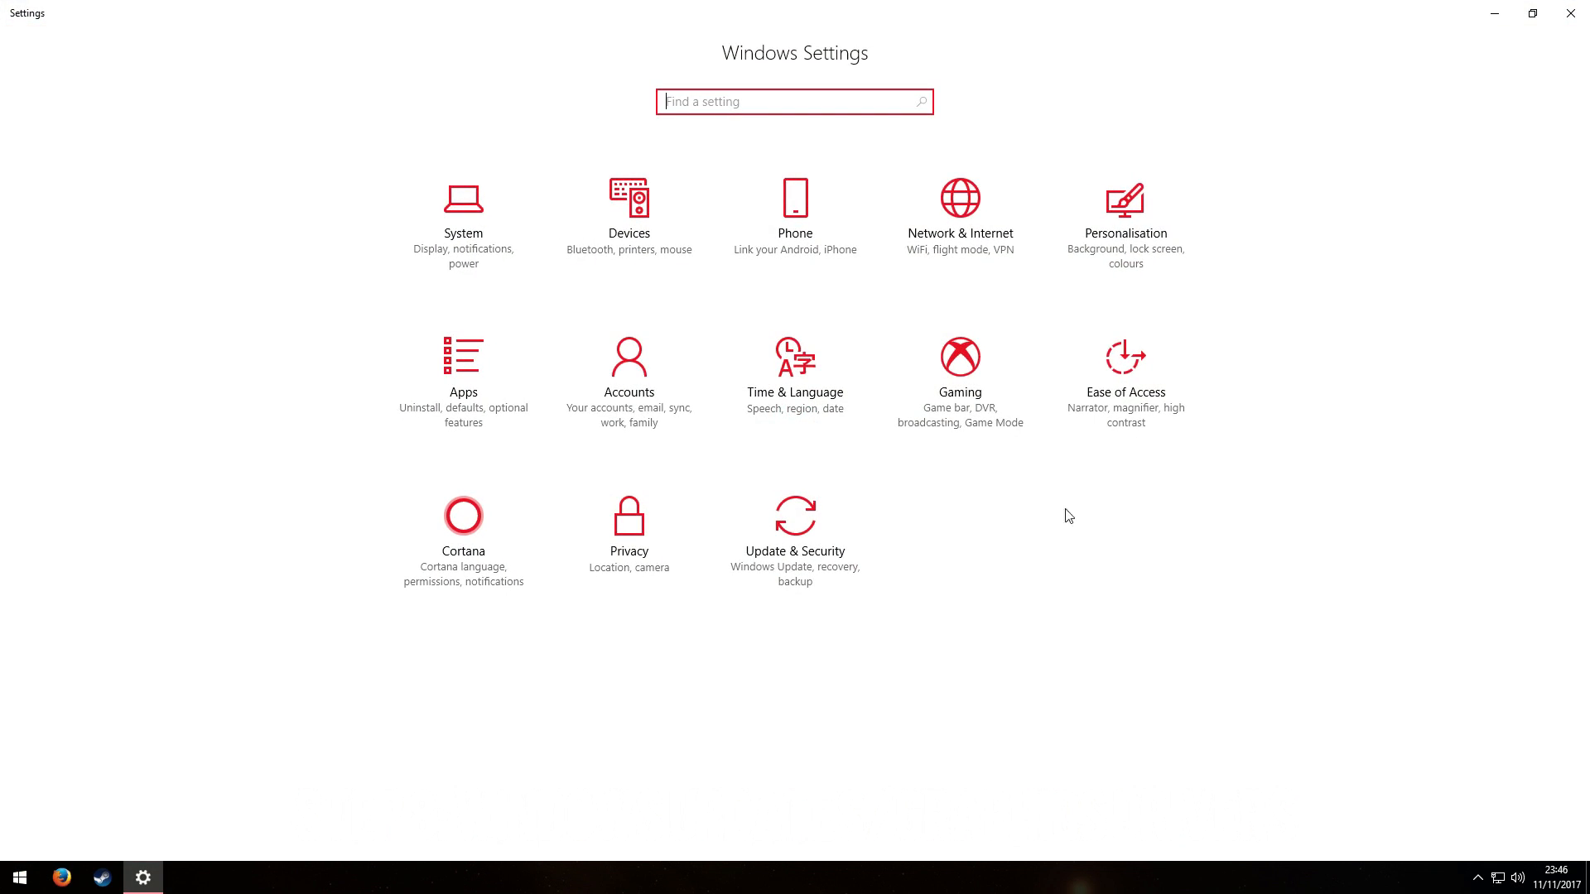
pyautogui.moveTo(795, 545)
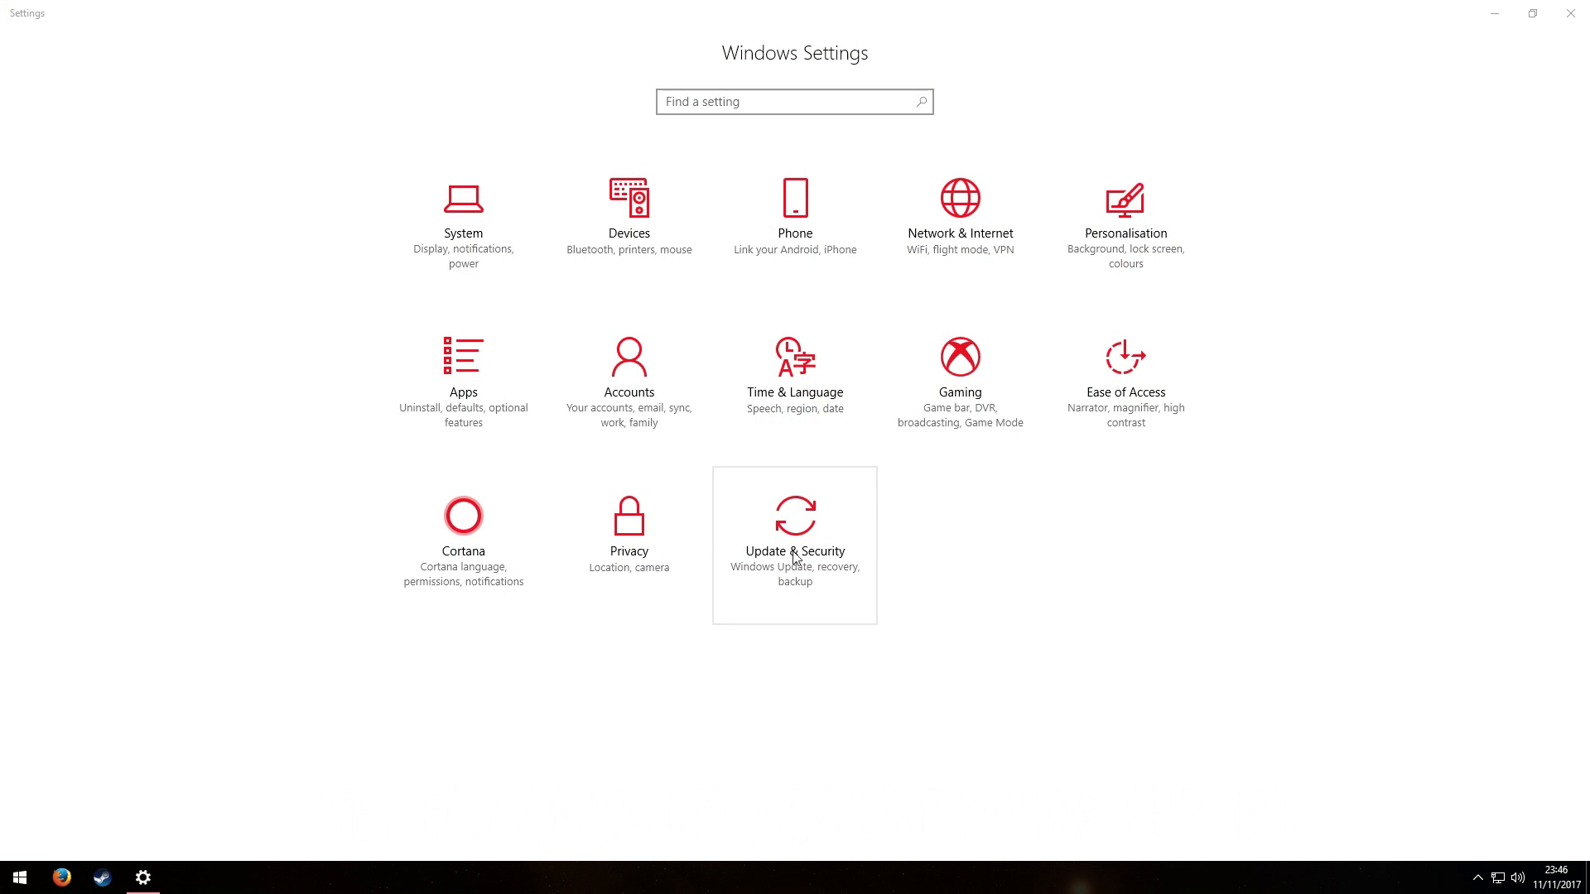
# Open Update & Security so Windows Update checks for updates, then start GeForce Experience
pyautogui.click(794, 545)
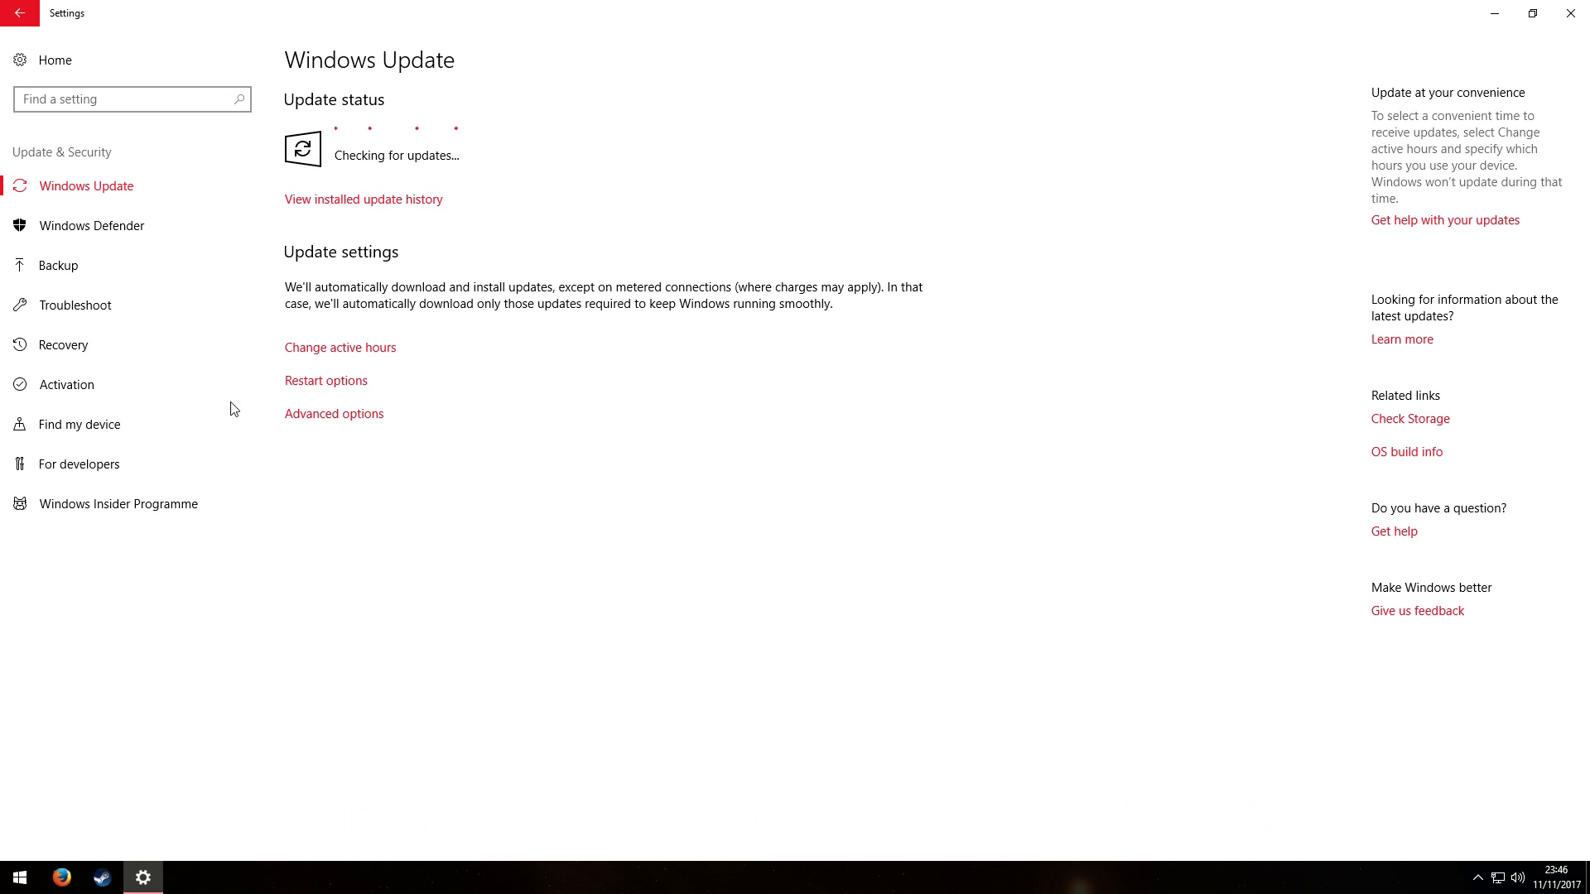
pyautogui.moveTo(5, 823)
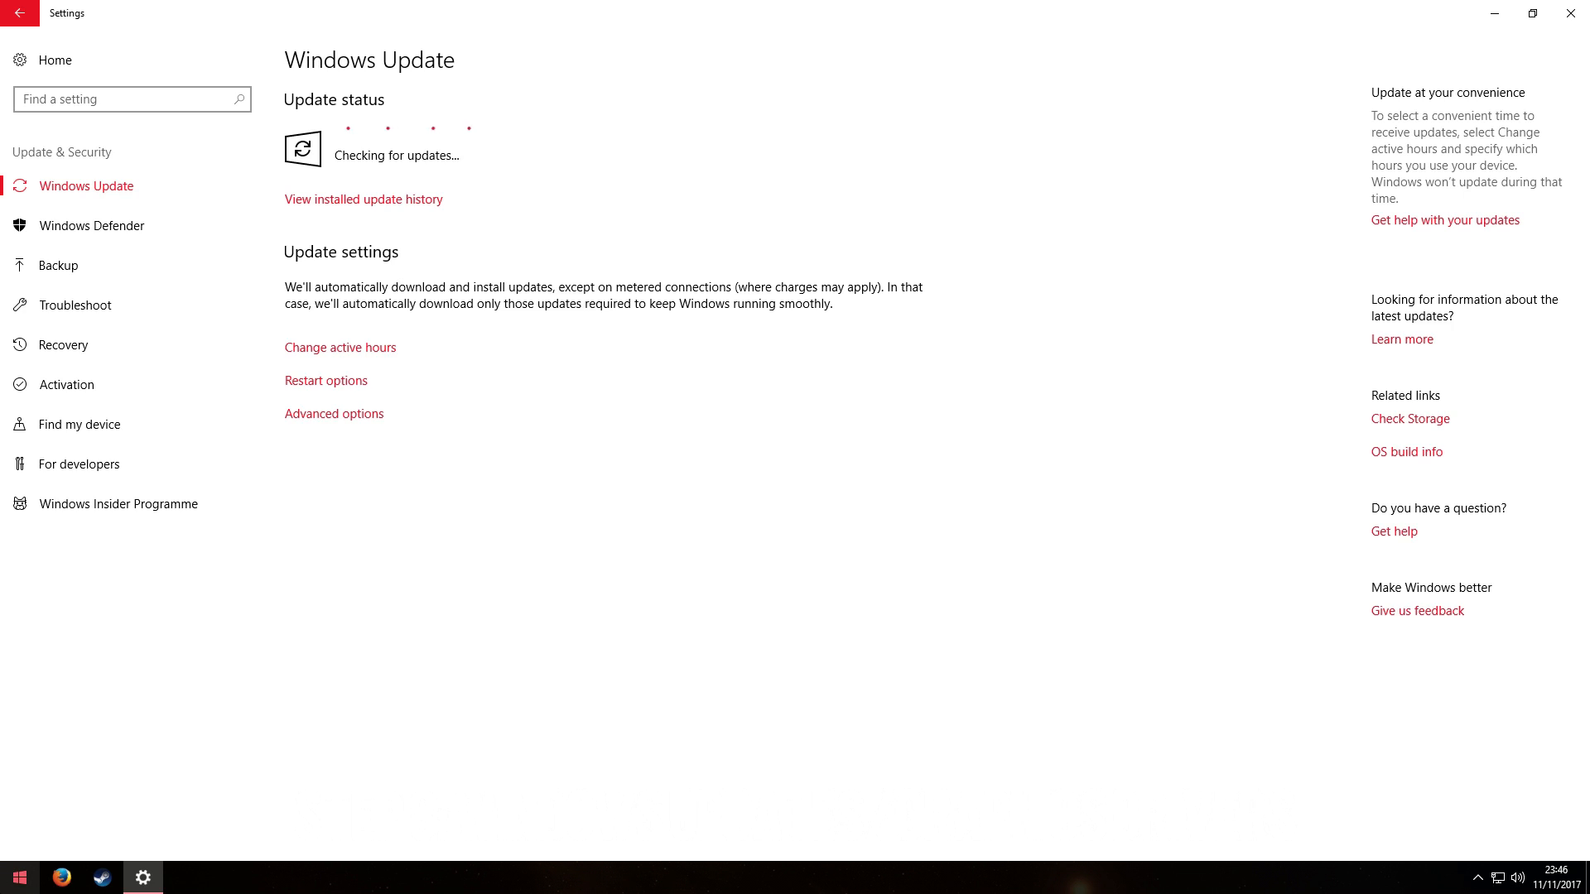
pyautogui.click(17, 877)
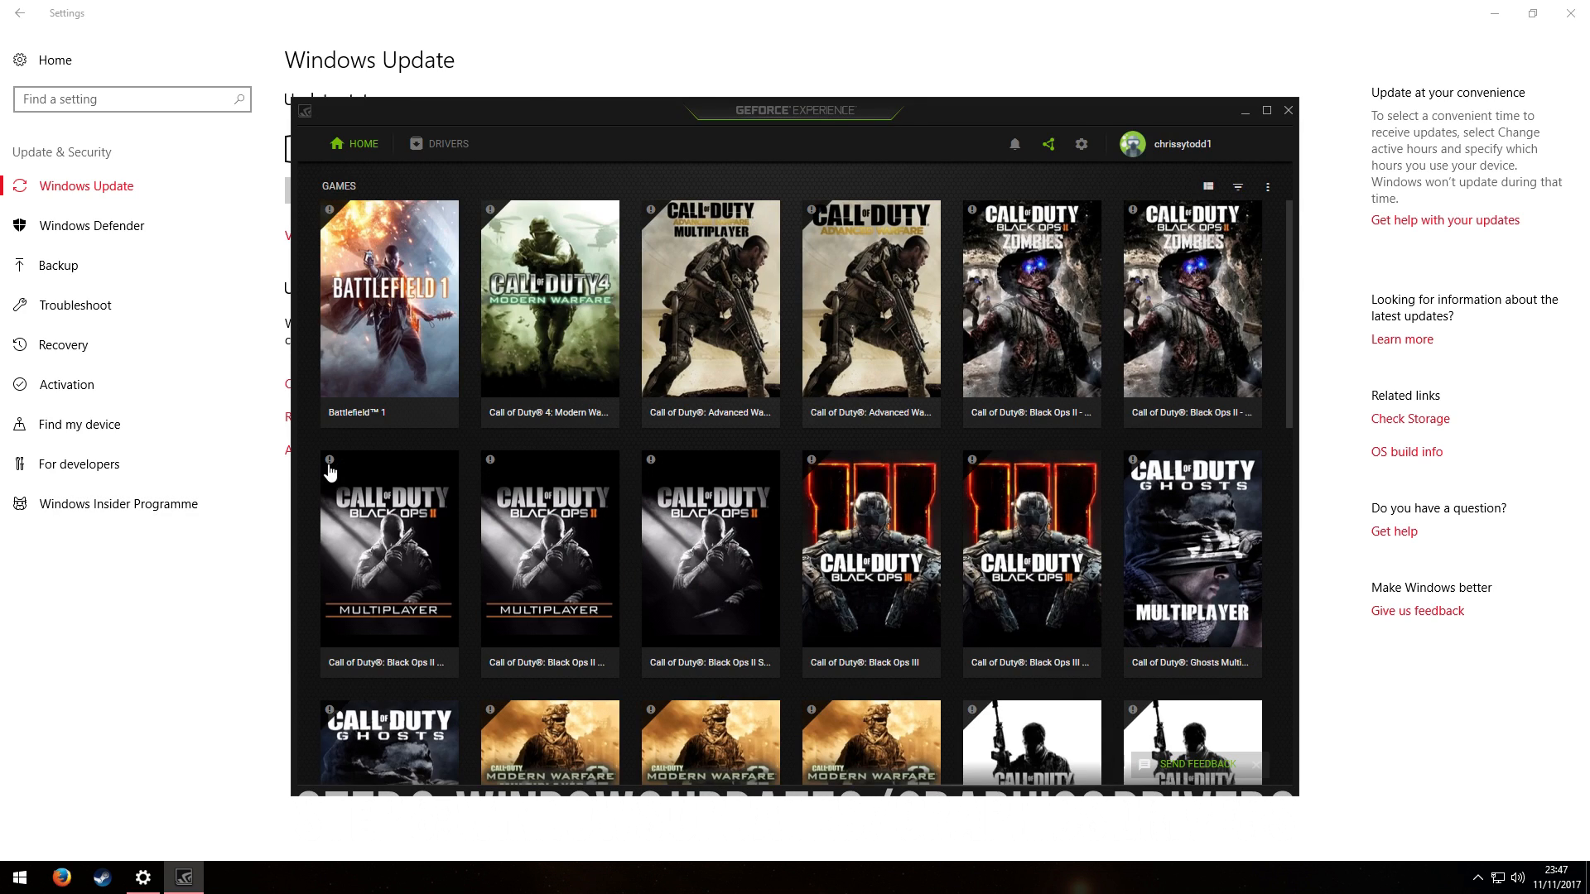
# Open GeForce Experience's Drivers page, confirming Game Ready Driver 388.13 is installed
pyautogui.click(447, 144)
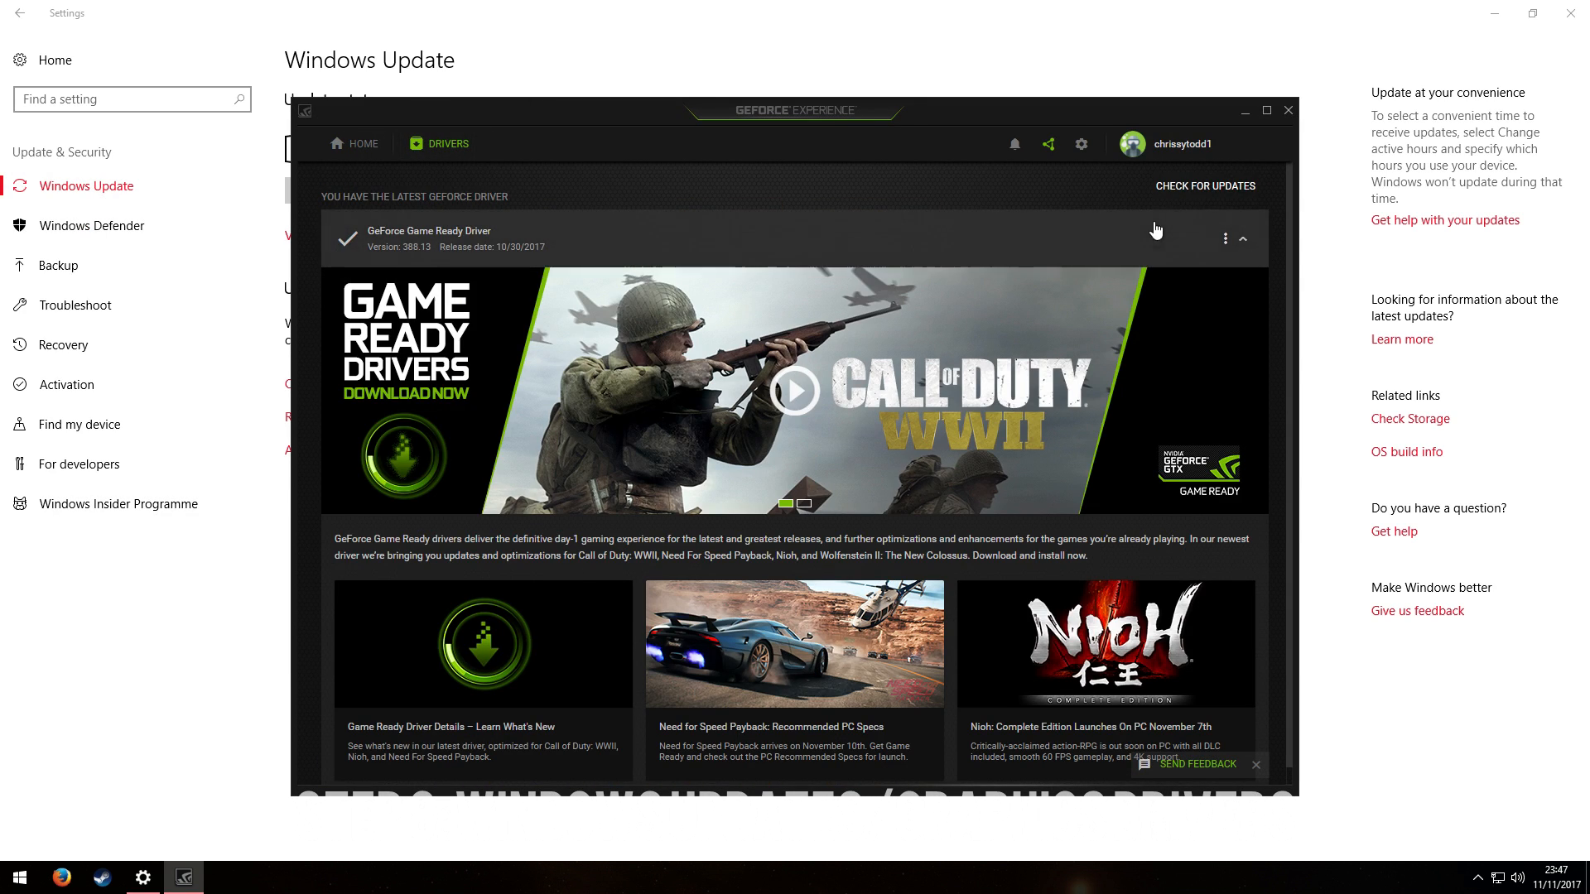